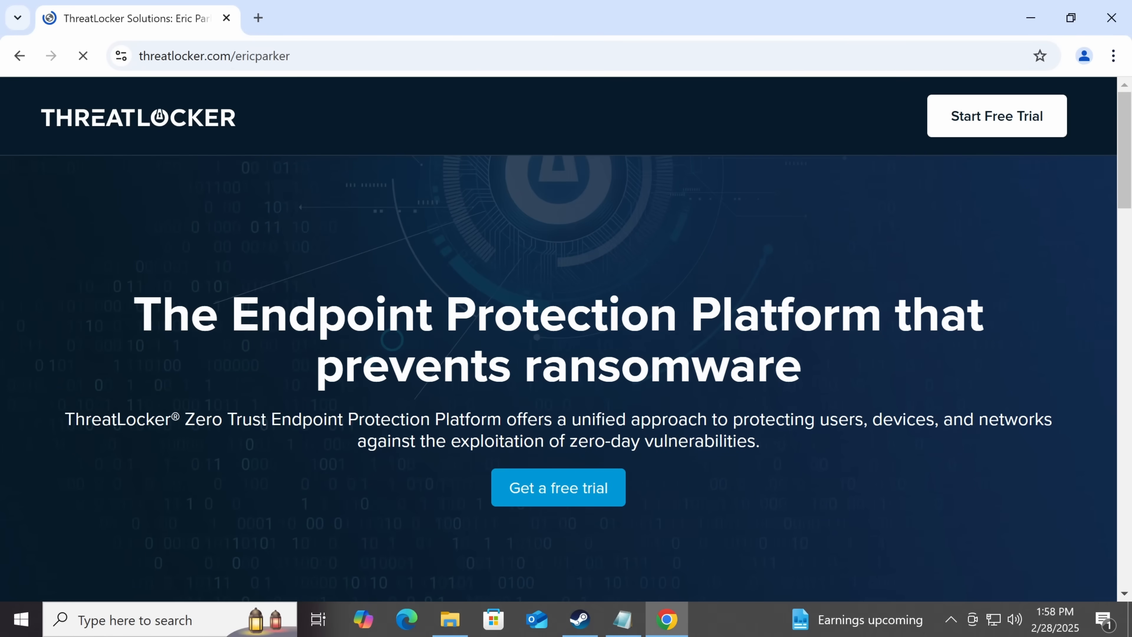
Step: Run Deobfuscate on the pasted malware script to produce the decoded eval code
scroll("down", 3)
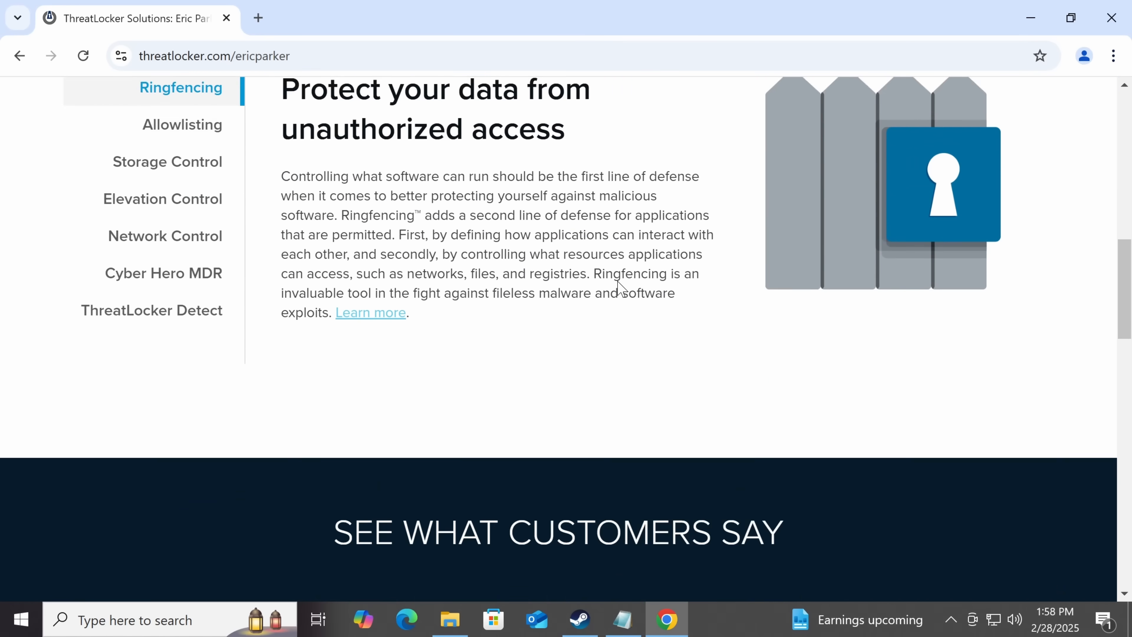
scroll("down", 3)
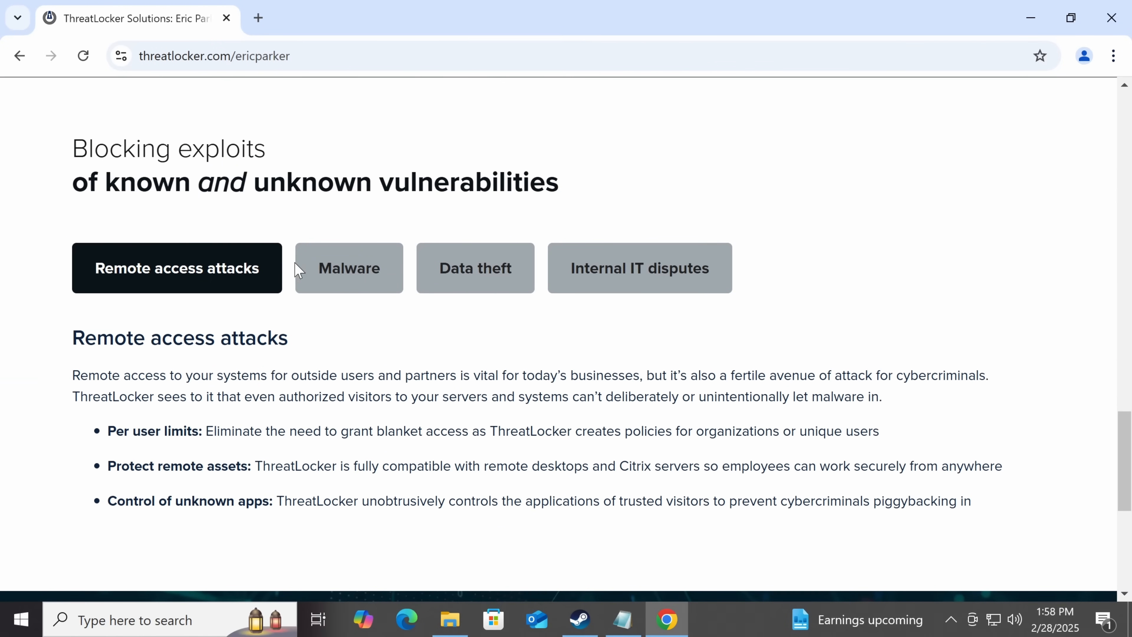
scroll("down", 3)
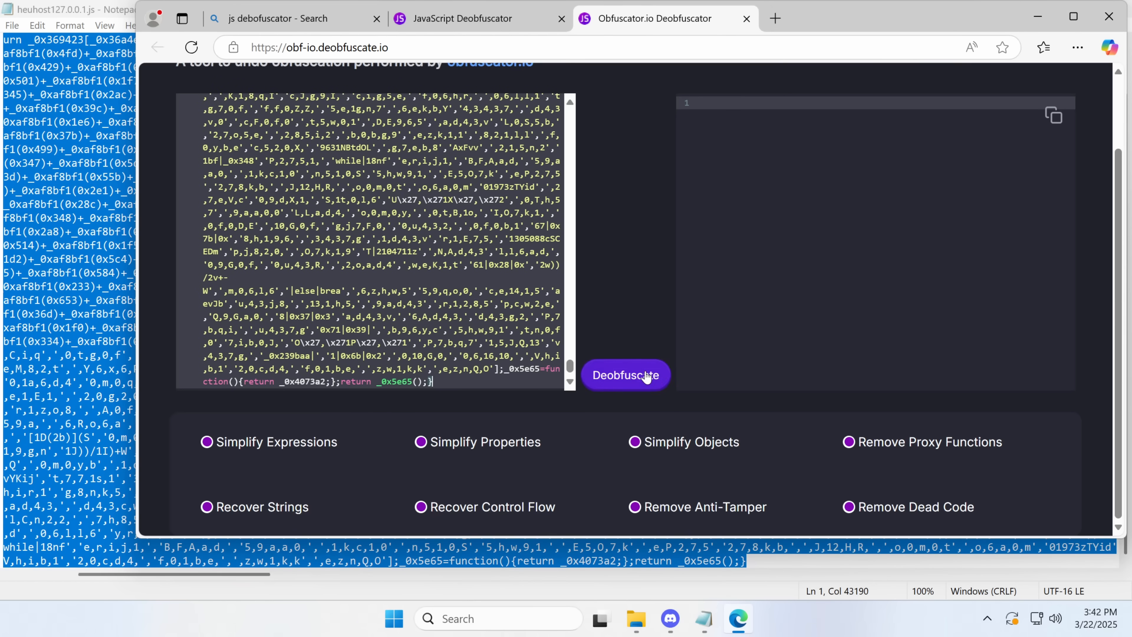
left_click(624, 375)
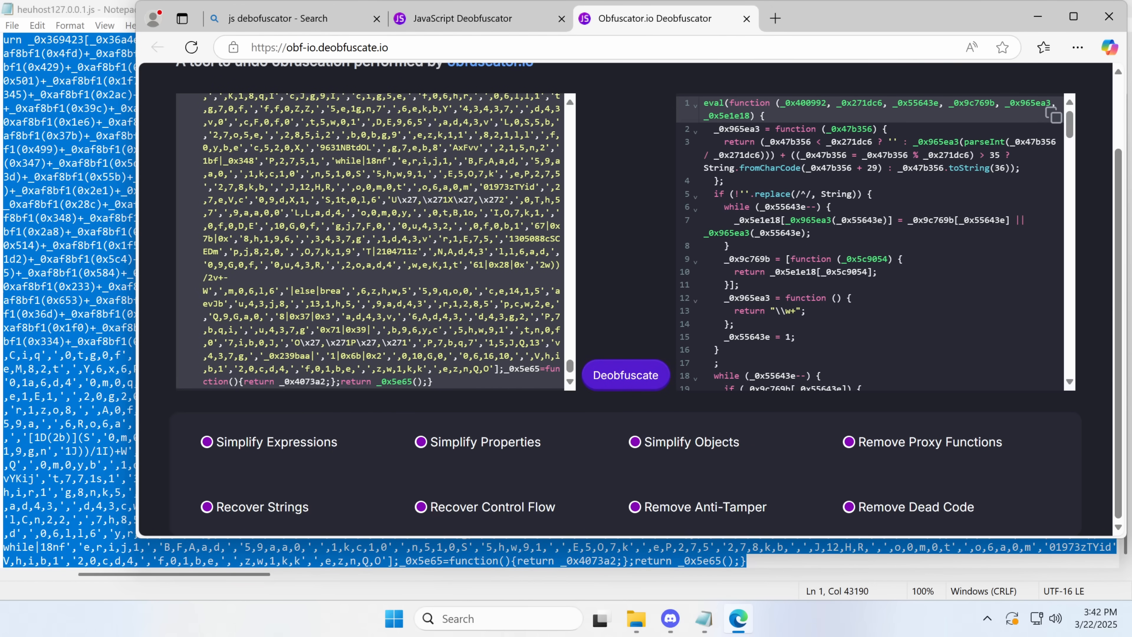
Step: Review the deobfuscated output and copy the decoded code to the clipboard
scroll("up", 3)
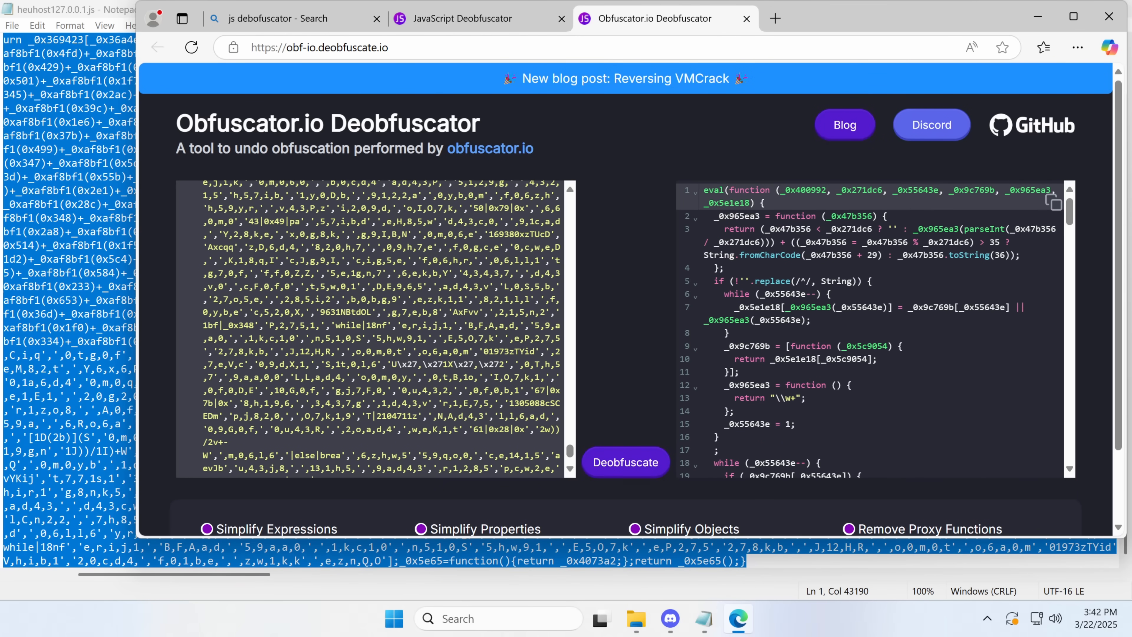
scroll("down", 3)
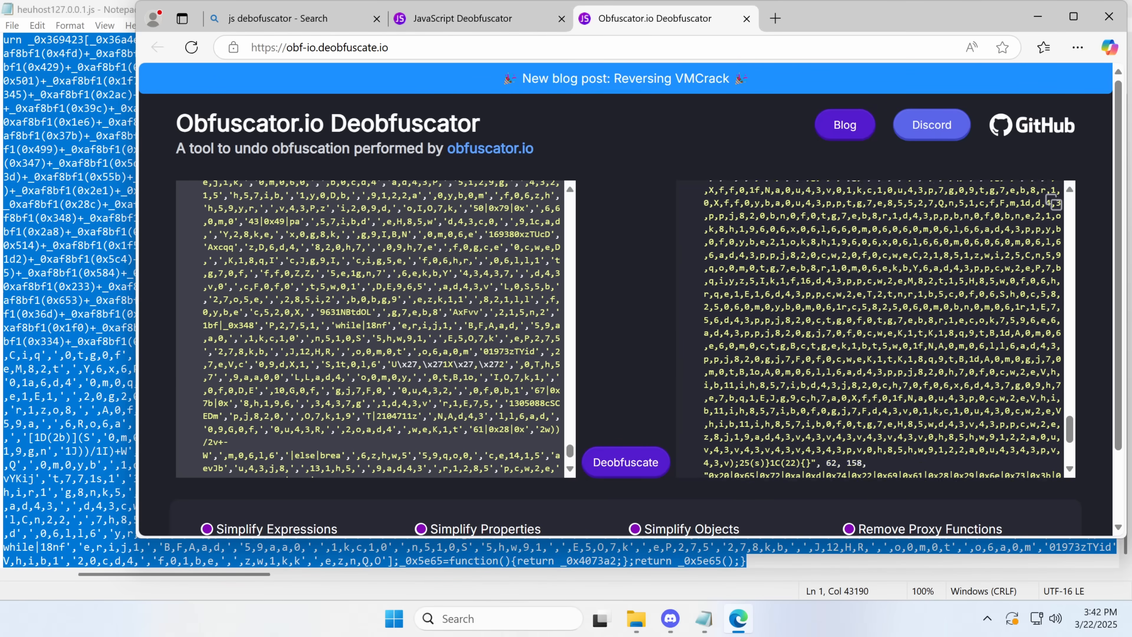
scroll("down", 3)
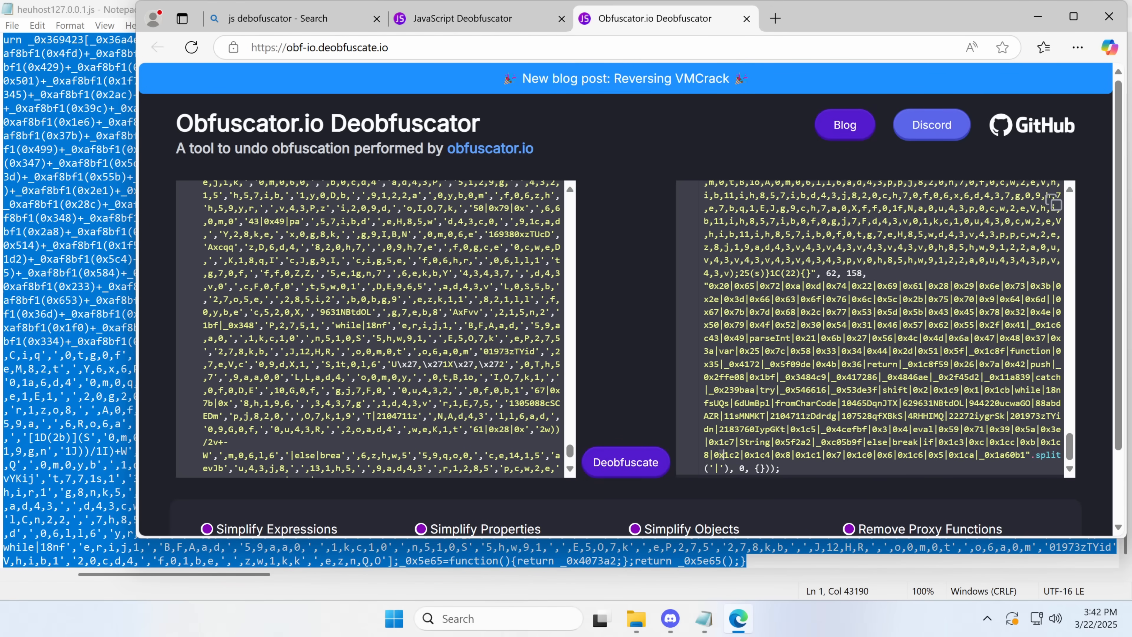
scroll("down", 3)
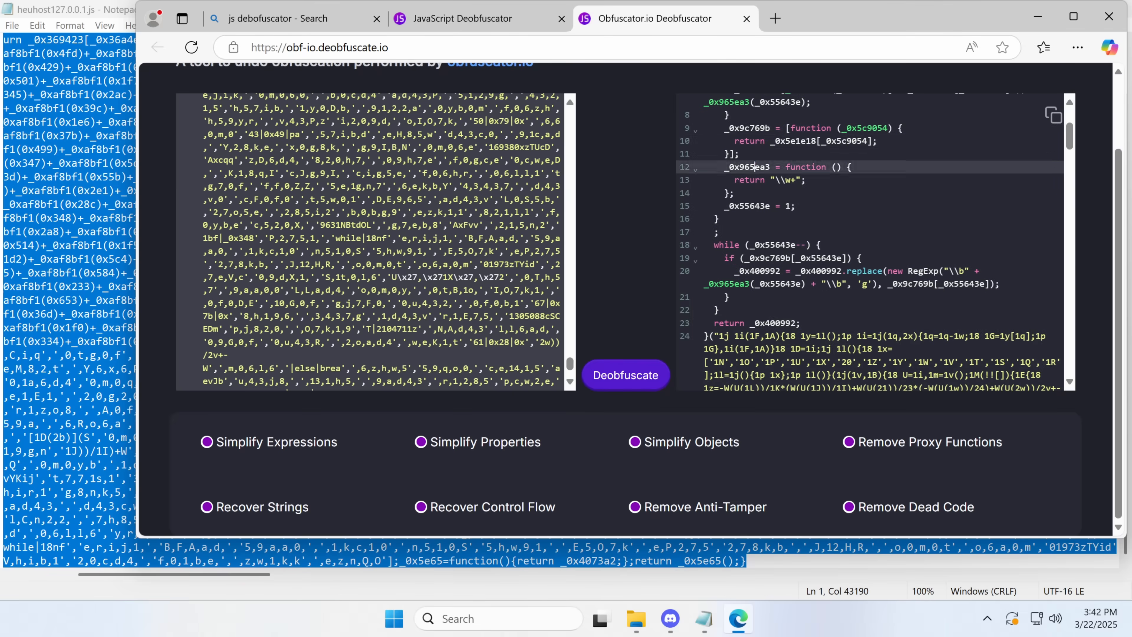
scroll("up", 3)
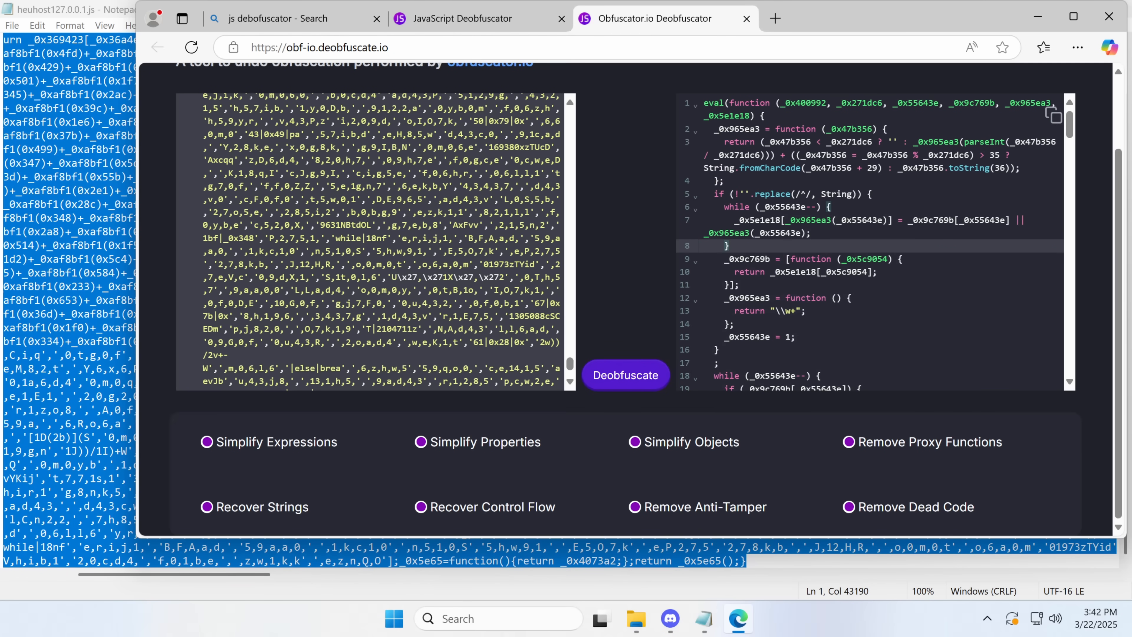
mouse_move(1053, 123)
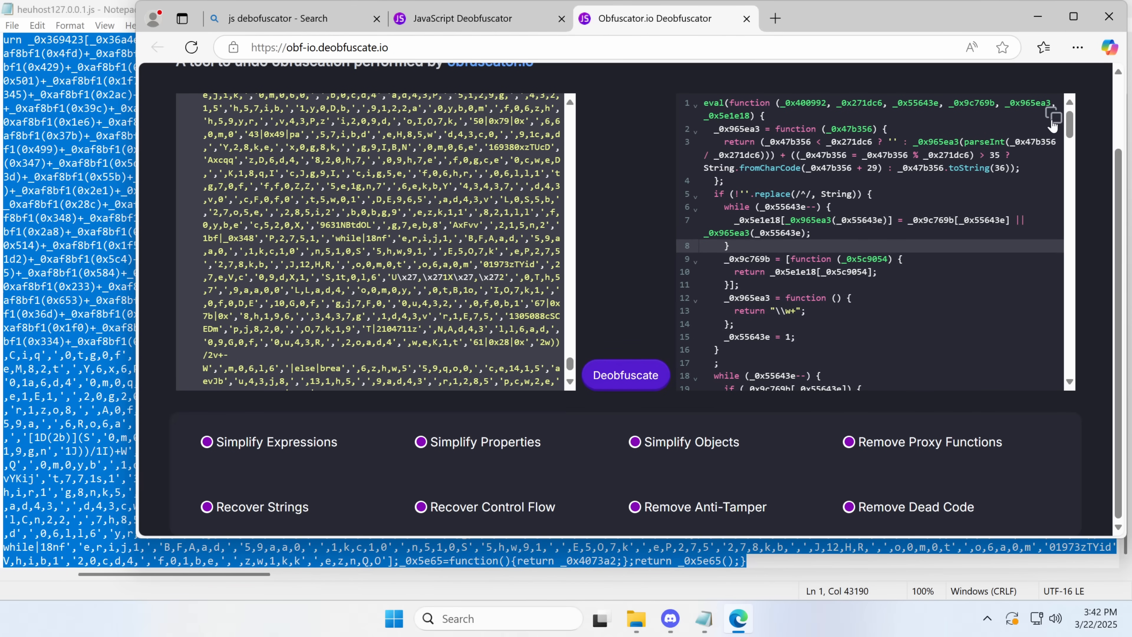
left_click(772, 19)
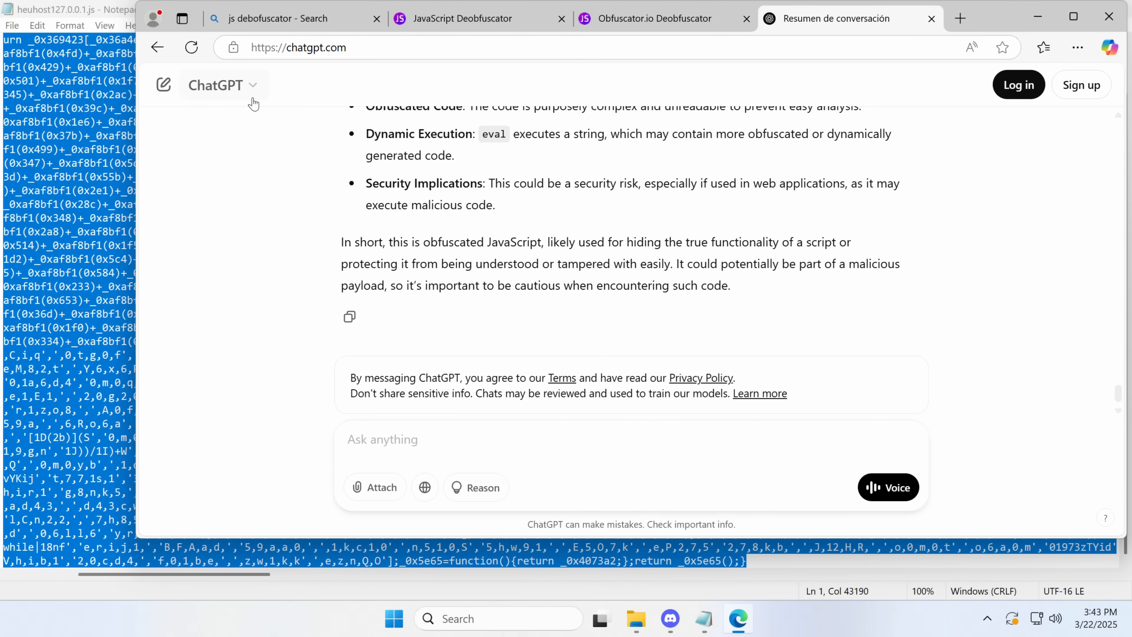
Step: Revisit the deobfuscator results before reading ChatGPT's commented JavaScript rewrite
left_click(653, 18)
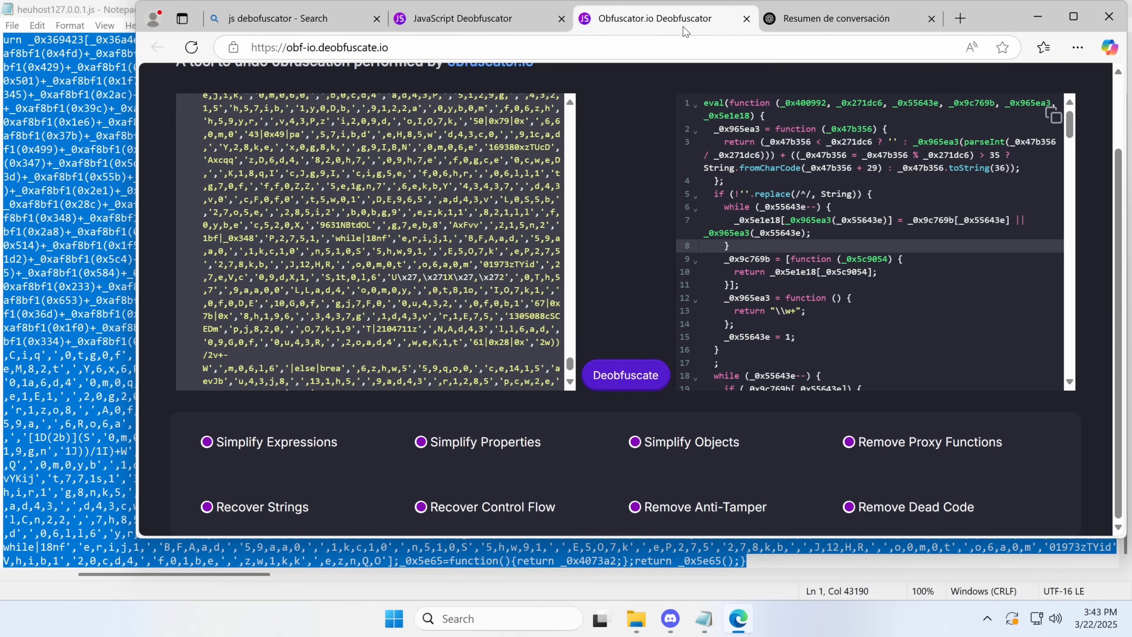
scroll("up", 3)
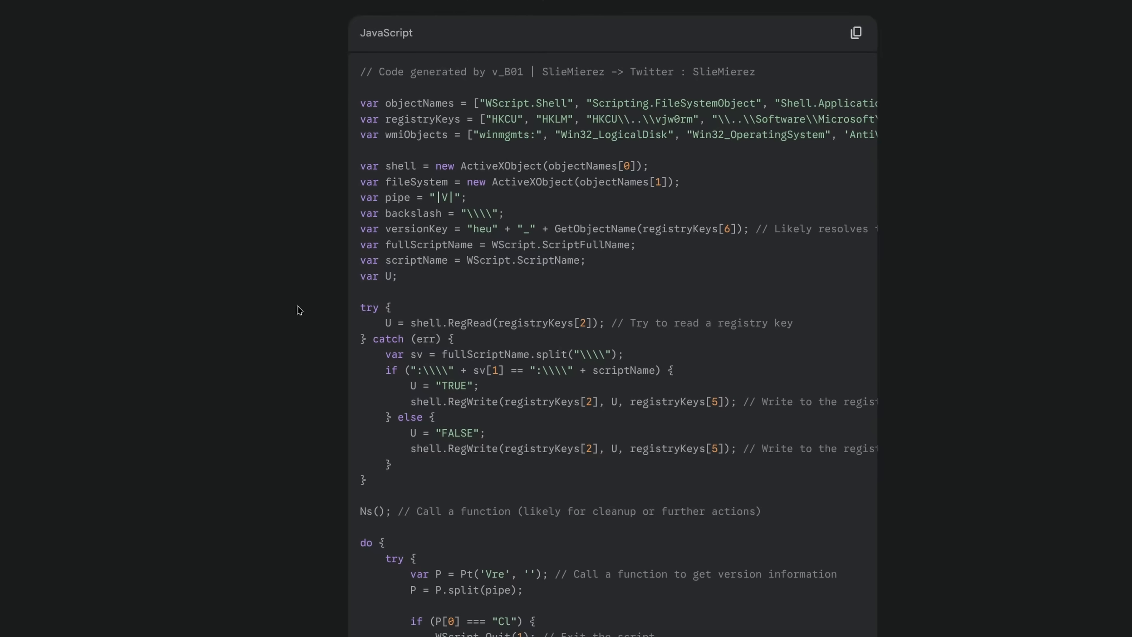
mouse_move(262, 351)
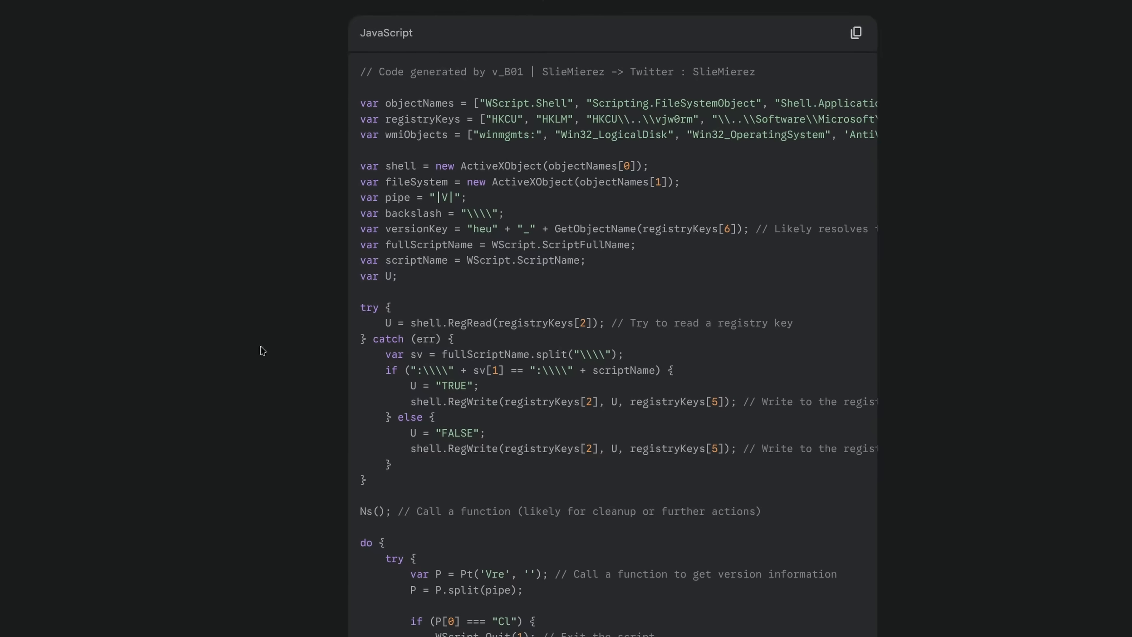
mouse_move(598, 176)
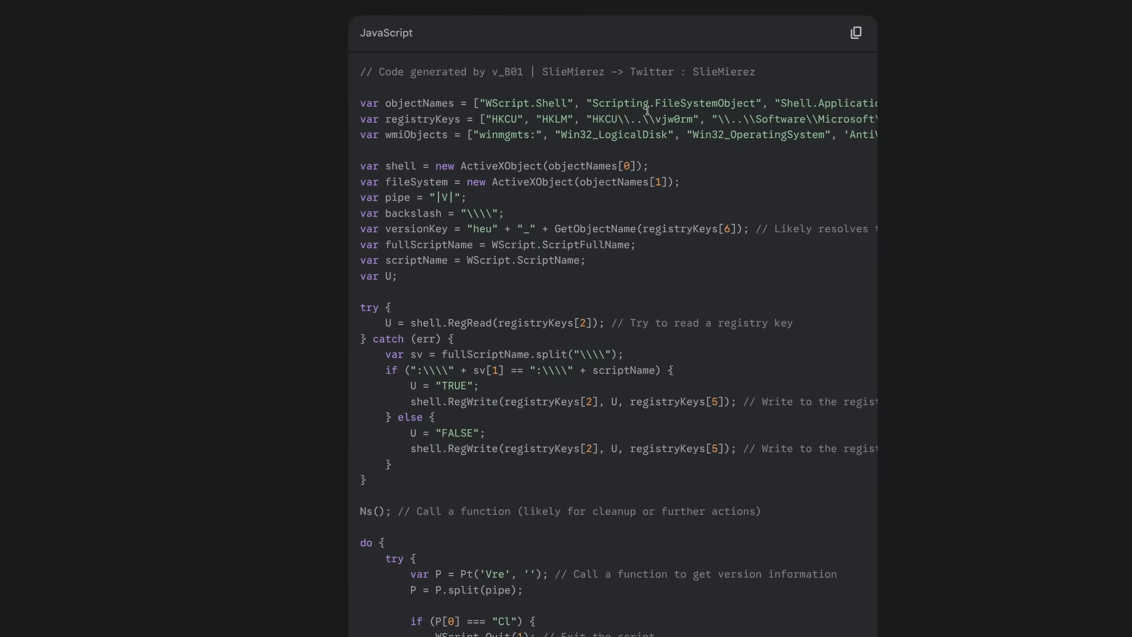
mouse_move(668, 123)
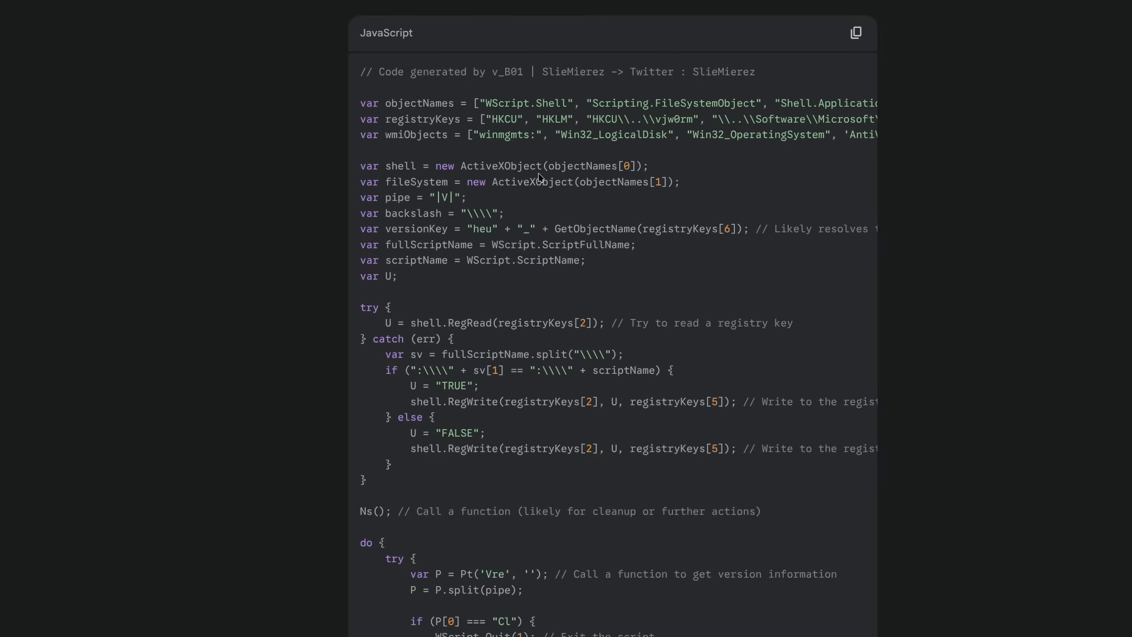
mouse_move(658, 245)
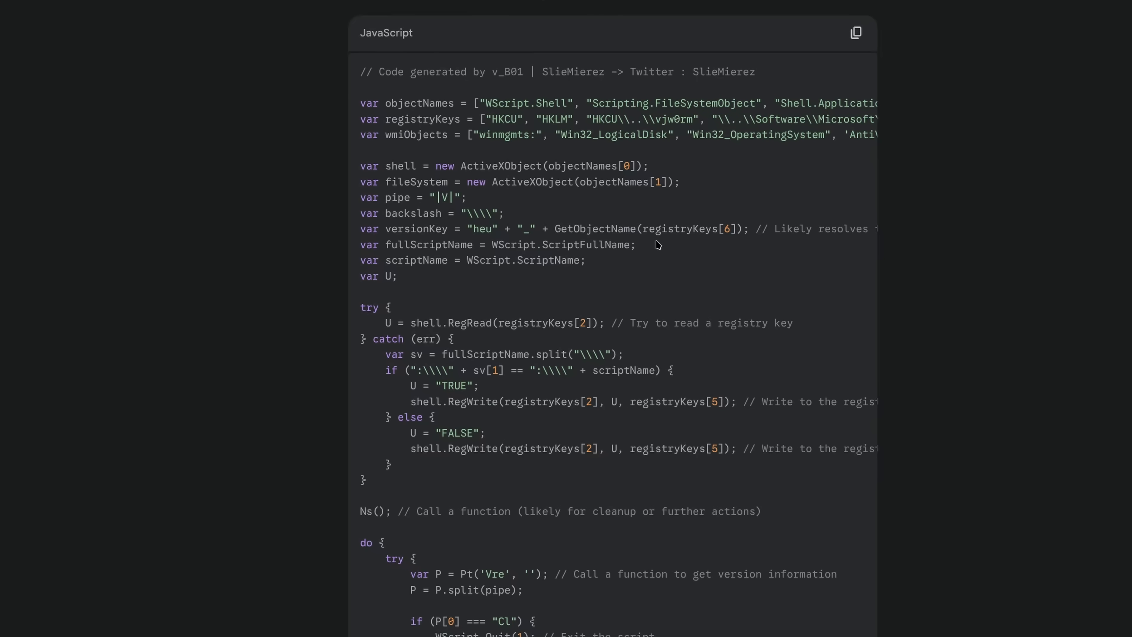
mouse_move(573, 255)
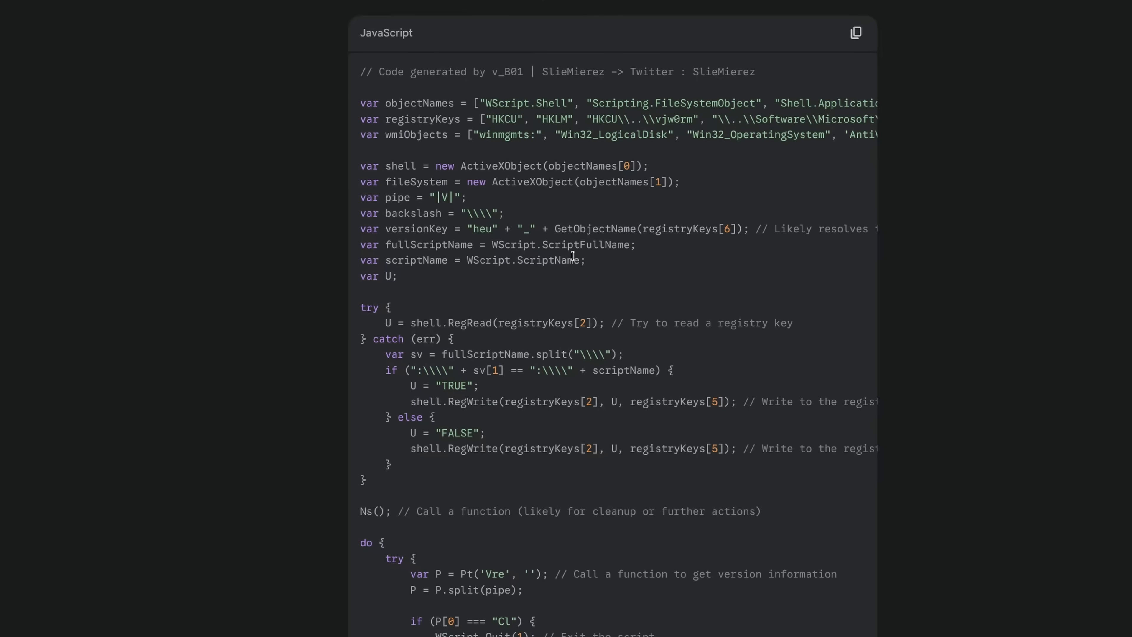
scroll("down", 3)
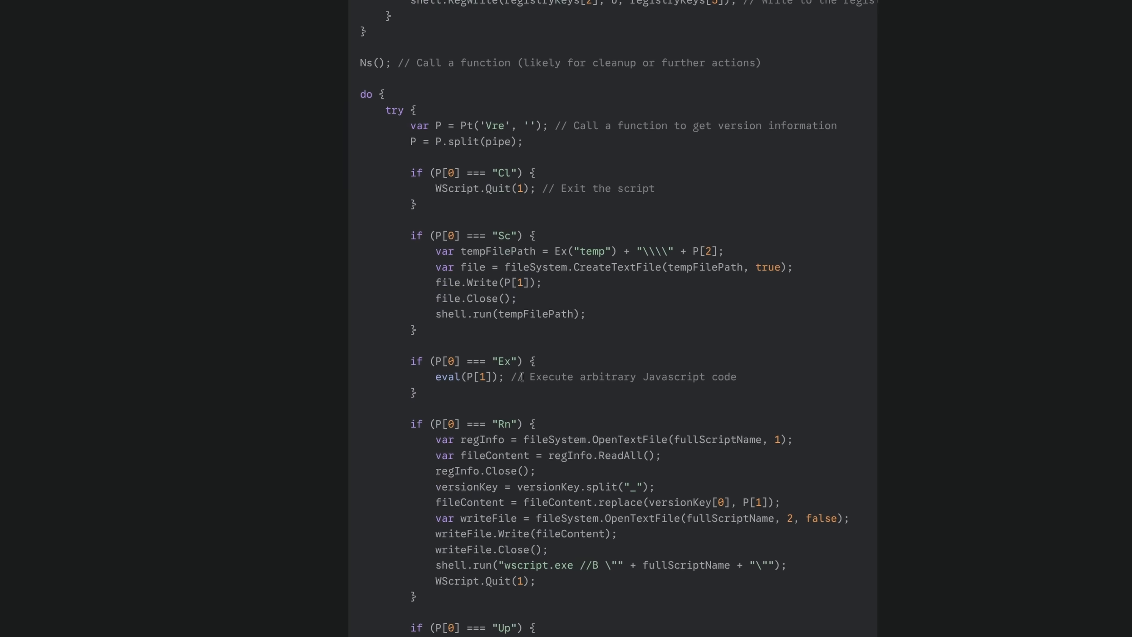
scroll("down", 3)
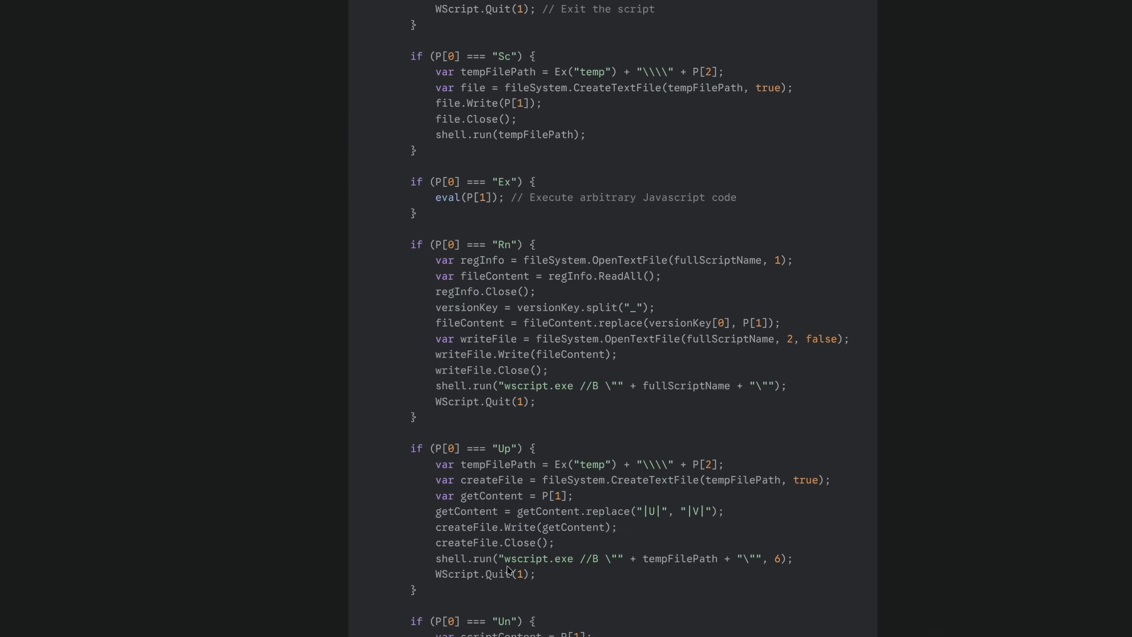
scroll("down", 3)
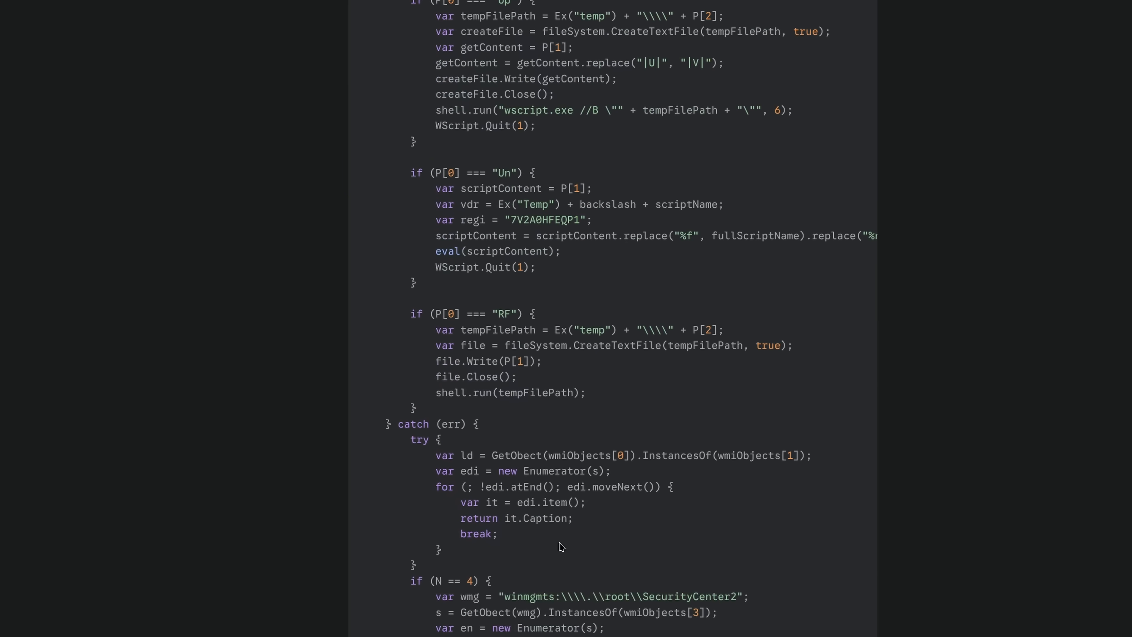
scroll("down", 3)
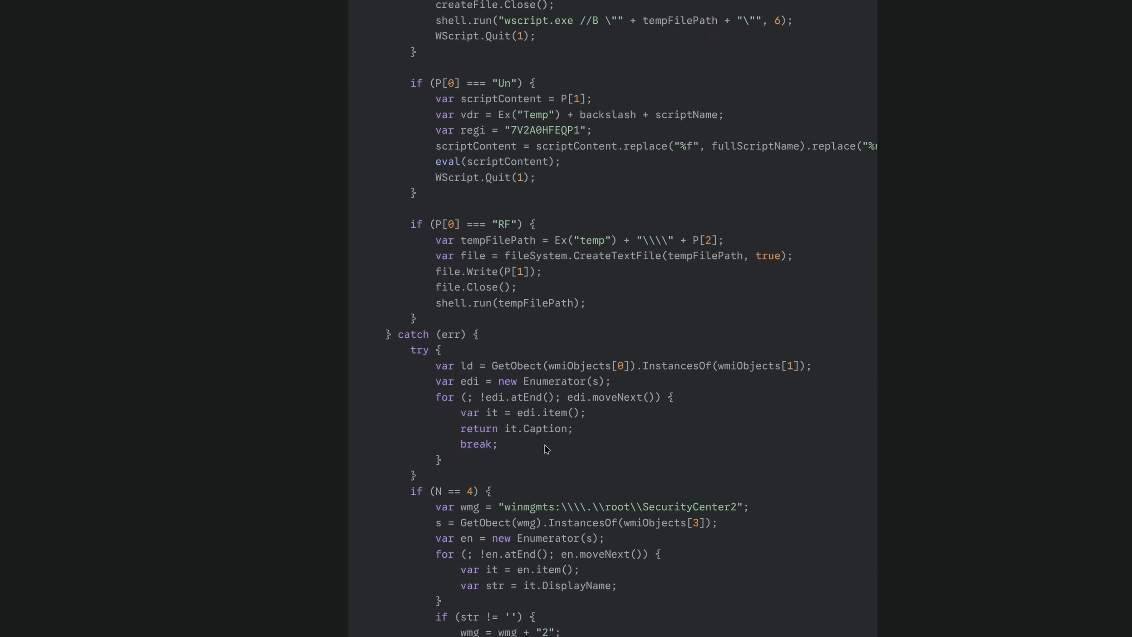
scroll("down", 3)
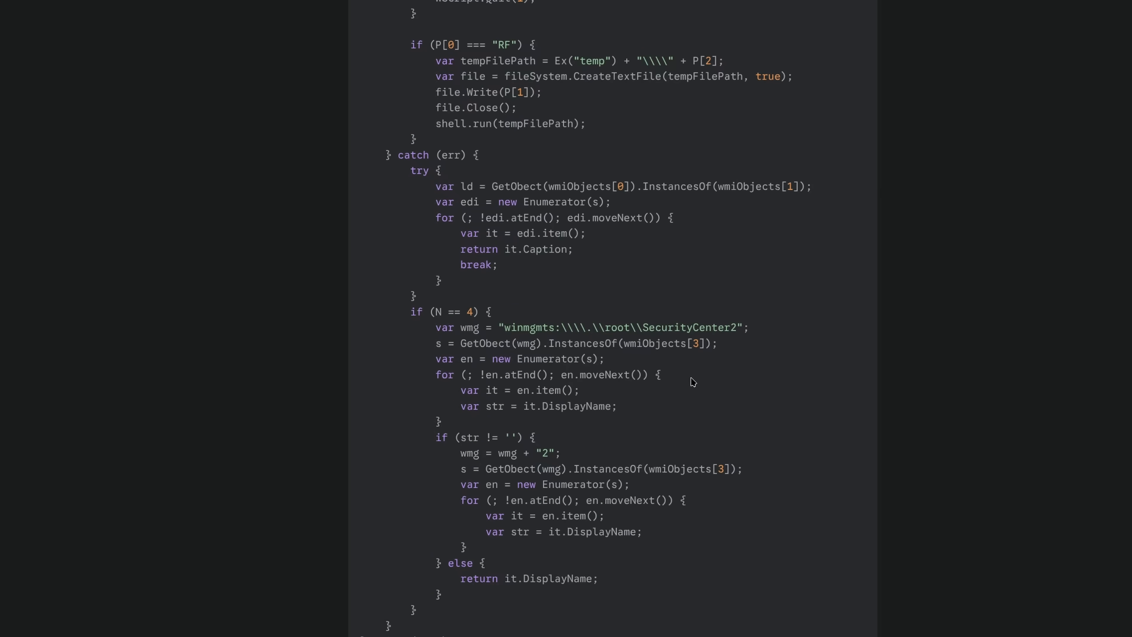
scroll("down", 3)
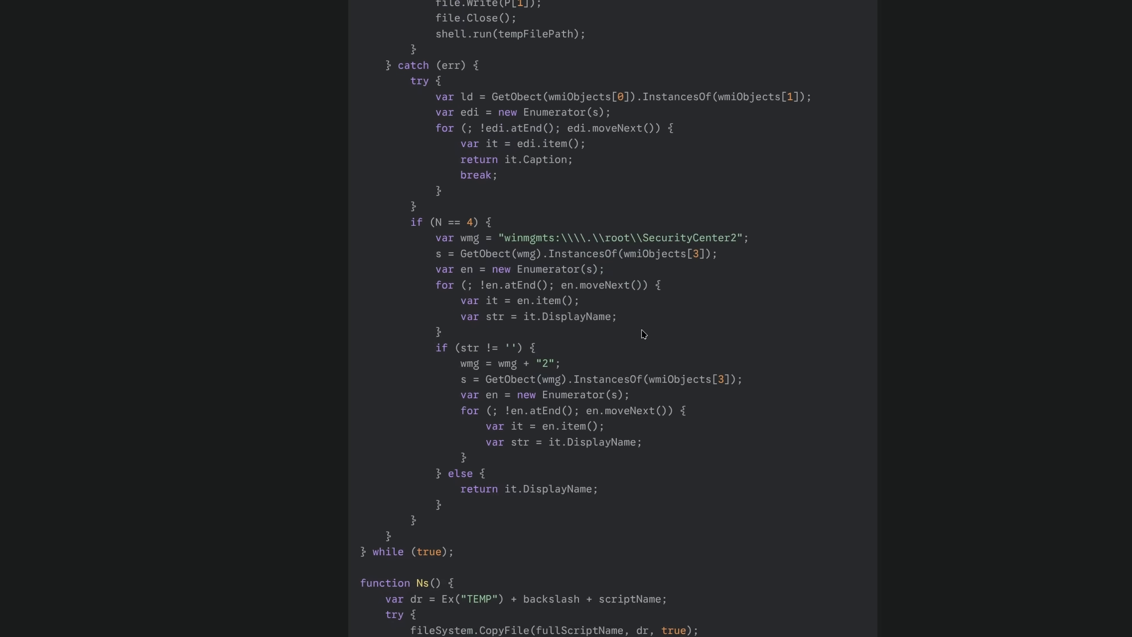
scroll("down", 3)
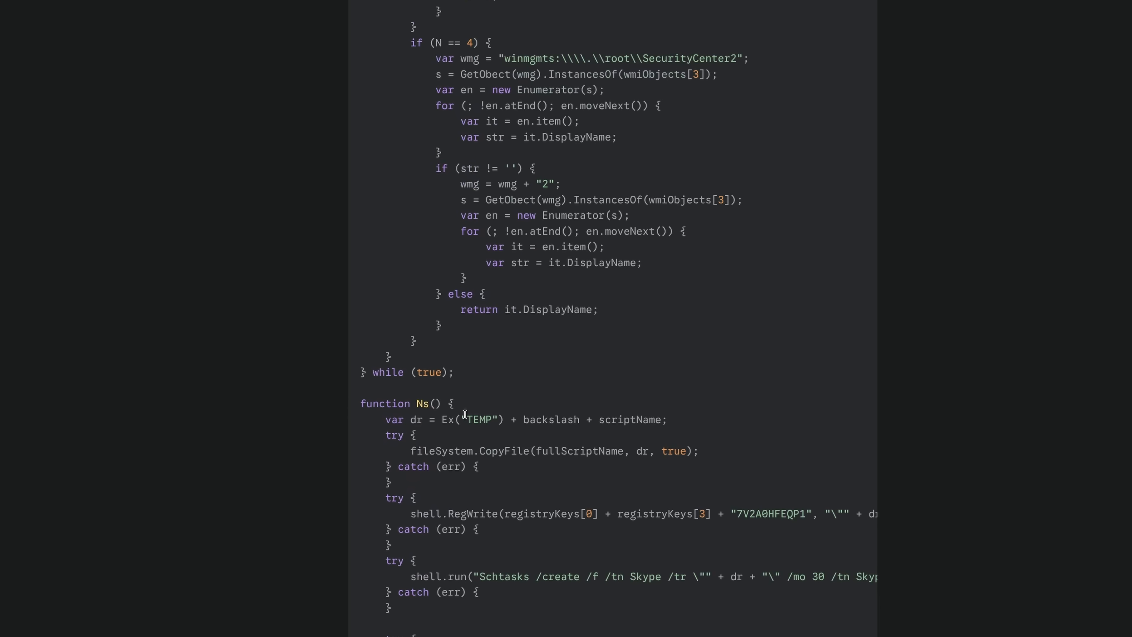
scroll("down", 3)
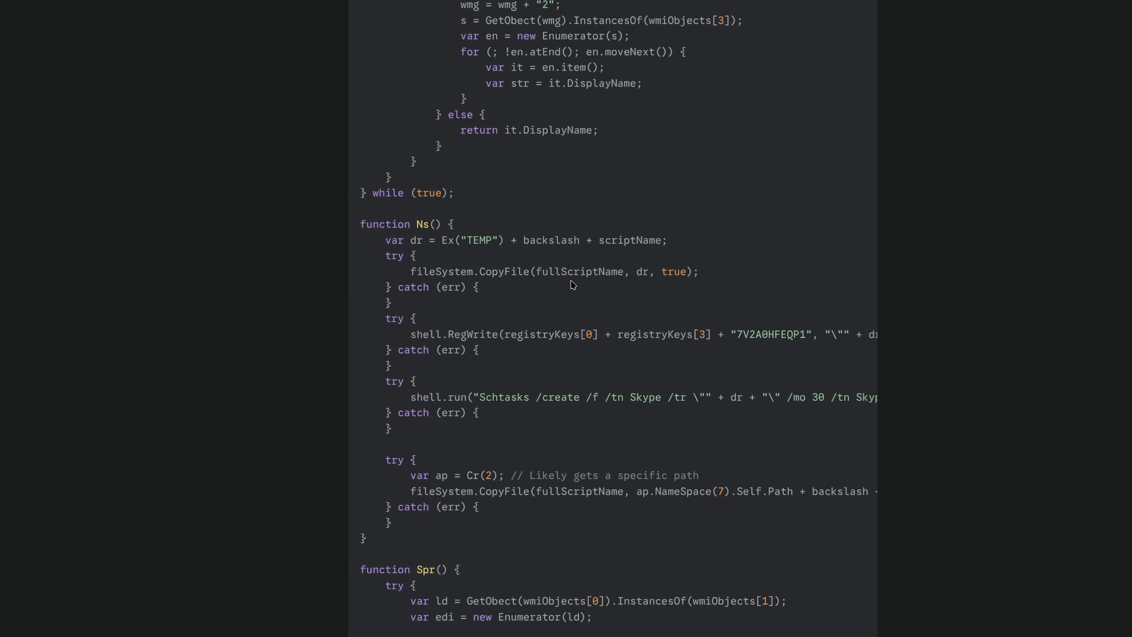
mouse_move(601, 433)
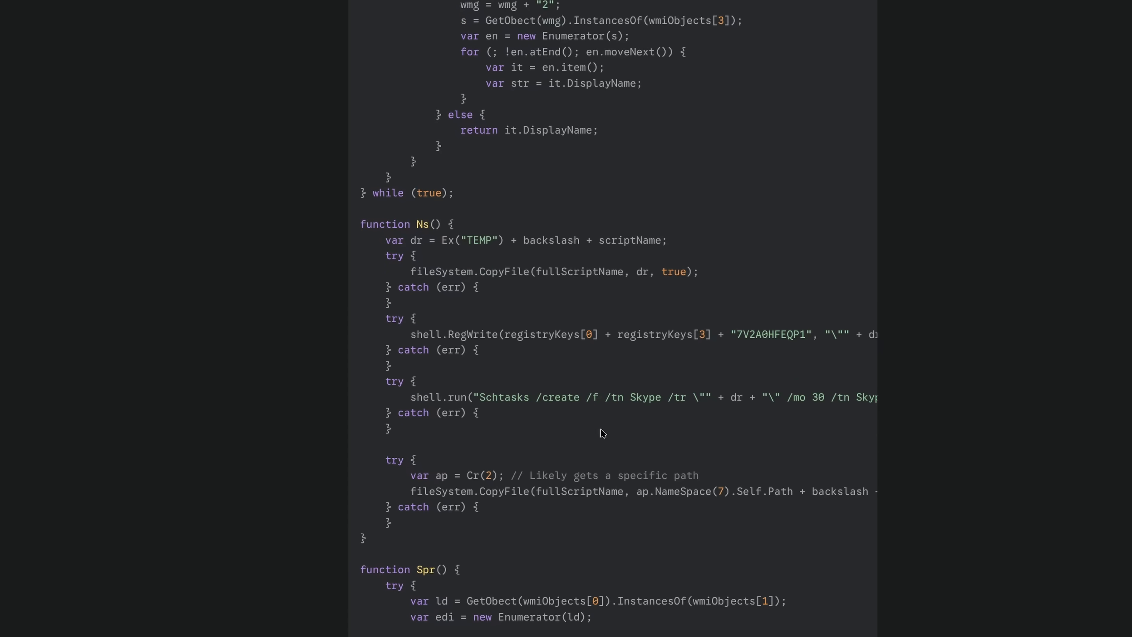
scroll("down", 3)
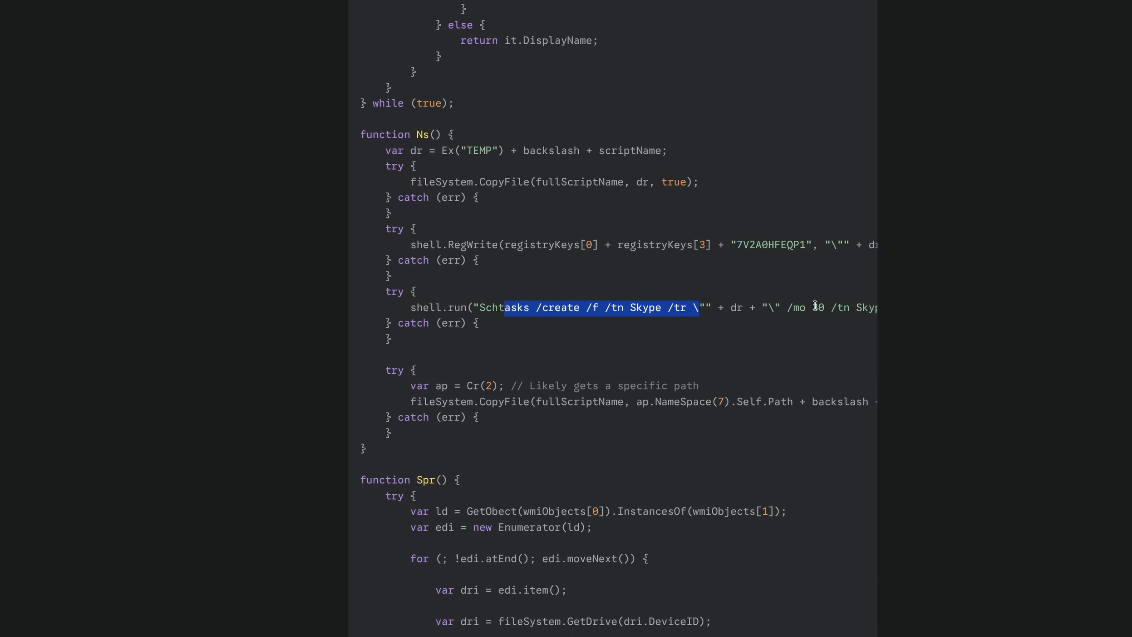
left_click(642, 354)
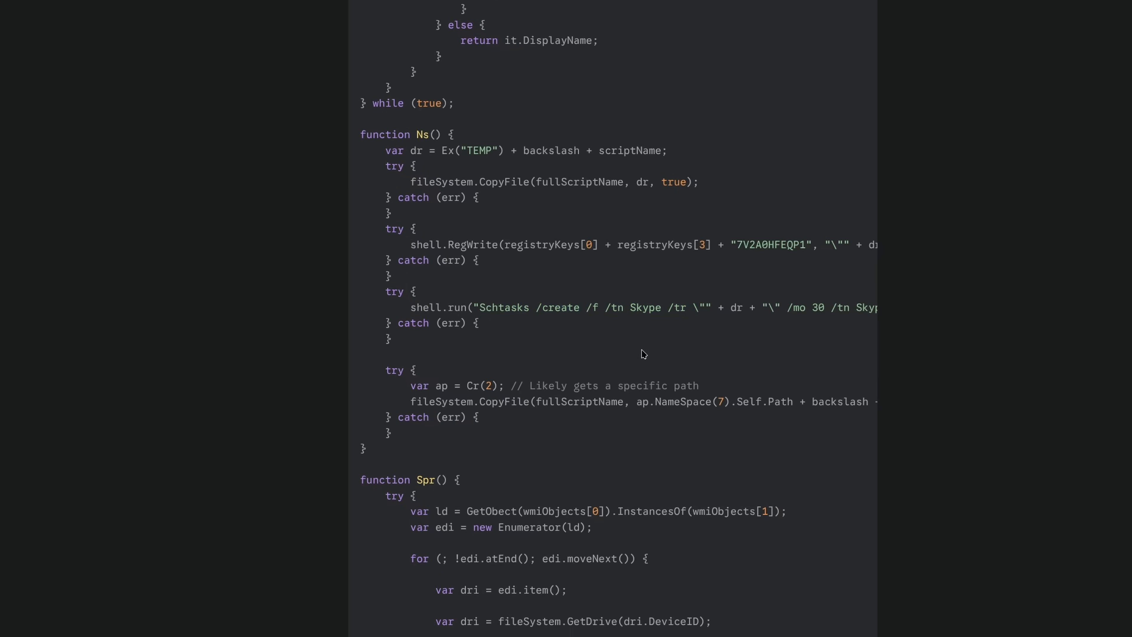
scroll("down", 3)
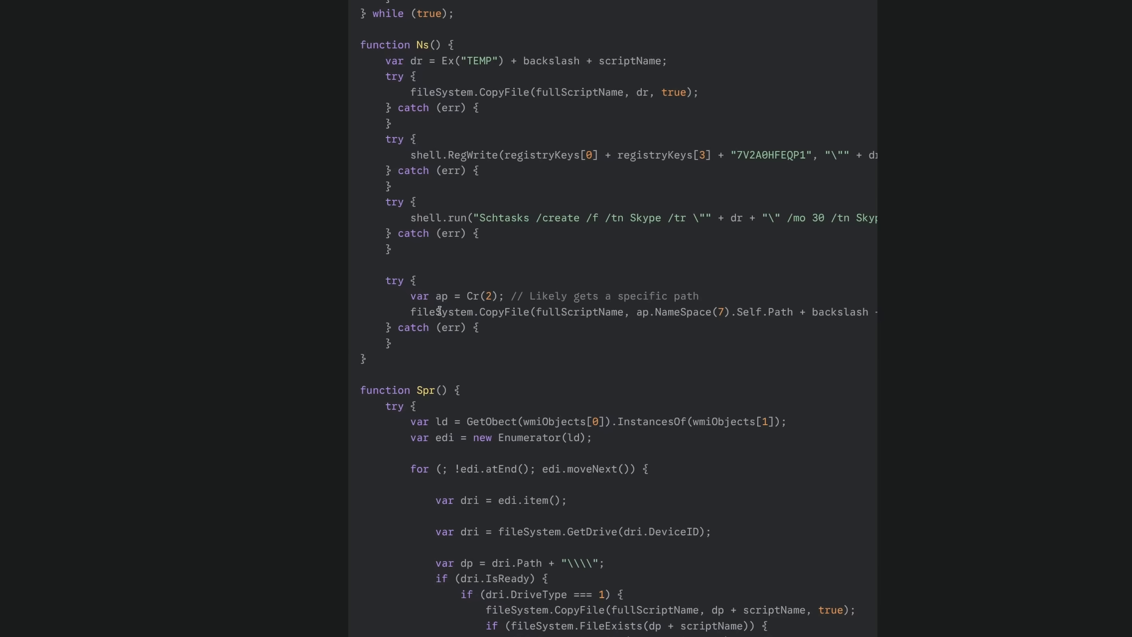
scroll("down", 3)
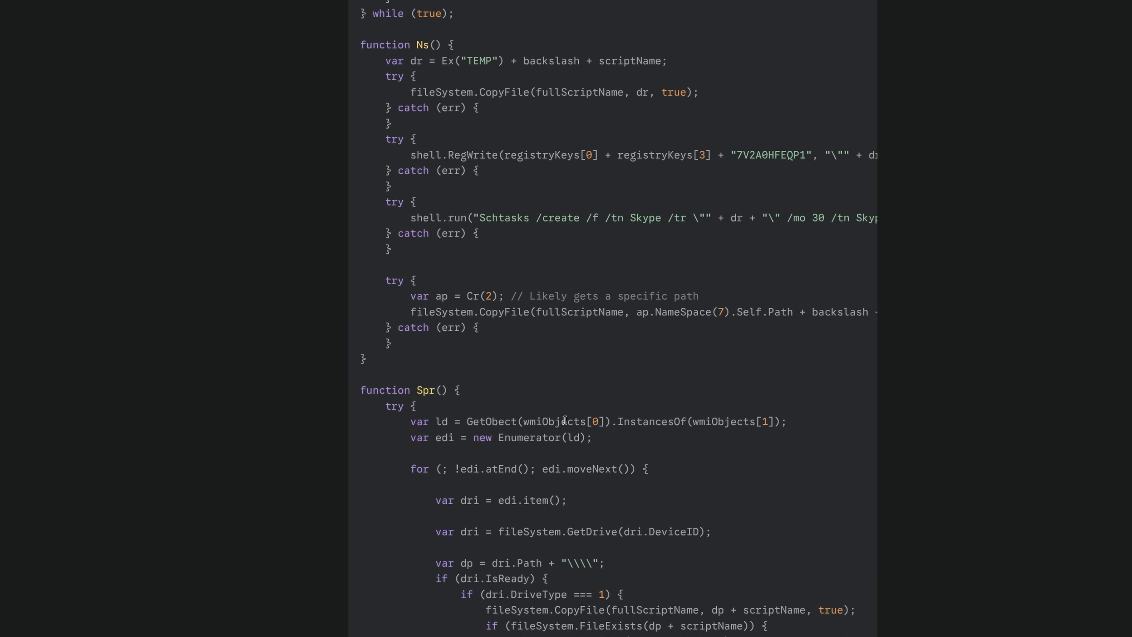
scroll("down", 3)
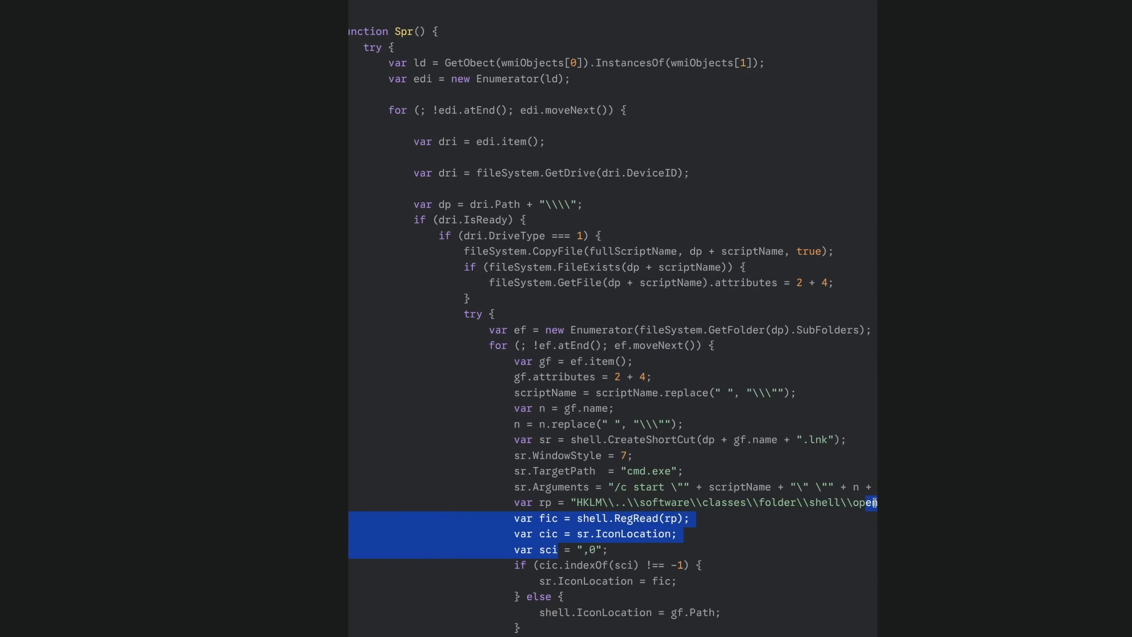
scroll("down", 3)
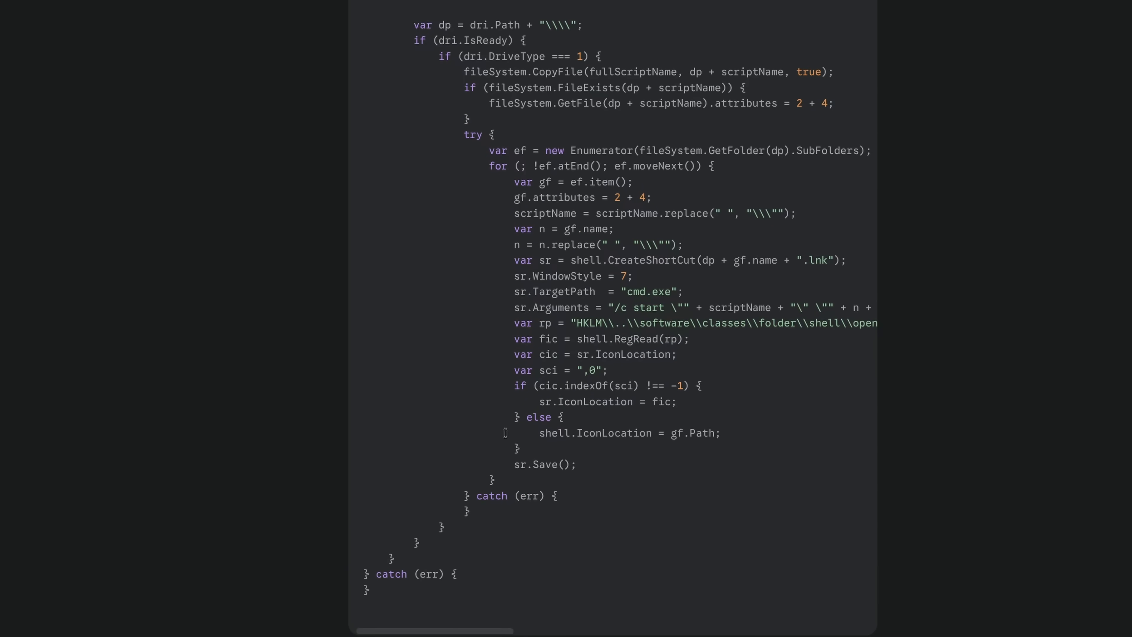
mouse_move(233, 341)
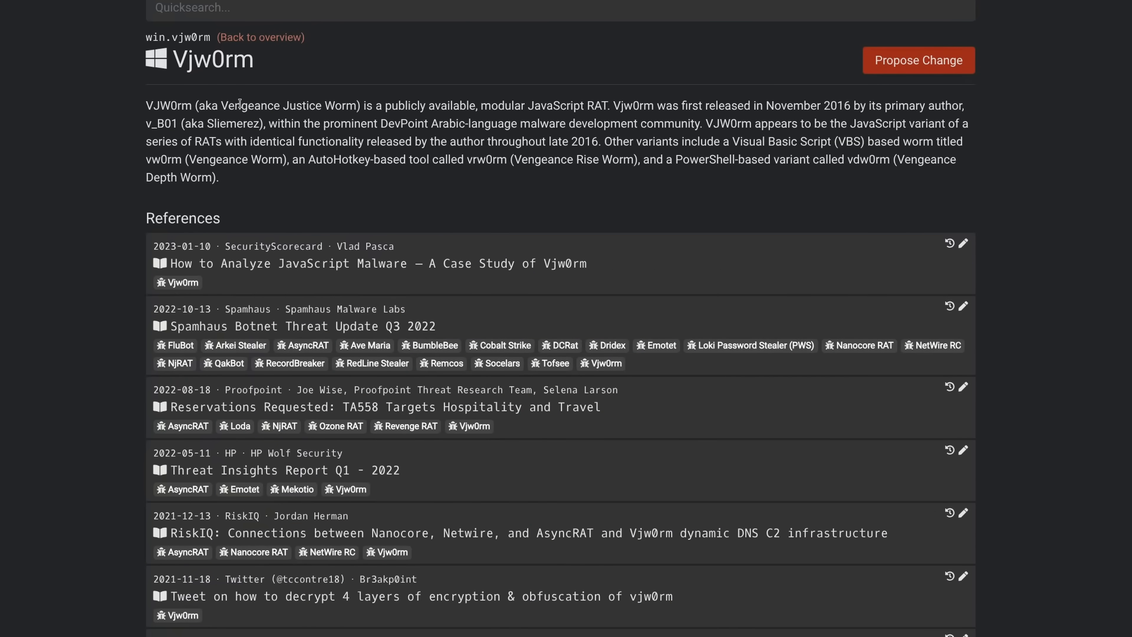
mouse_move(372, 106)
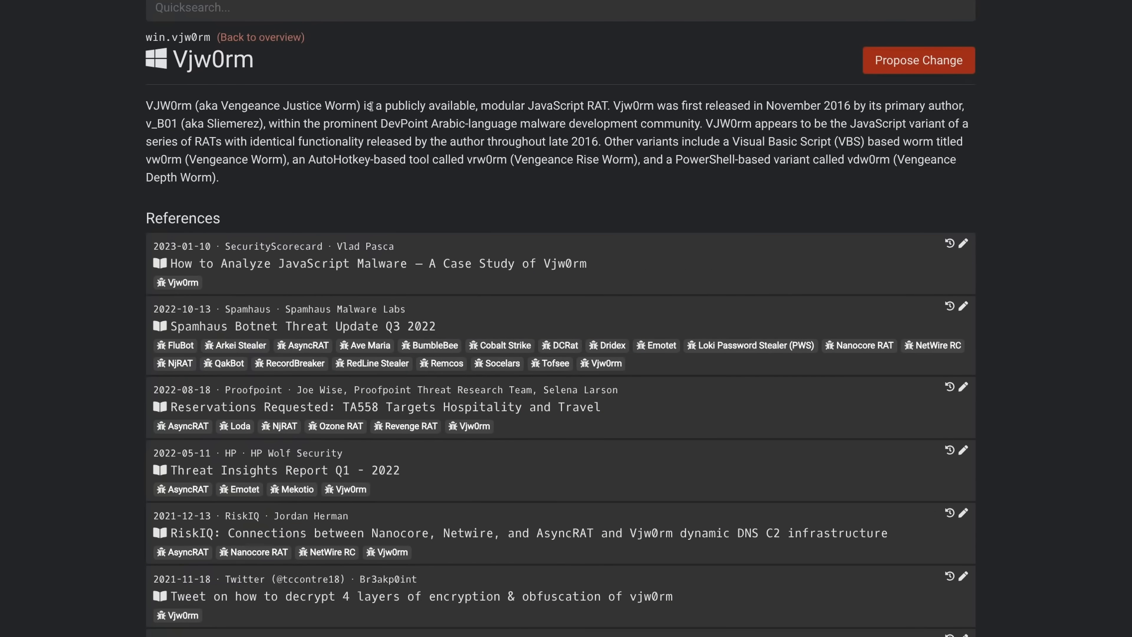
mouse_move(619, 117)
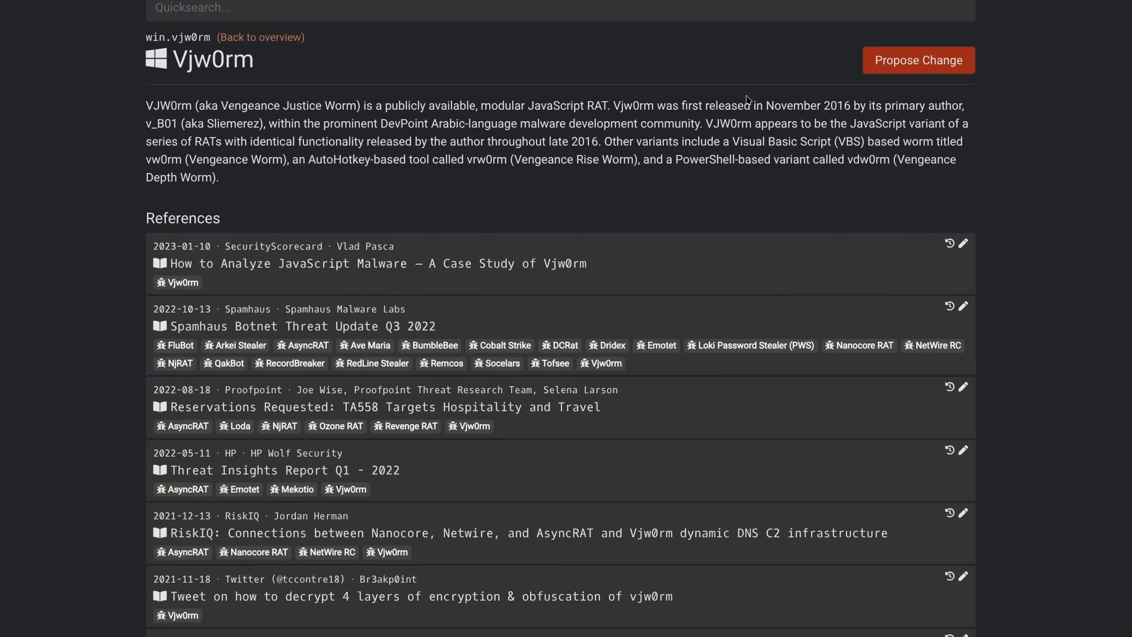
mouse_move(651, 123)
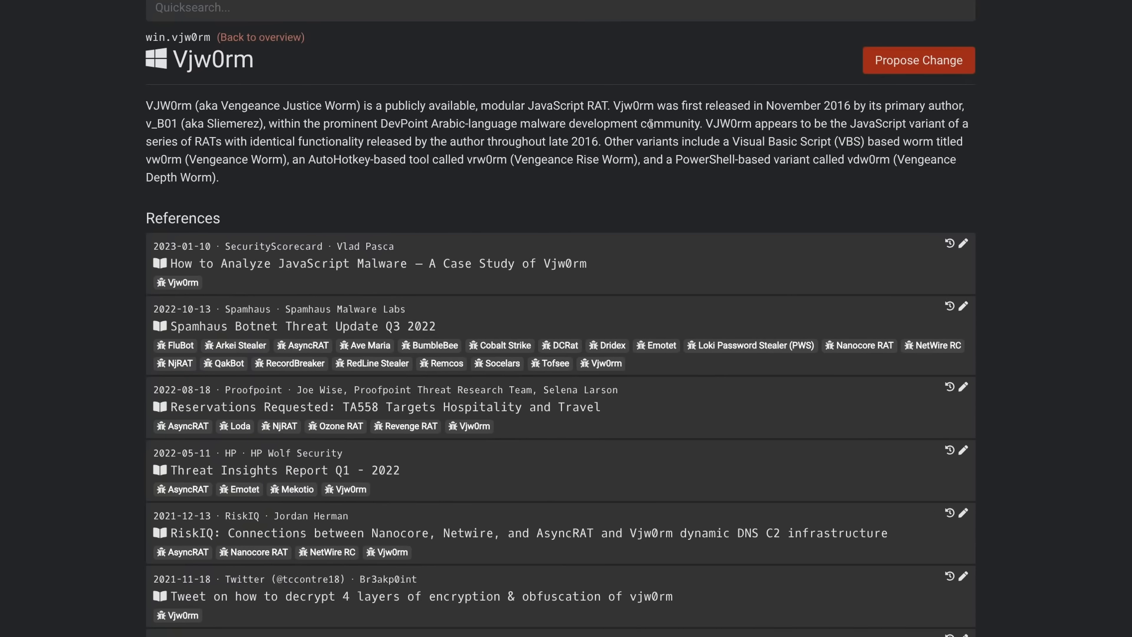
mouse_move(649, 137)
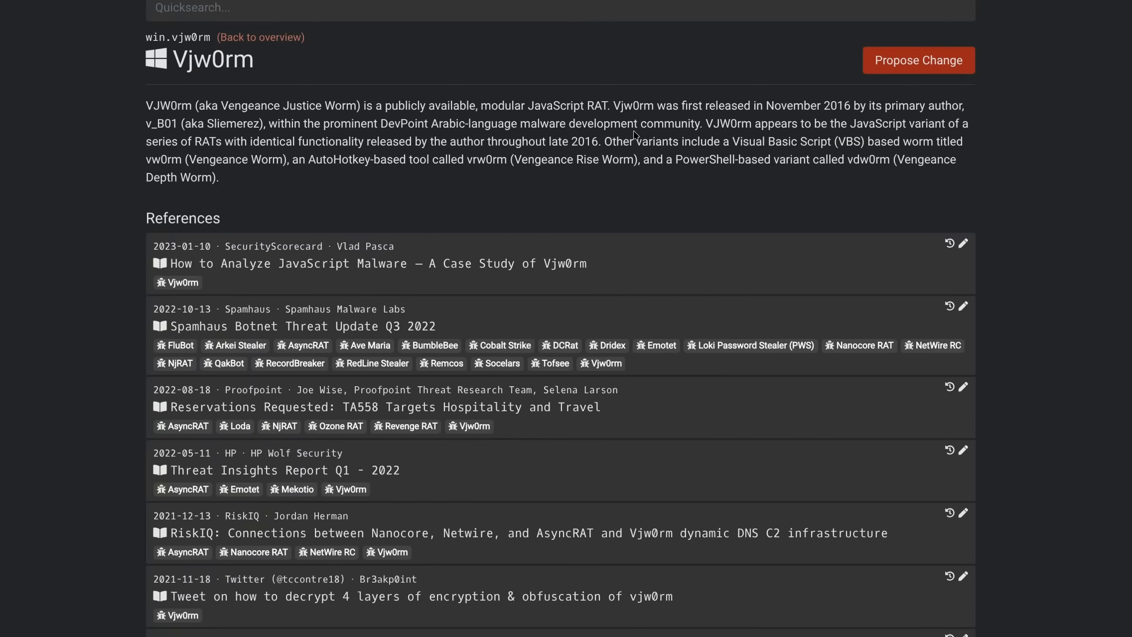
mouse_move(858, 158)
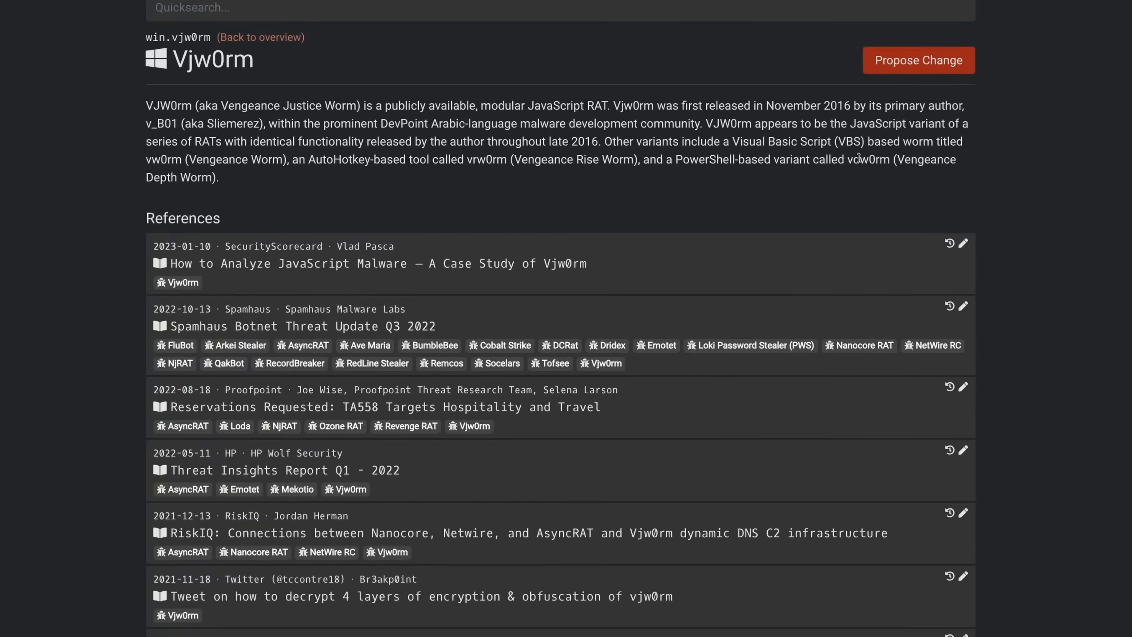
mouse_move(845, 135)
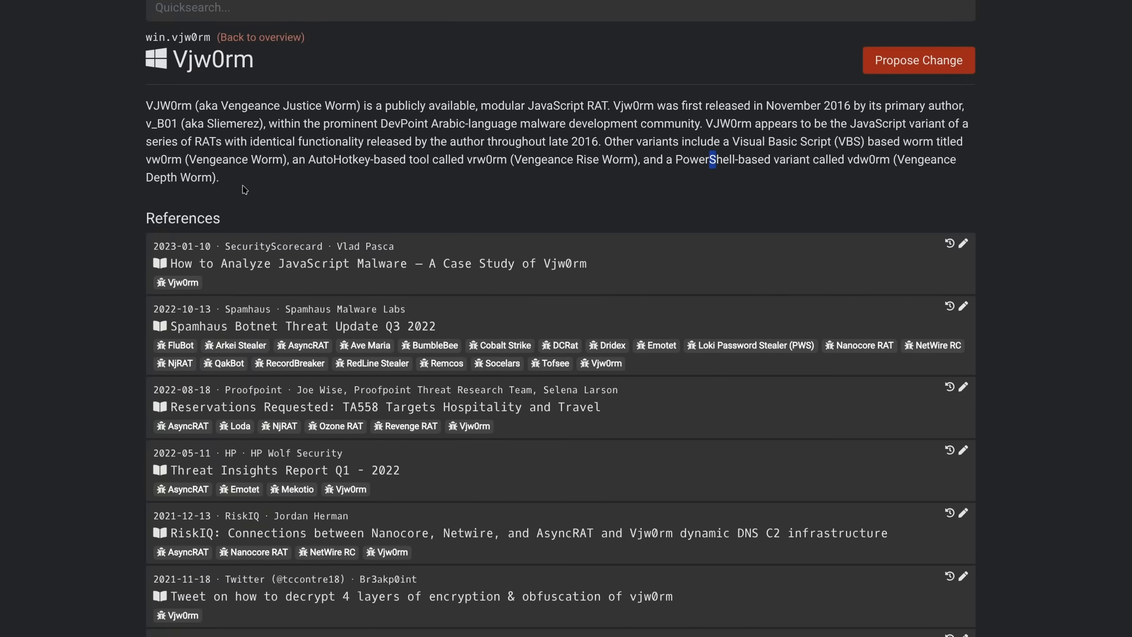
scroll("down", 3)
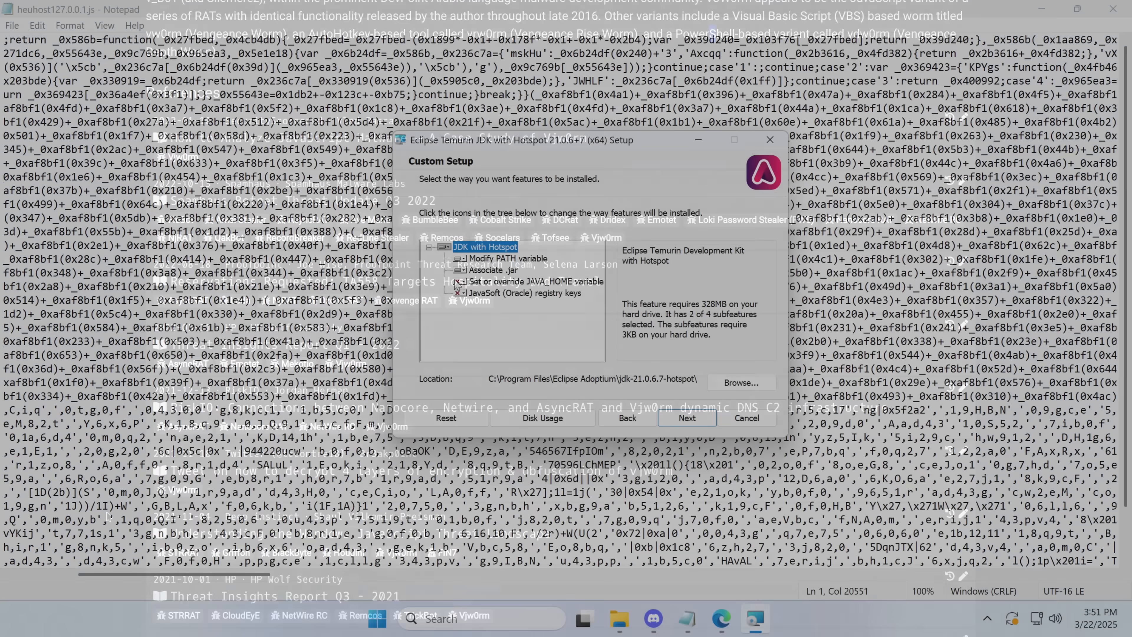
Step: Import malware.dll into the project and allow OpenJDK network access through the firewall
left_click(534, 280)
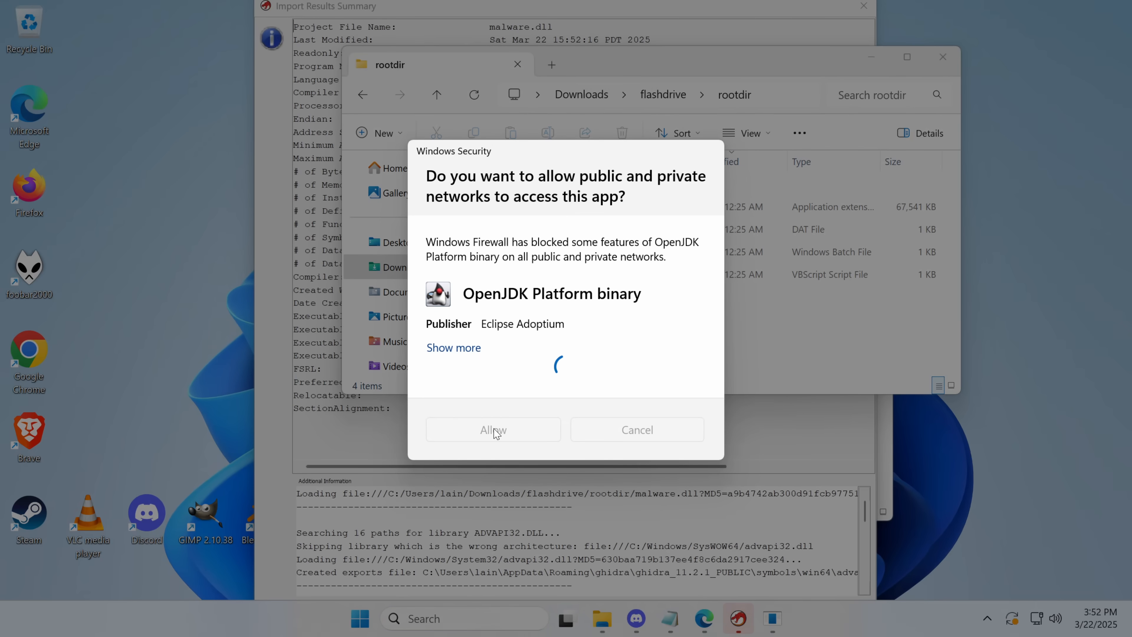
left_click(493, 430)
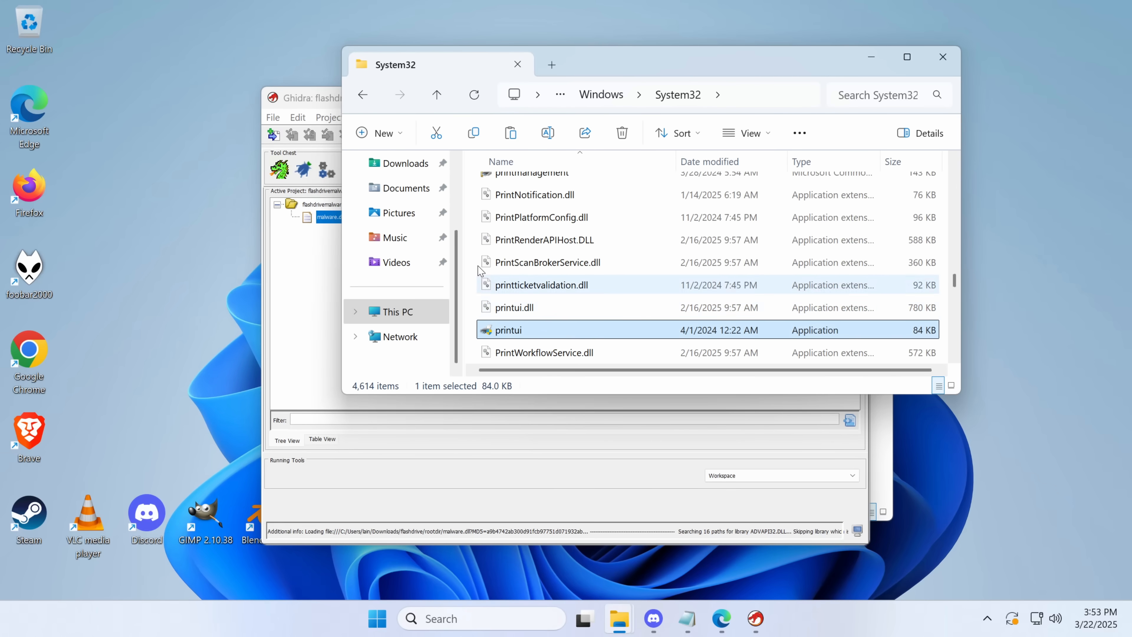
Step: Import printui.exe from Documents into the flashdrivemalware project and dismiss the results summary
left_click(406, 188)
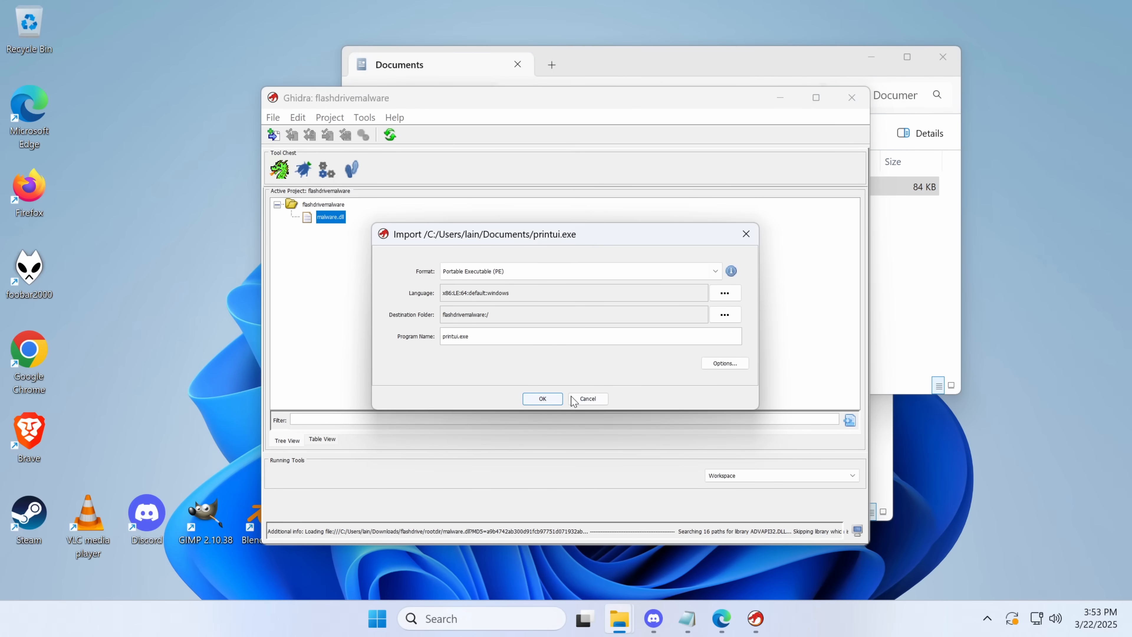
left_click(541, 398)
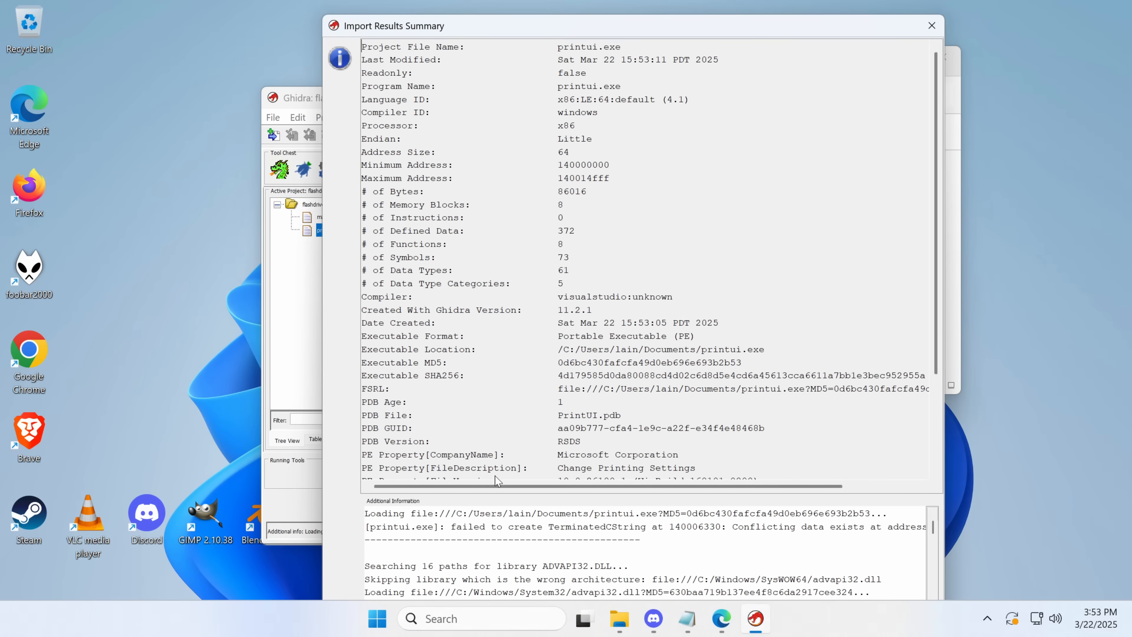
mouse_move(943, 33)
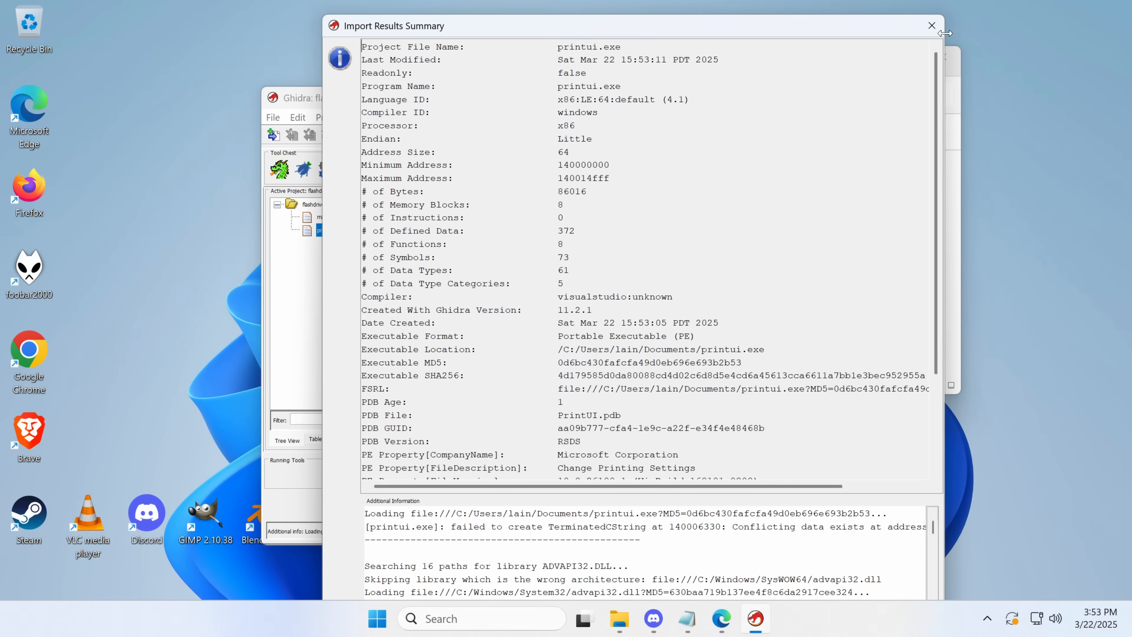
left_click(931, 26)
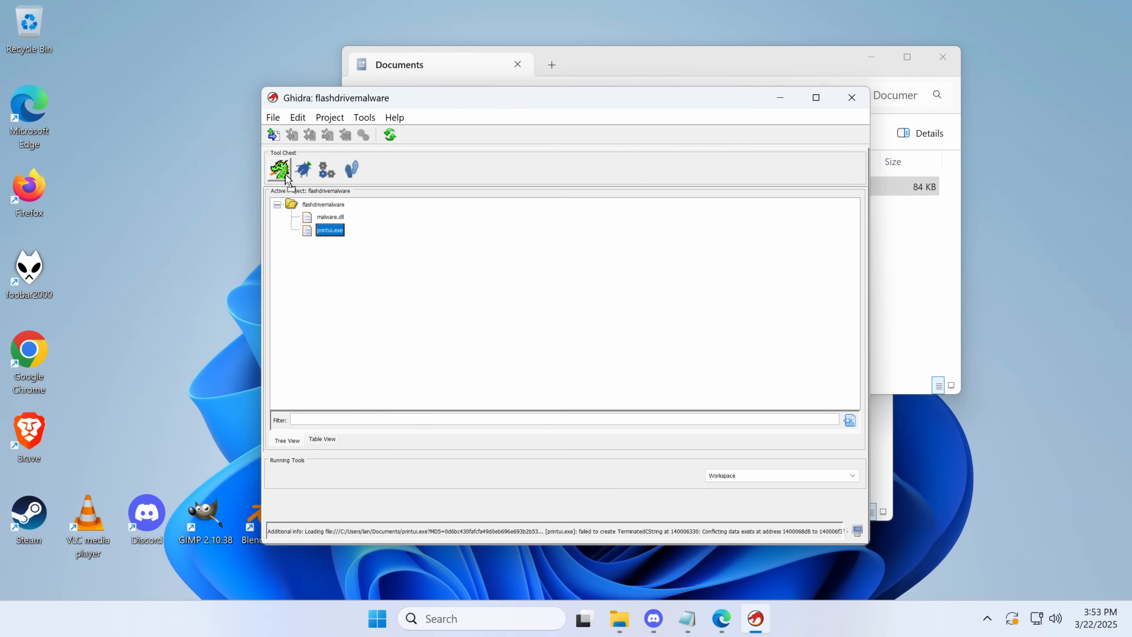
Step: View printui.exe's decompiled LoadLibraryW call in CodeBrowser, then return to the project window
double_click(330, 229)
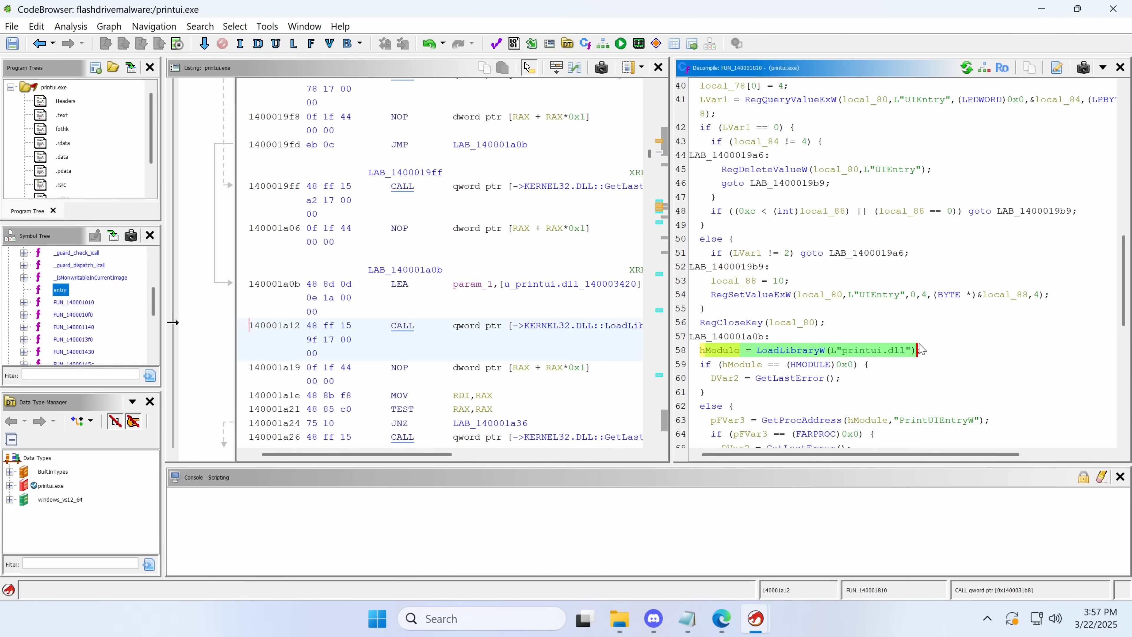
left_click(920, 350)
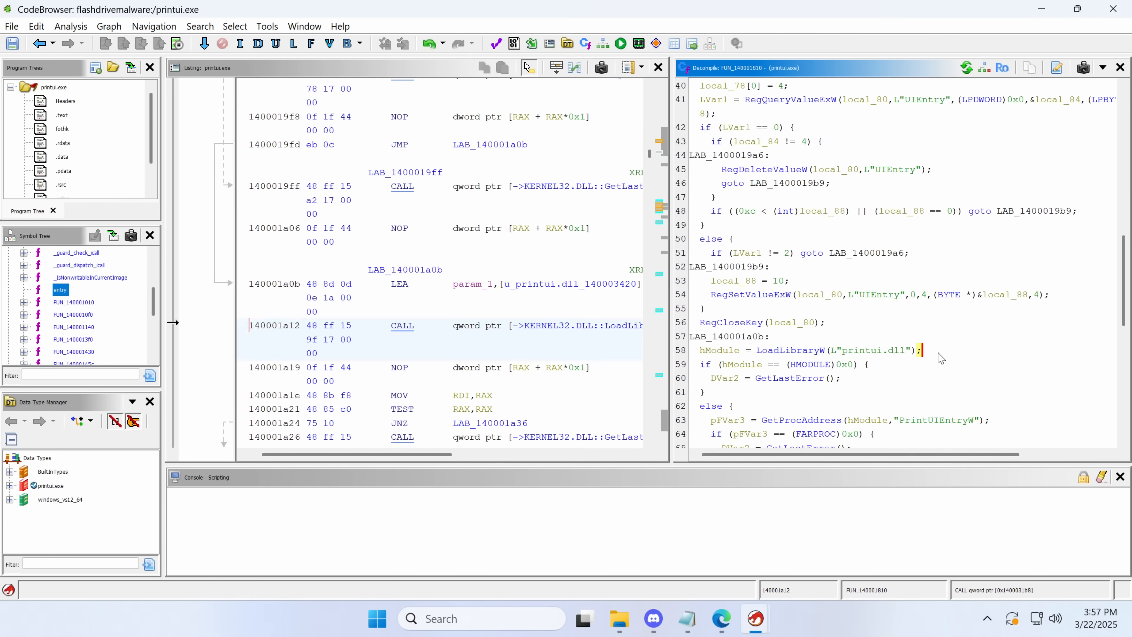
mouse_move(636, 387)
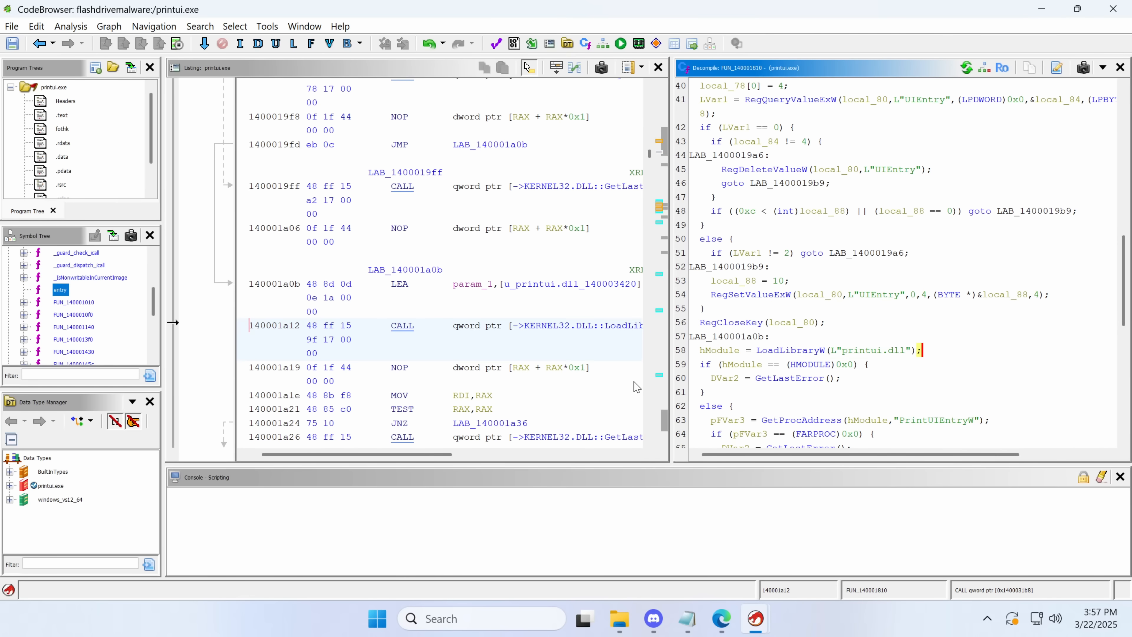
scroll("down", 3)
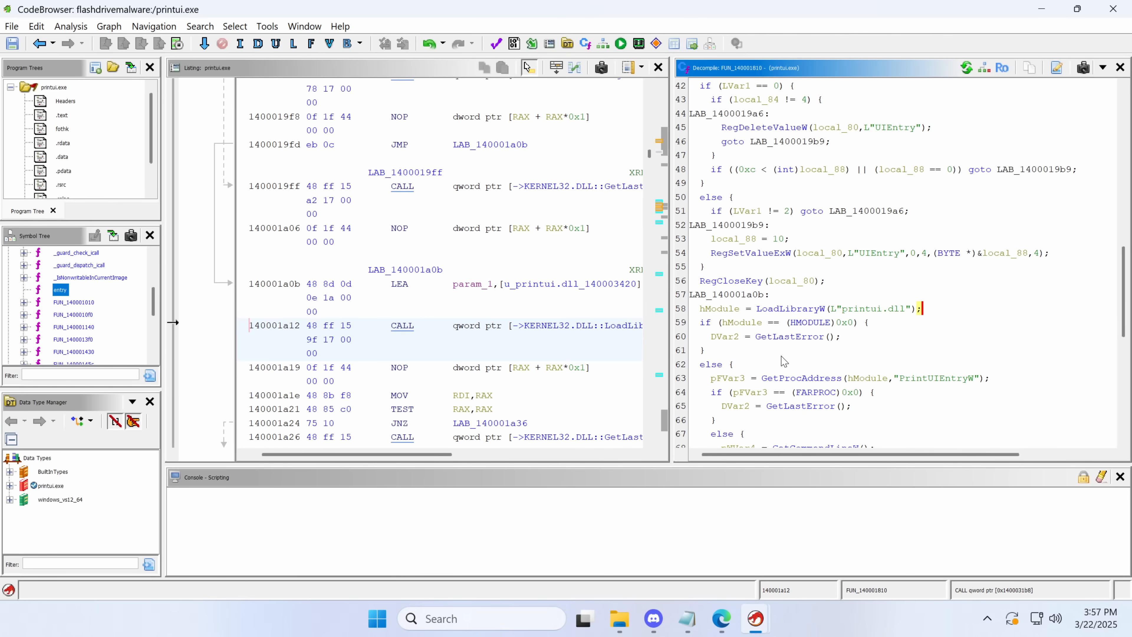
mouse_move(946, 382)
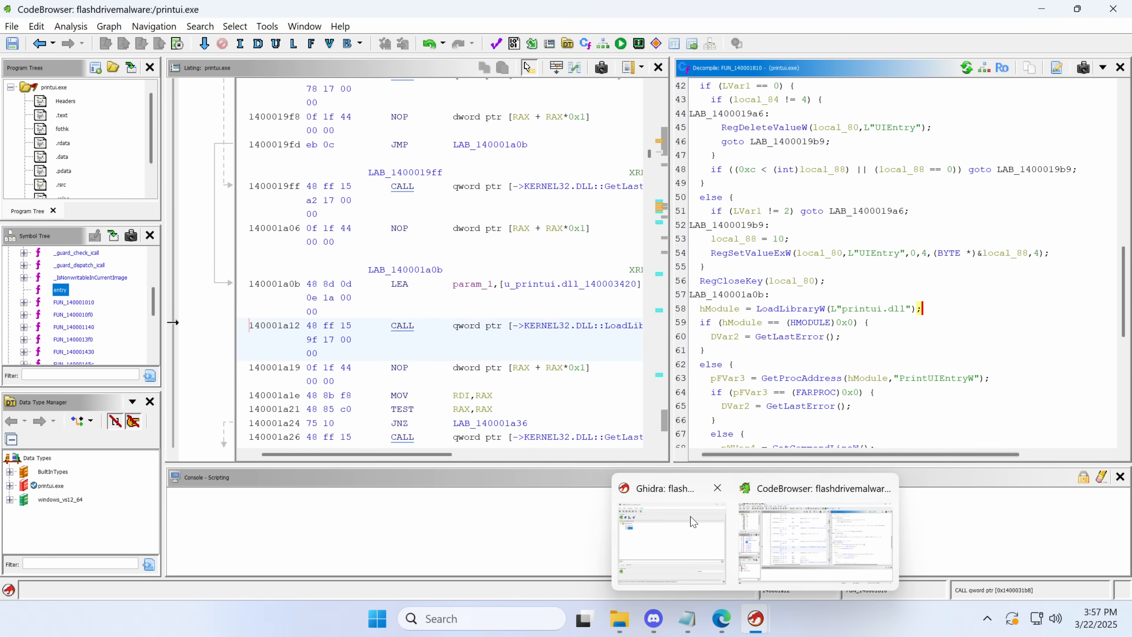
left_click(670, 543)
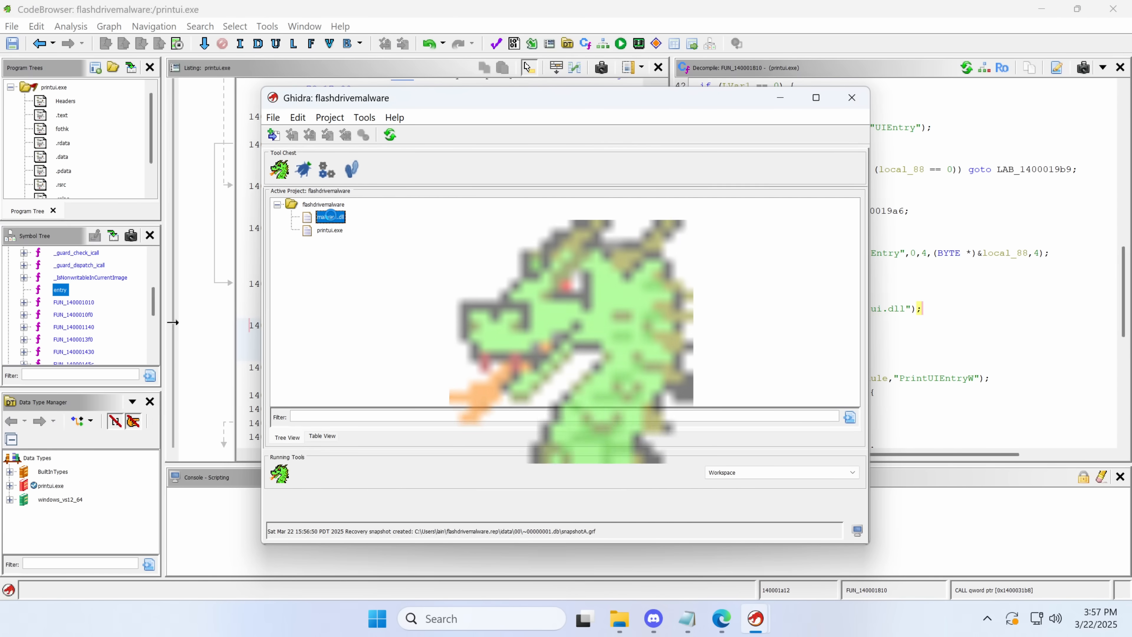
Step: Analyse malware.dll in CodeBrowser and go to its exported entry function calling dllmain_dispatch
double_click(330, 217)
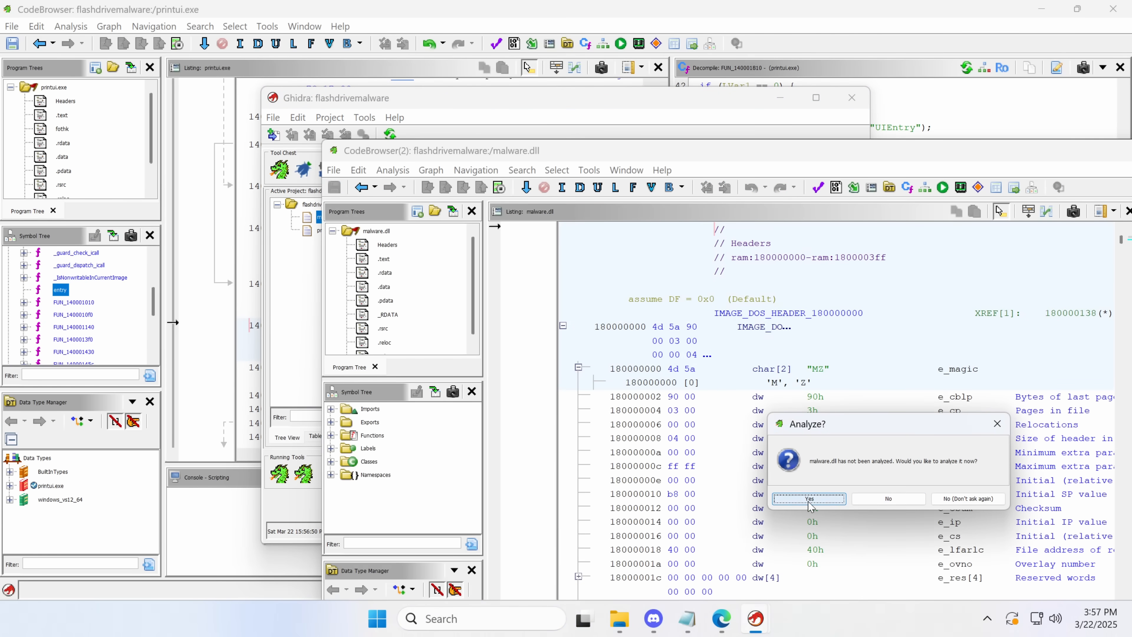
left_click(807, 498)
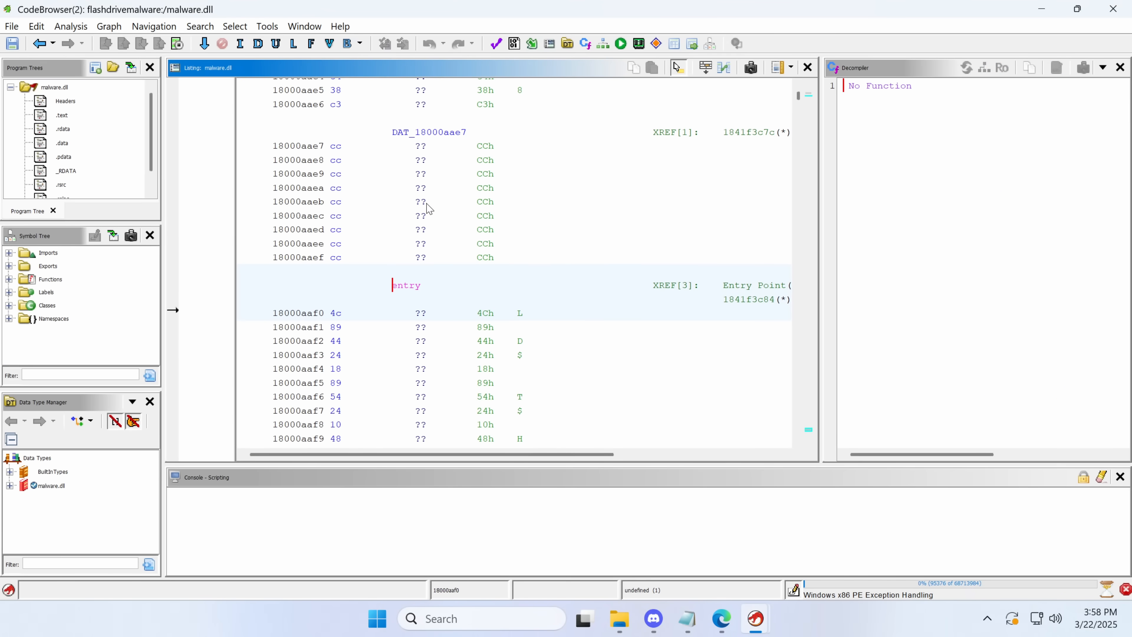
mouse_move(604, 302)
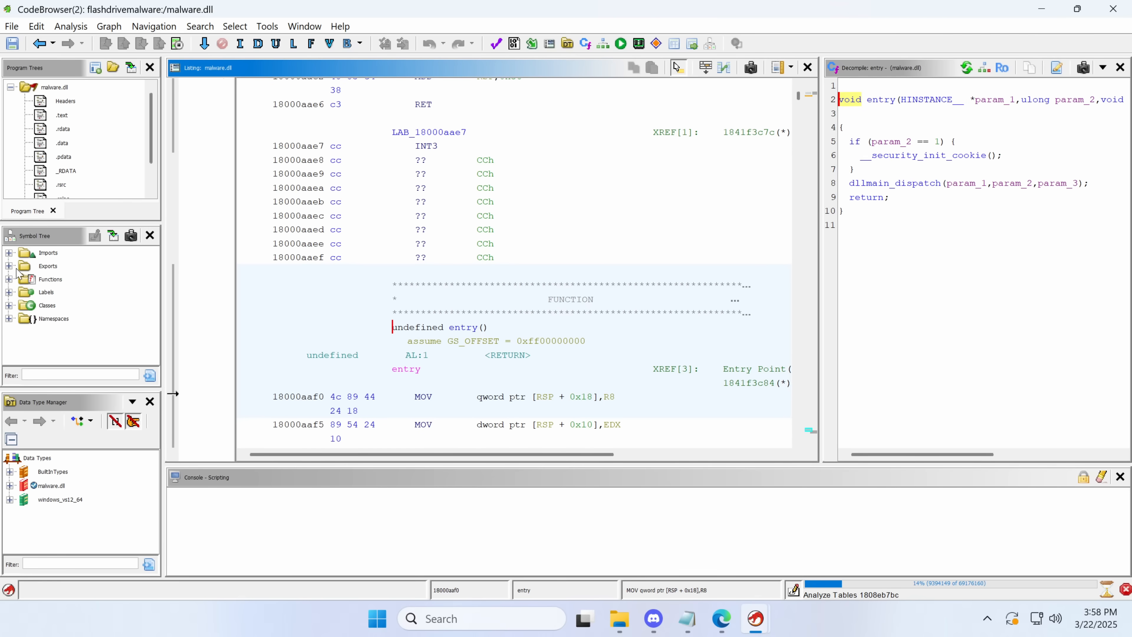
left_click(9, 266)
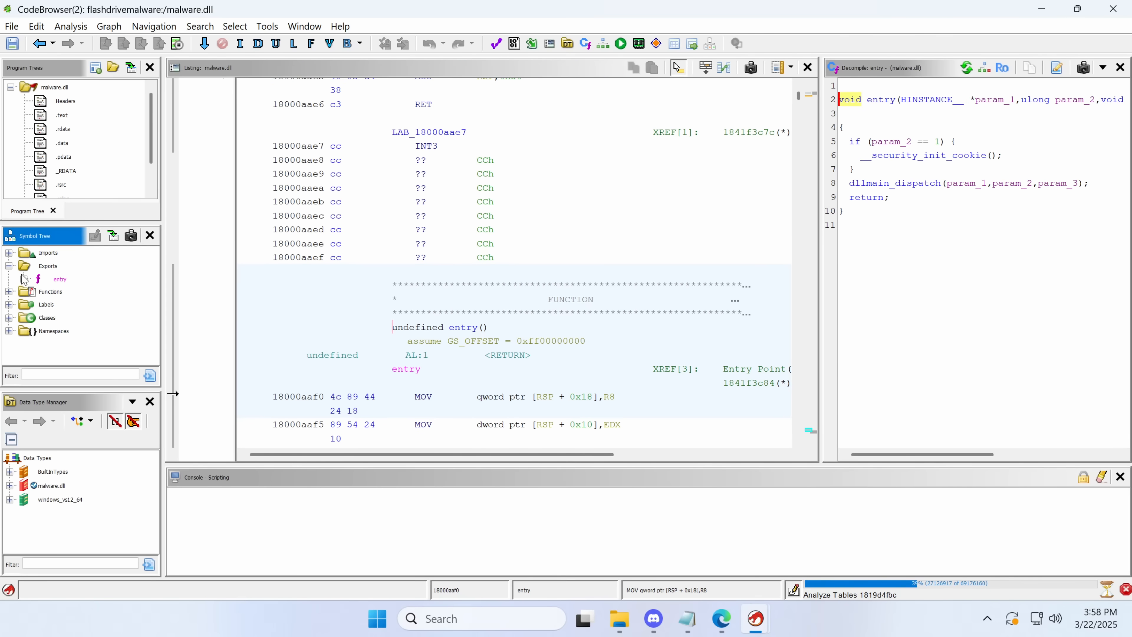
left_click(60, 279)
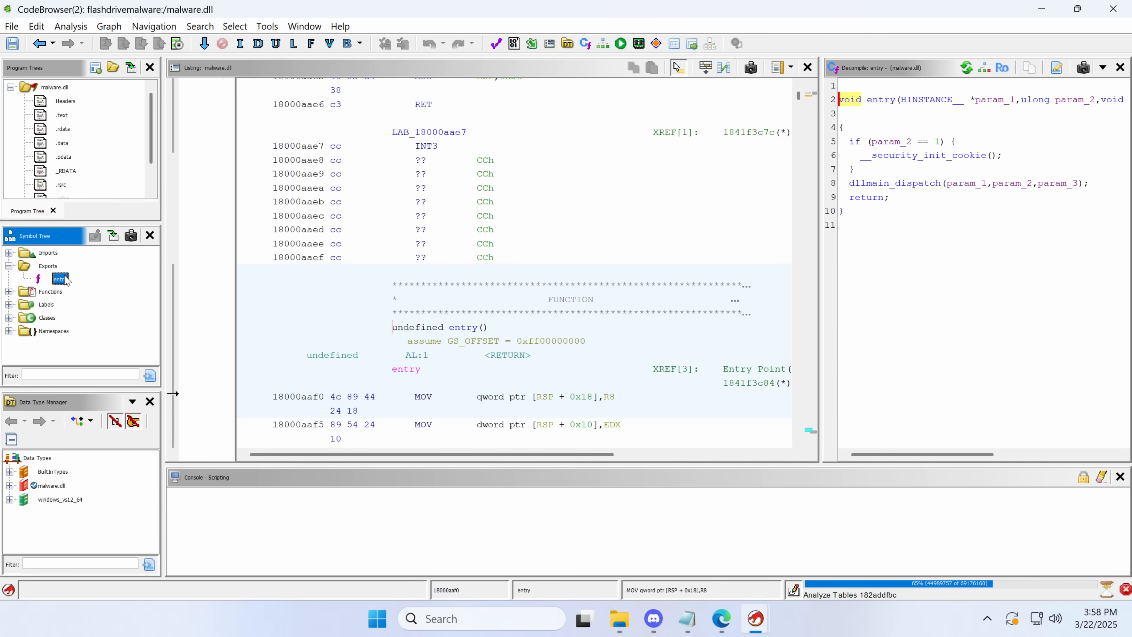
mouse_move(974, 334)
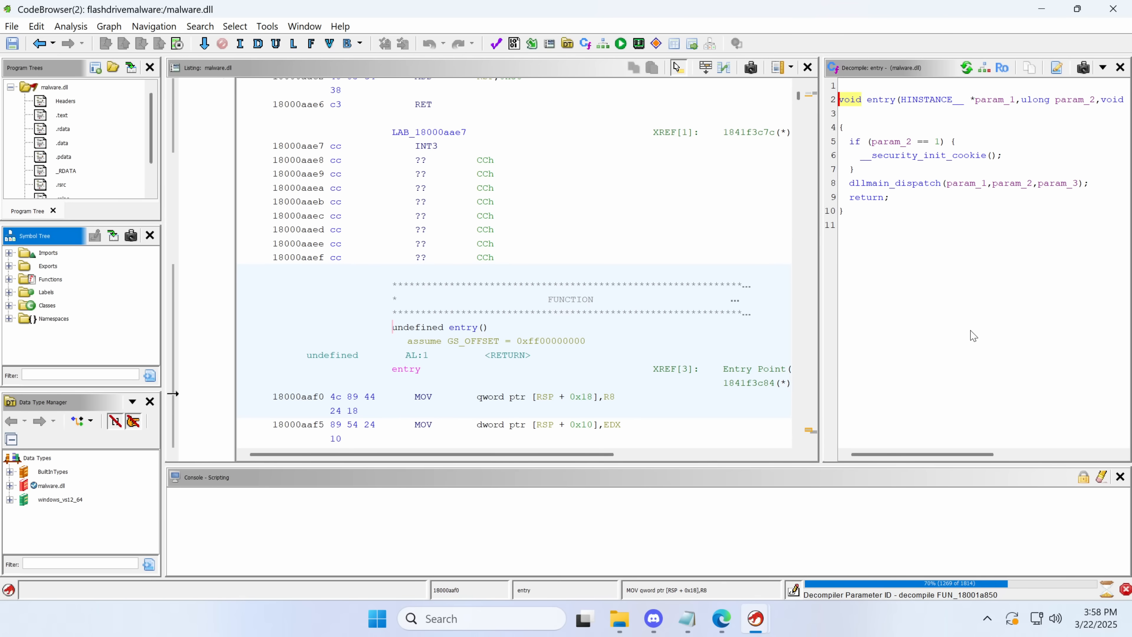
mouse_move(924, 220)
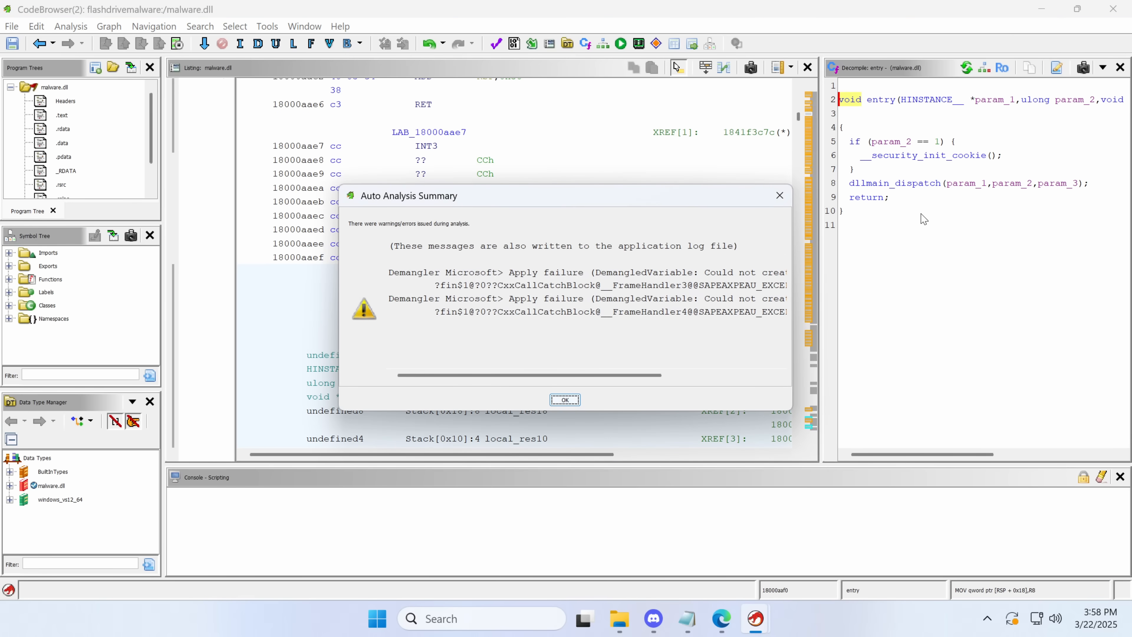
Step: Inspect FUN_180003a40 from dllmain_dispatch and copy its start /B /MIN cmd string to Notepad
left_click(565, 399)
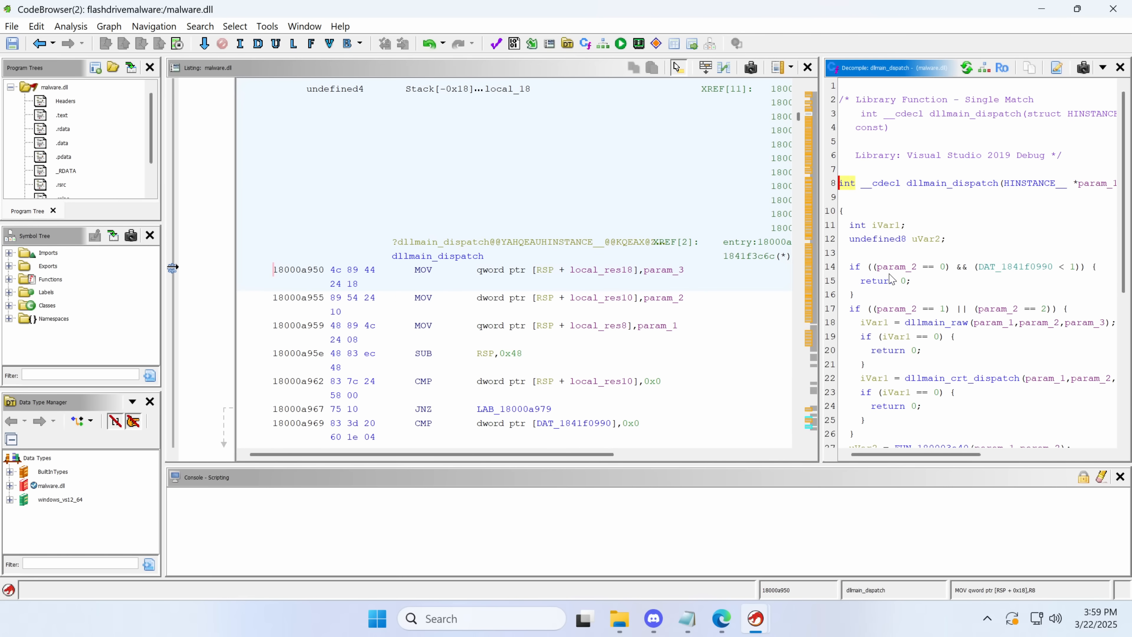
scroll("down", 3)
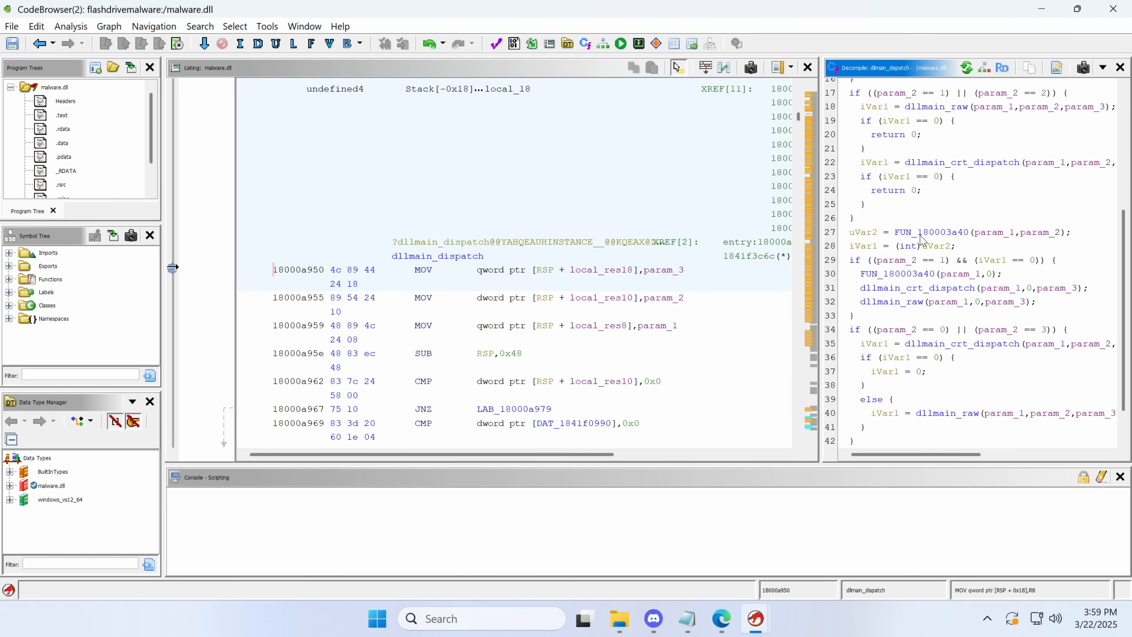
double_click(932, 232)
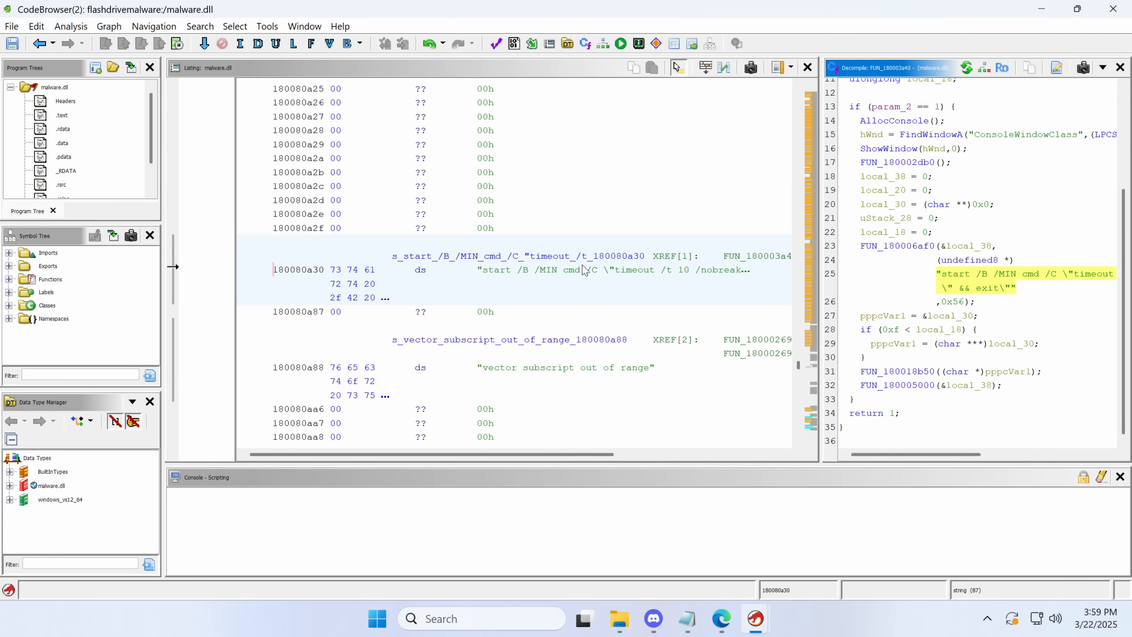
right_click(585, 270)
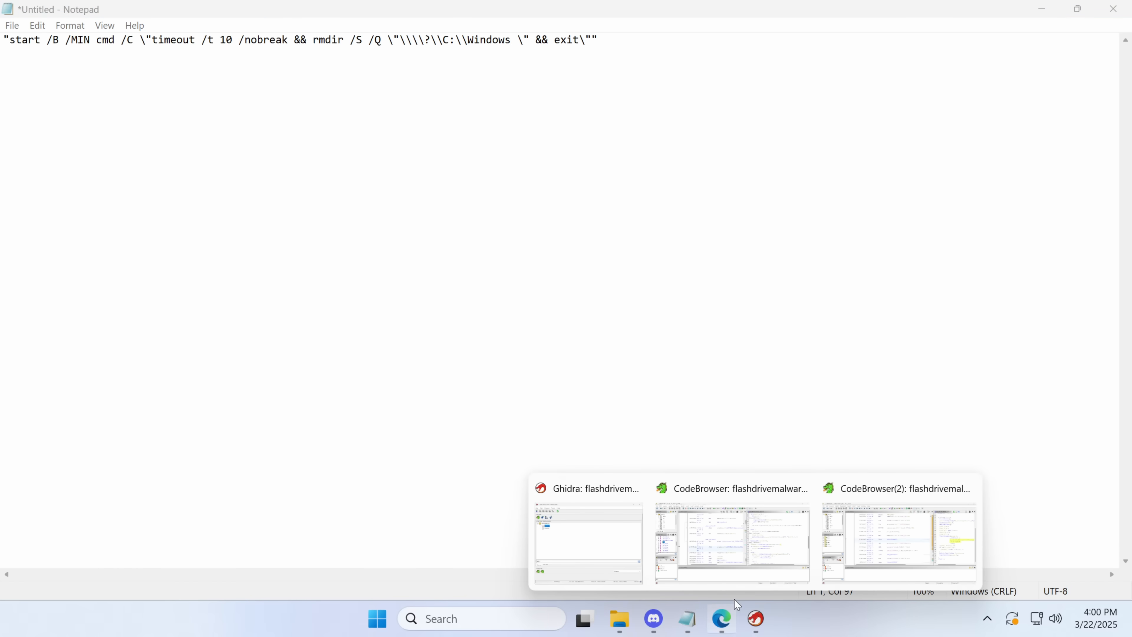
left_click(897, 541)
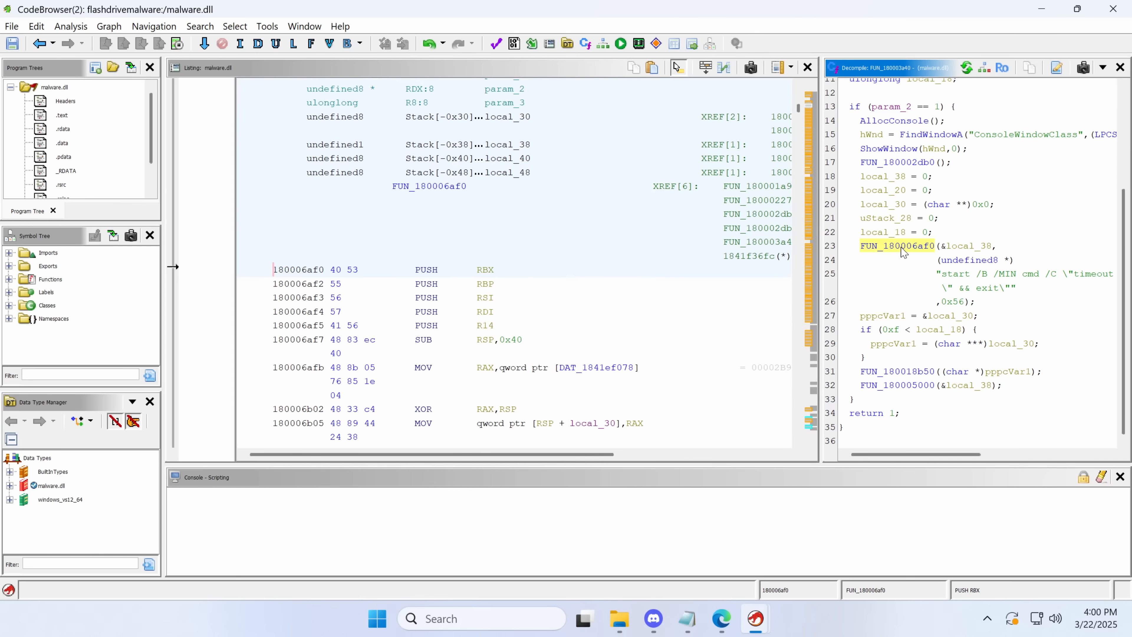
Step: Rename FUN_180006af0 to run_cmd and FUN_180003a40 to Mal_Entry, then read Mal_Entry's callee
double_click(898, 245)
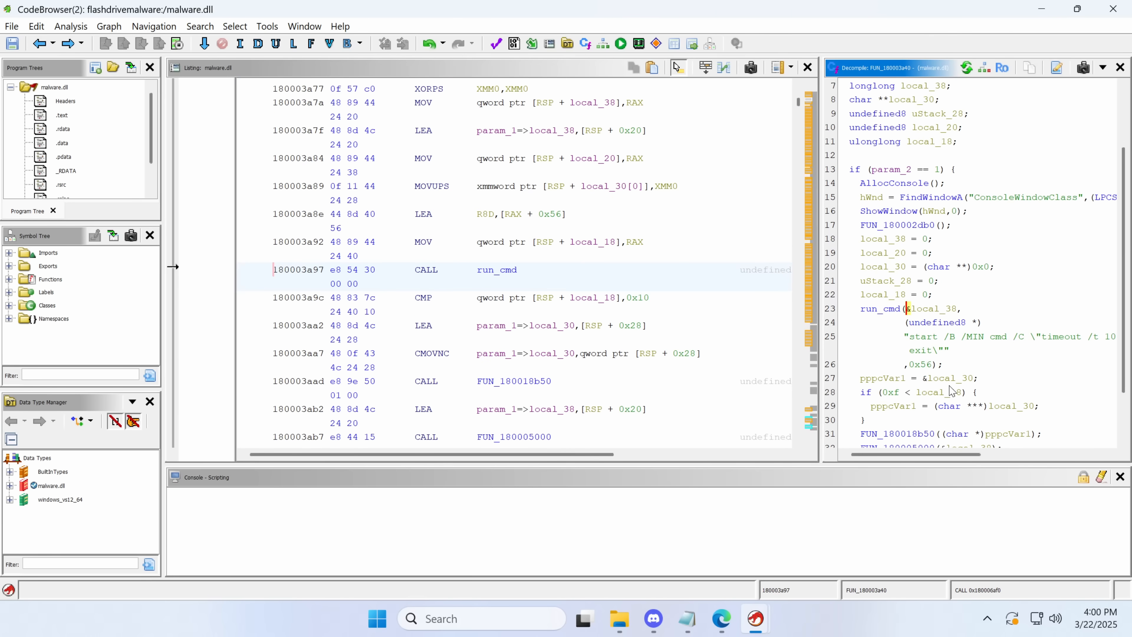
scroll("up", 3)
type("Mal_E")
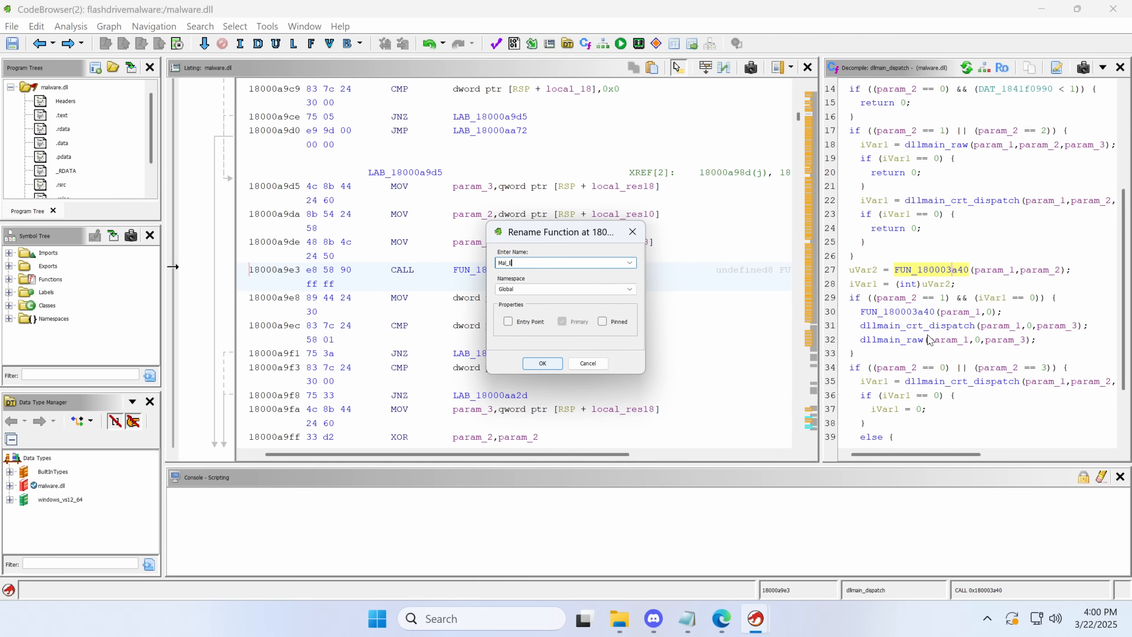
left_click(543, 362)
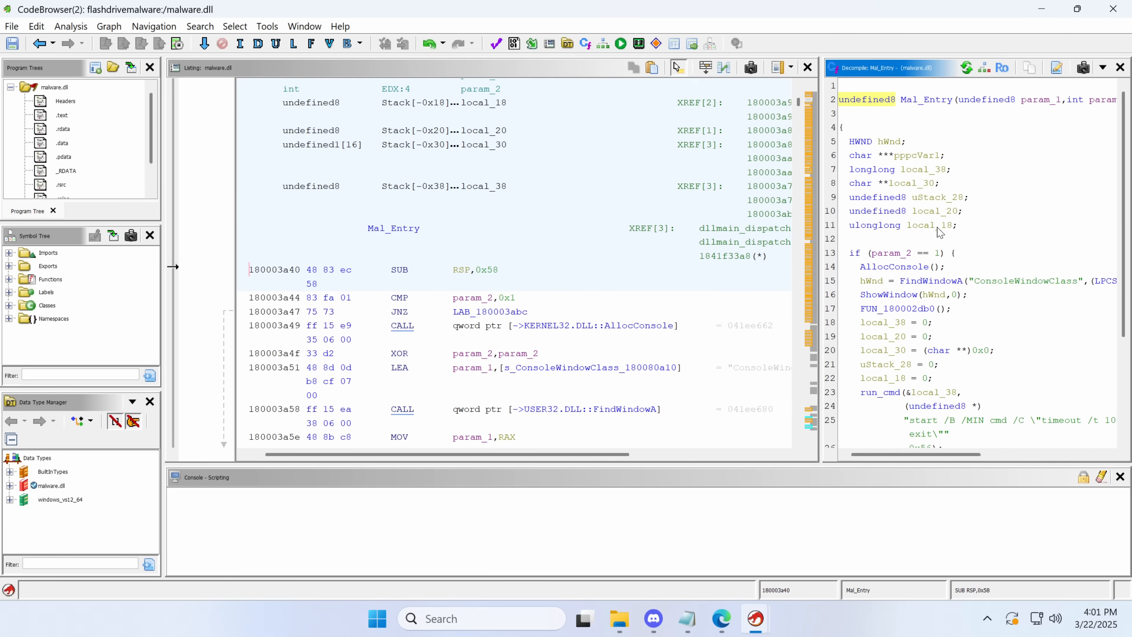
scroll("down", 3)
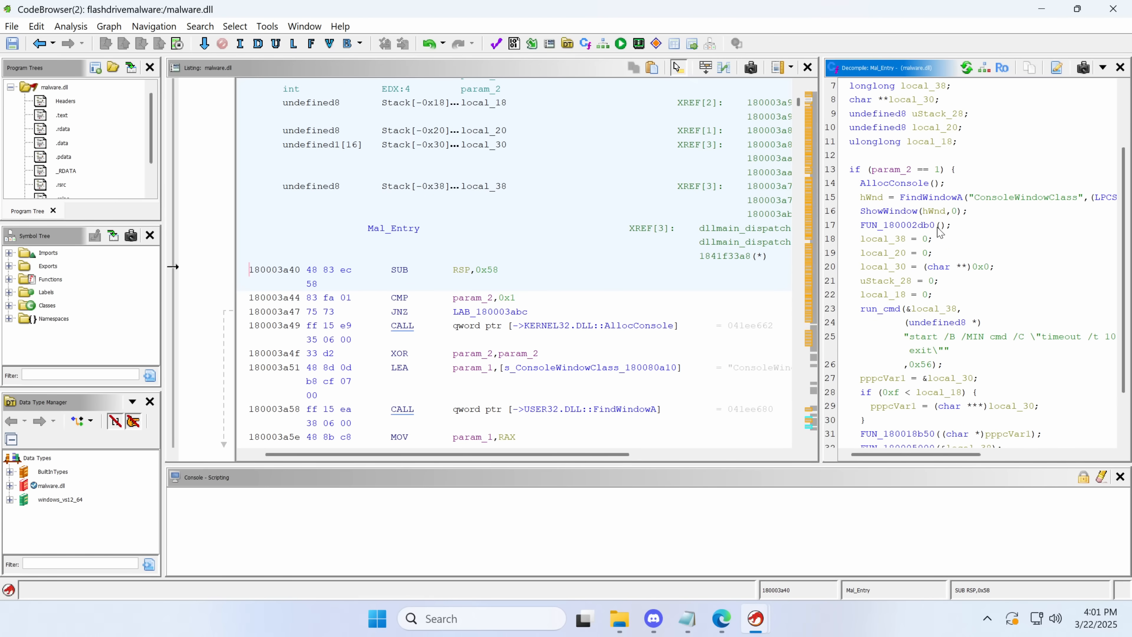
scroll("down", 3)
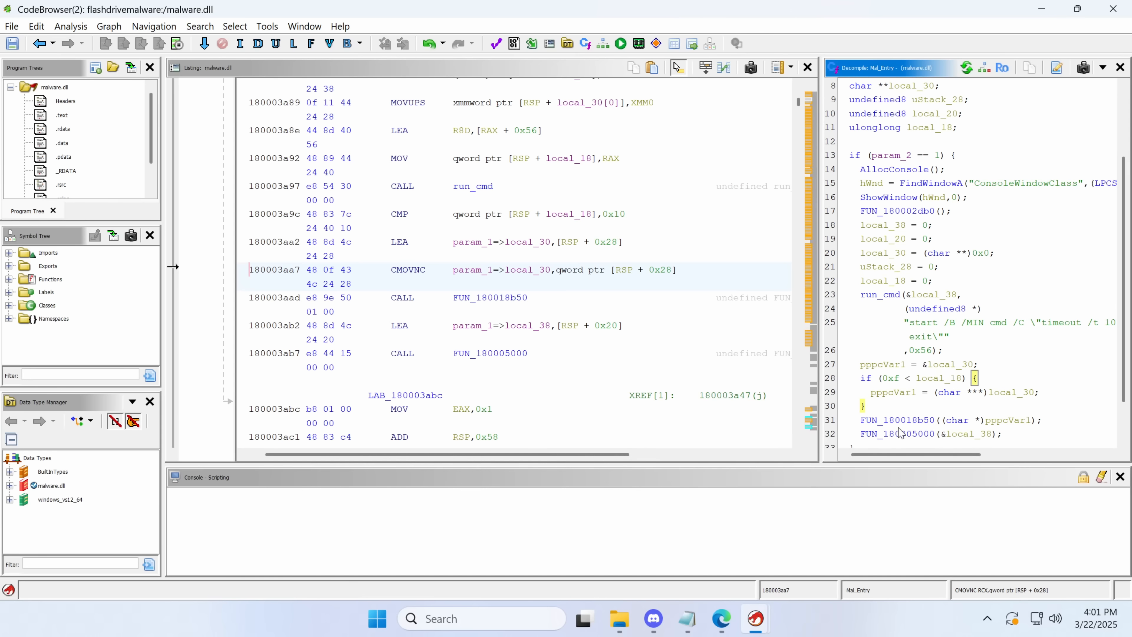
scroll("right", 3)
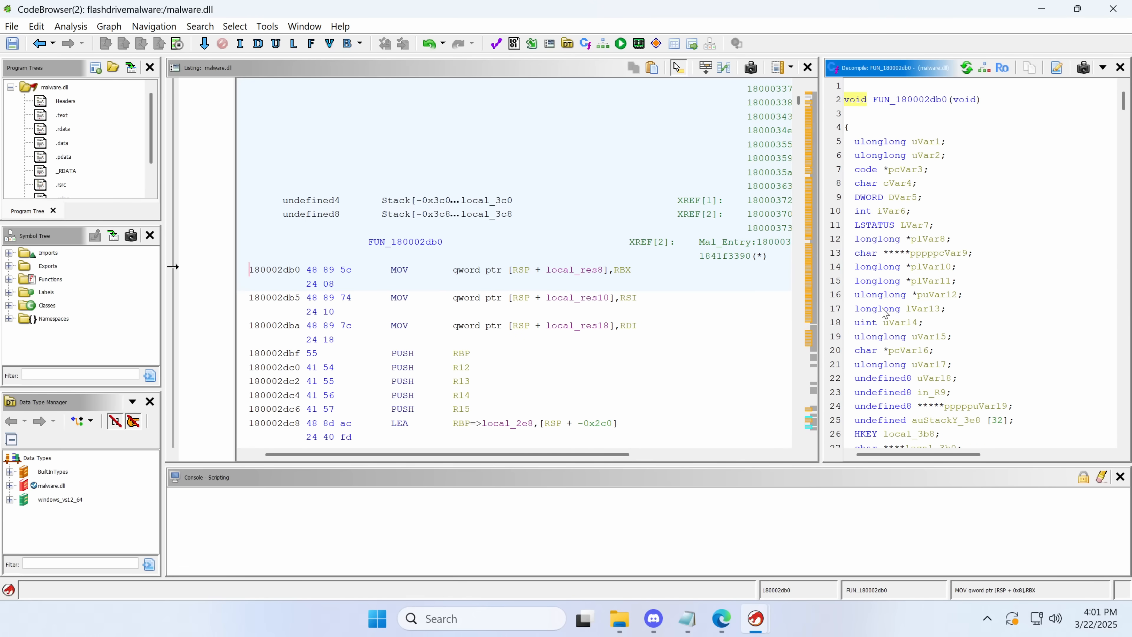
Step: Read Persistence's code creating the winsvcf folder and building the Defender exclusion command
scroll("down", 3)
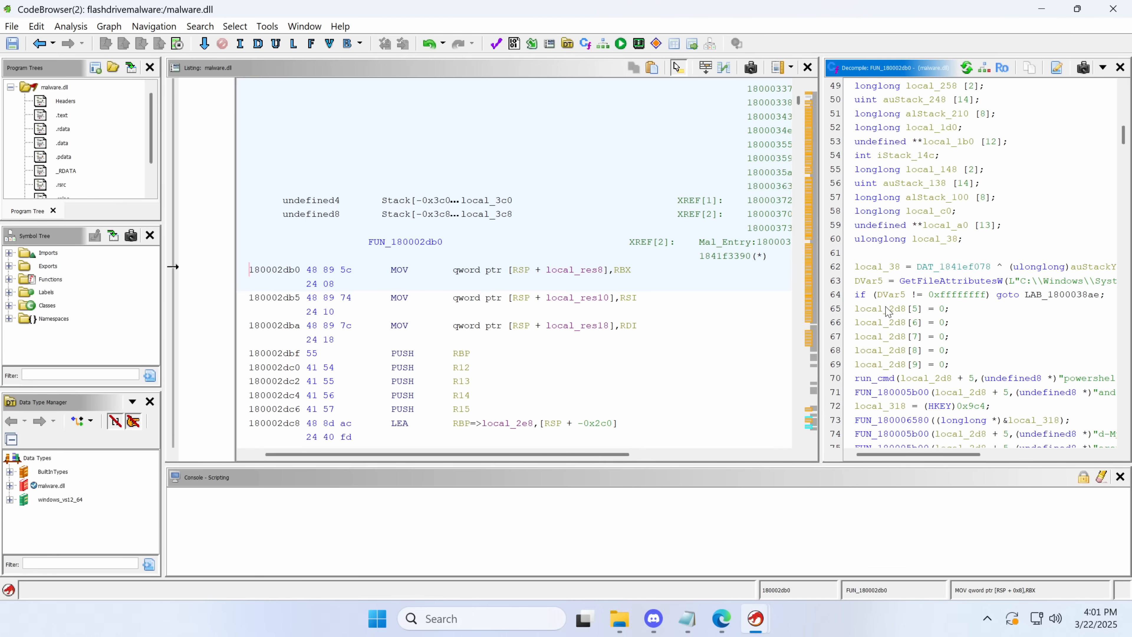
scroll("down", 3)
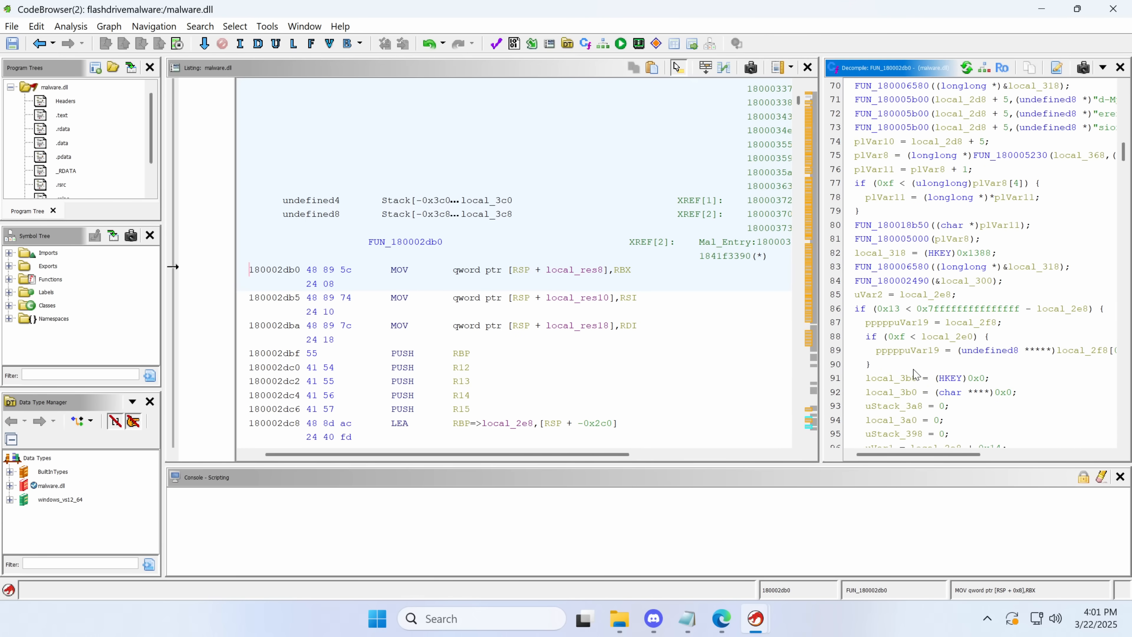
scroll("down", 3)
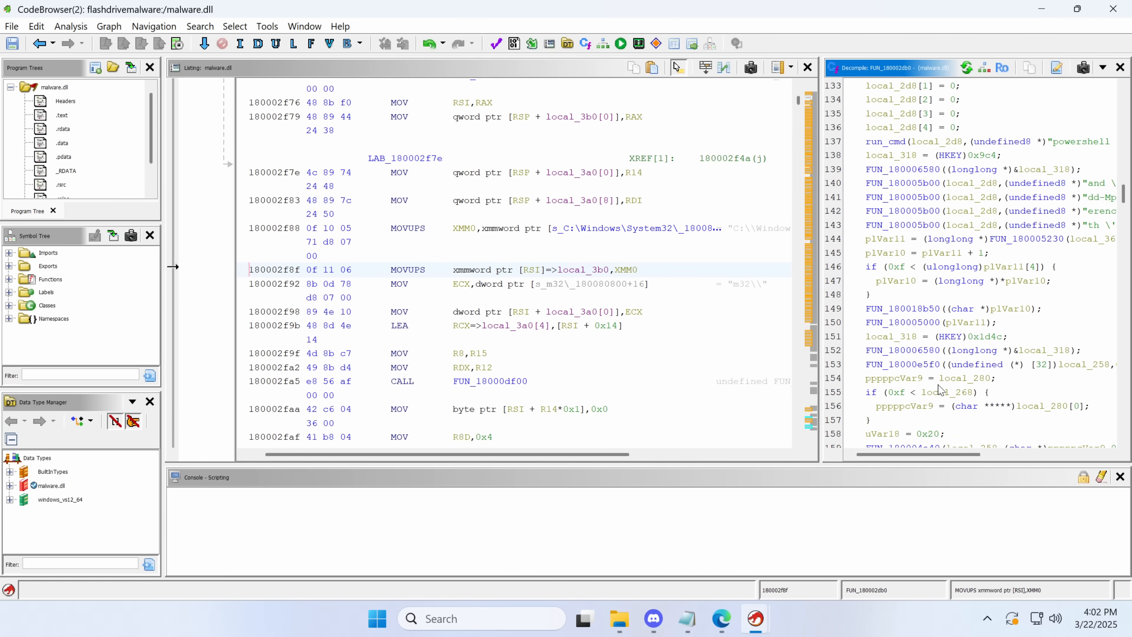
mouse_move(907, 382)
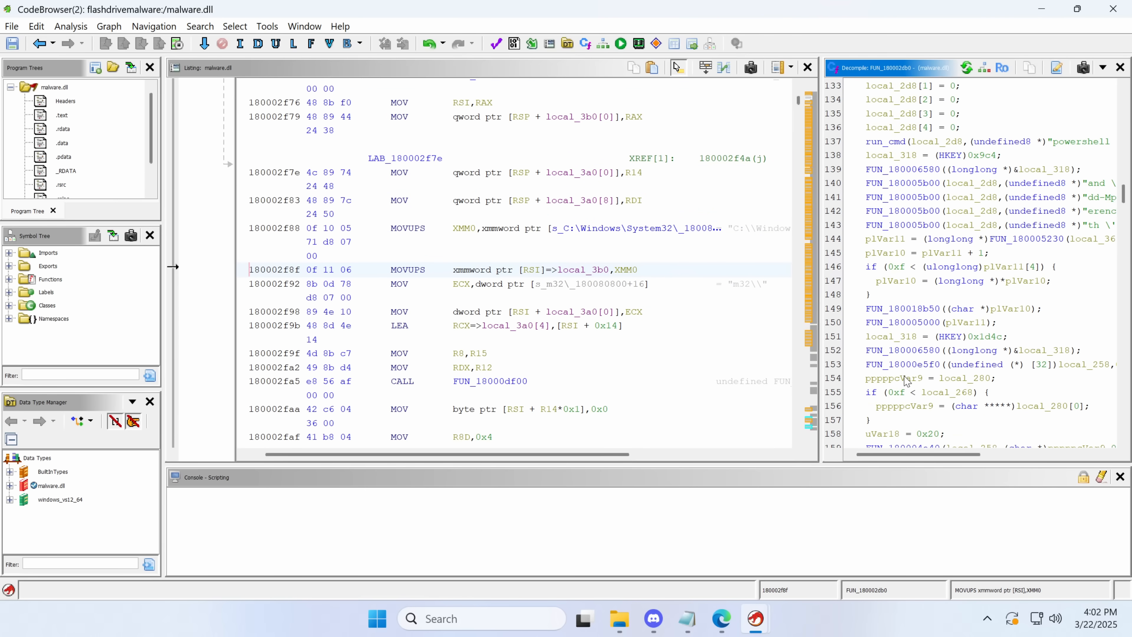
scroll("up", 3)
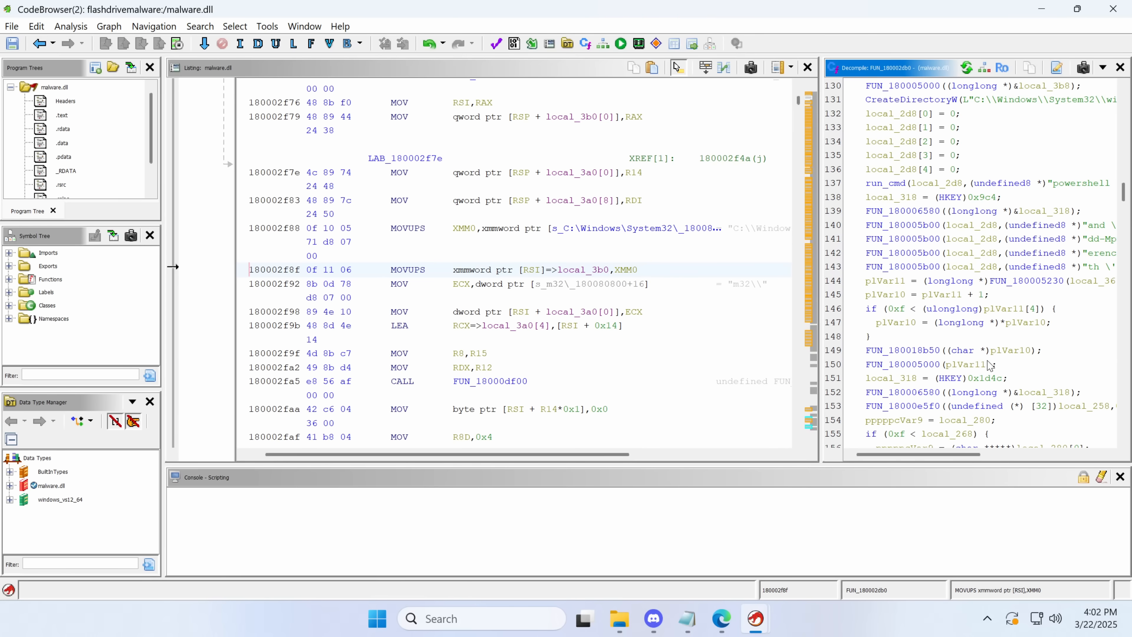
mouse_move(981, 227)
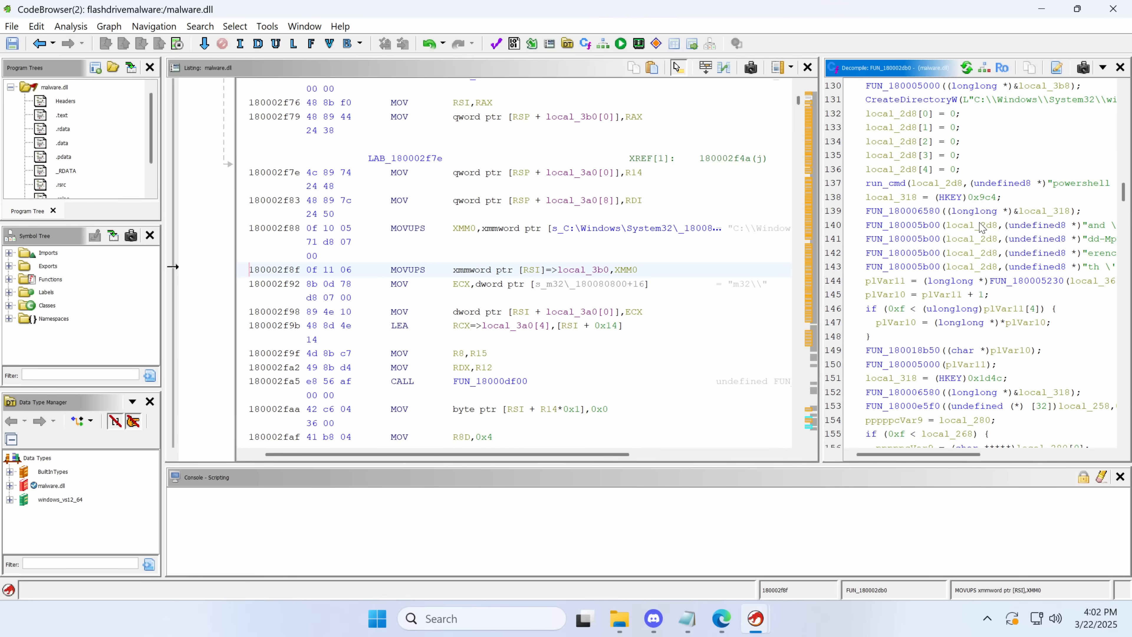
scroll("right", 3)
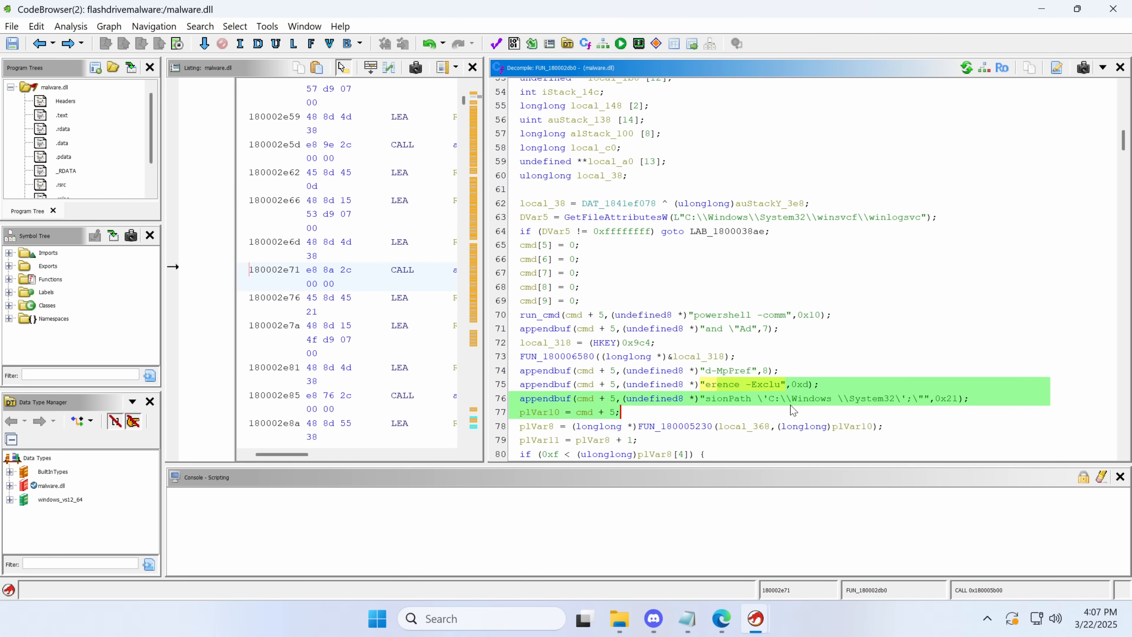
left_click(729, 371)
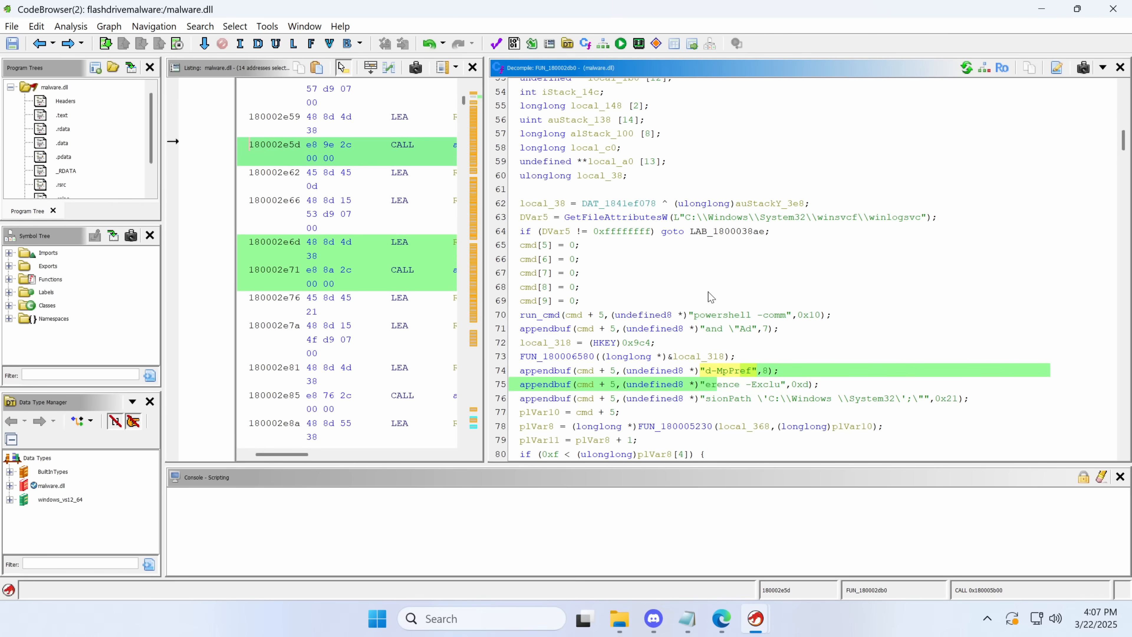
scroll("up", 3)
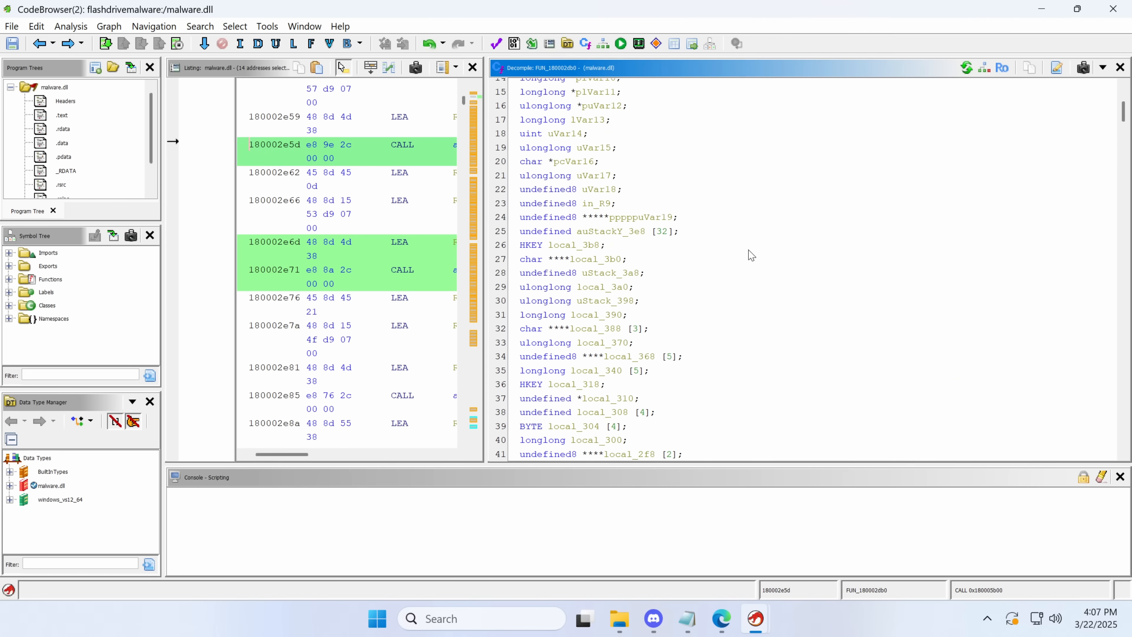
scroll("up", 3)
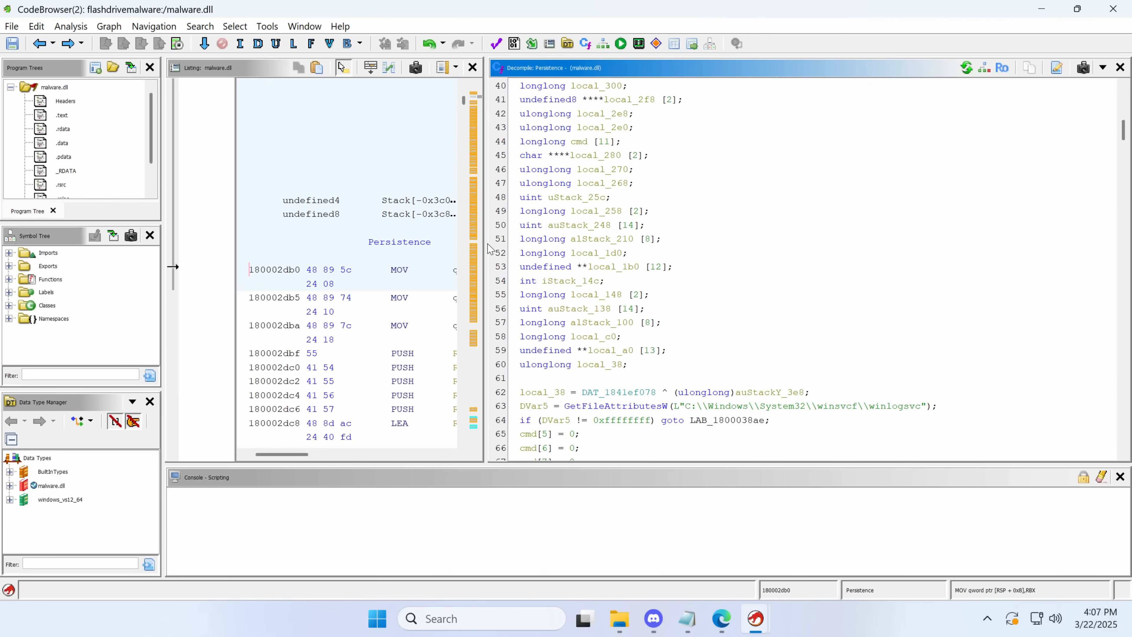
Step: Finish reading Persistence's HiberbootEnabled logic and return to the Persistence() call in Mal_Entry
scroll("down", 3)
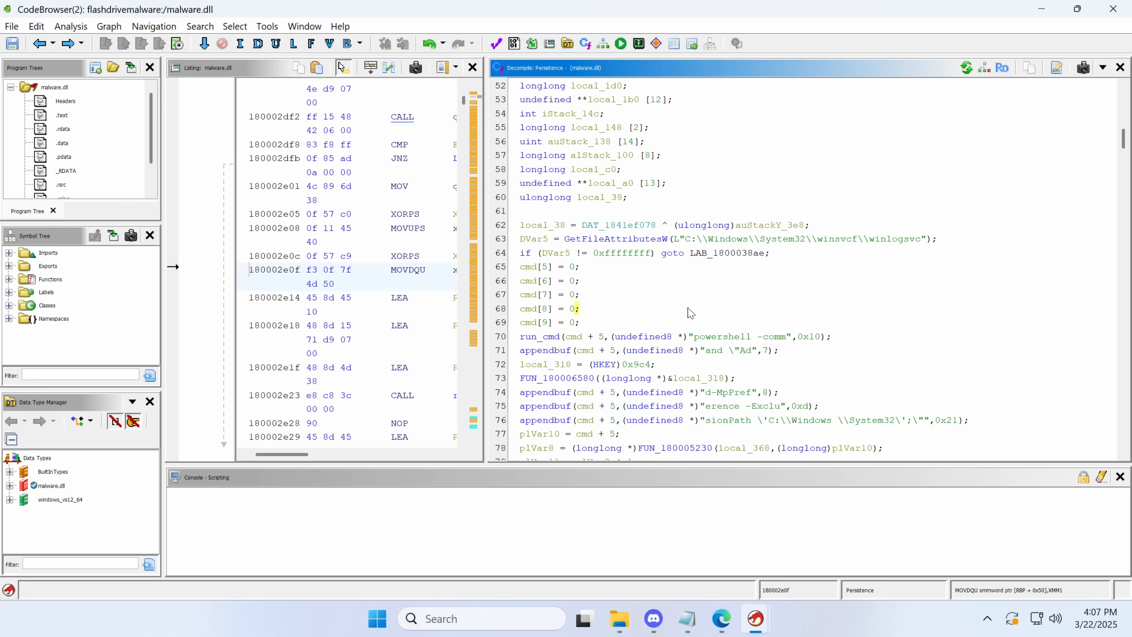
scroll("down", 3)
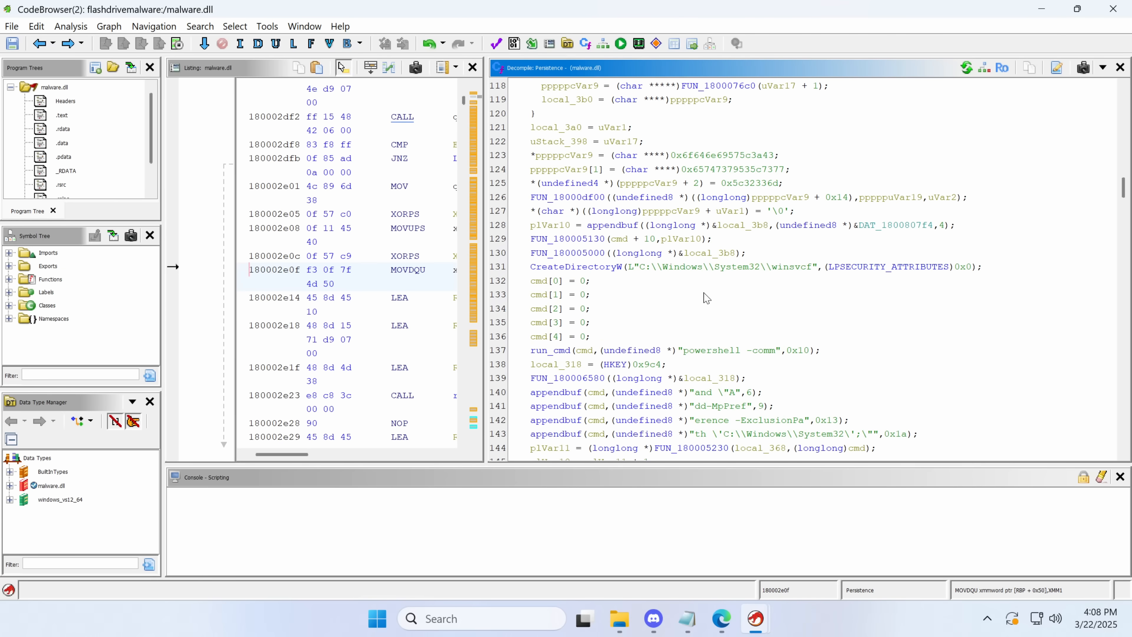
mouse_move(746, 296)
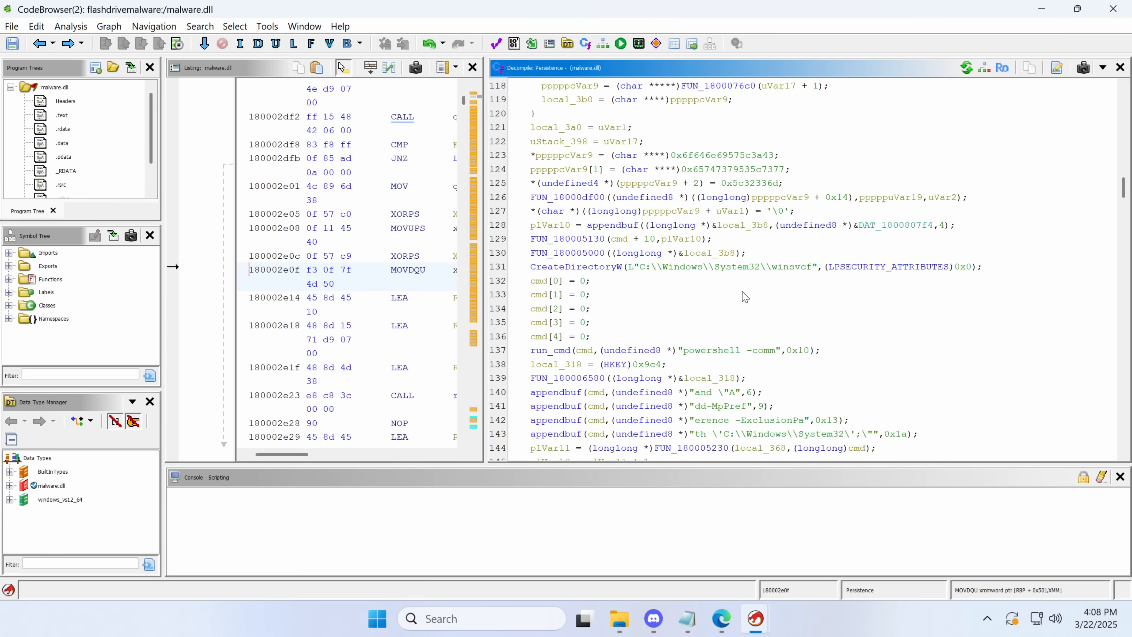
mouse_move(772, 279)
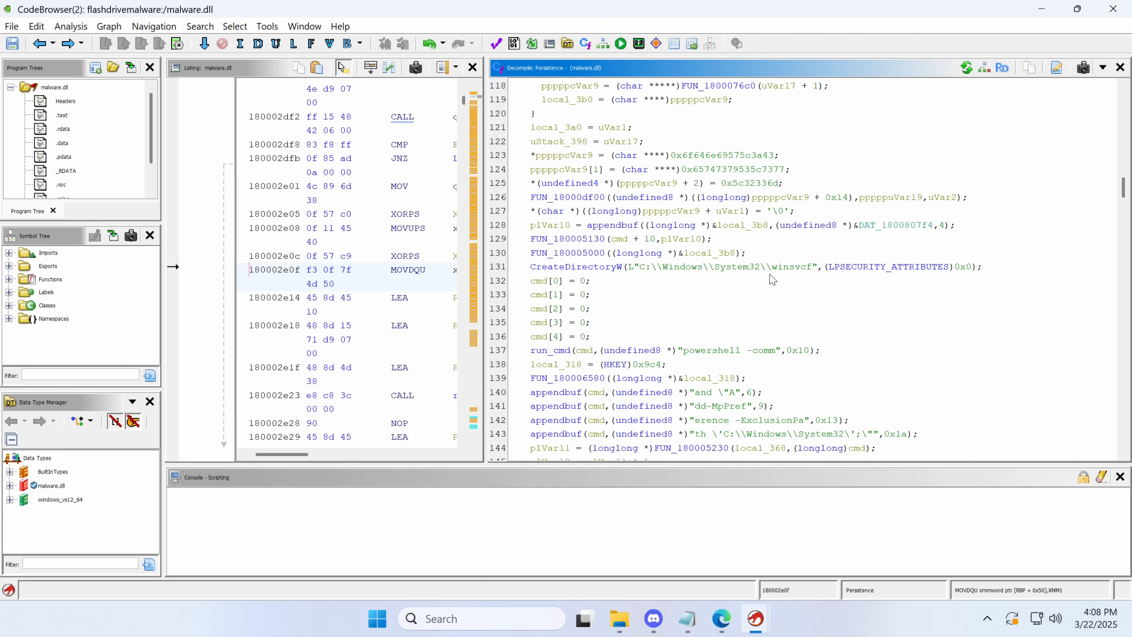
mouse_move(747, 267)
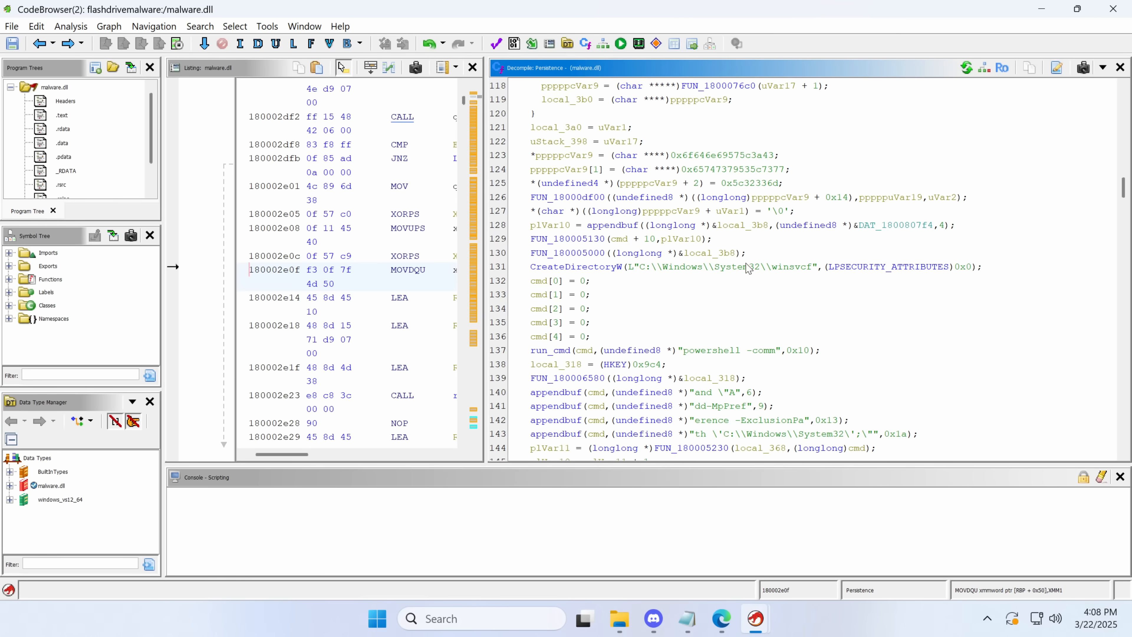
mouse_move(803, 275)
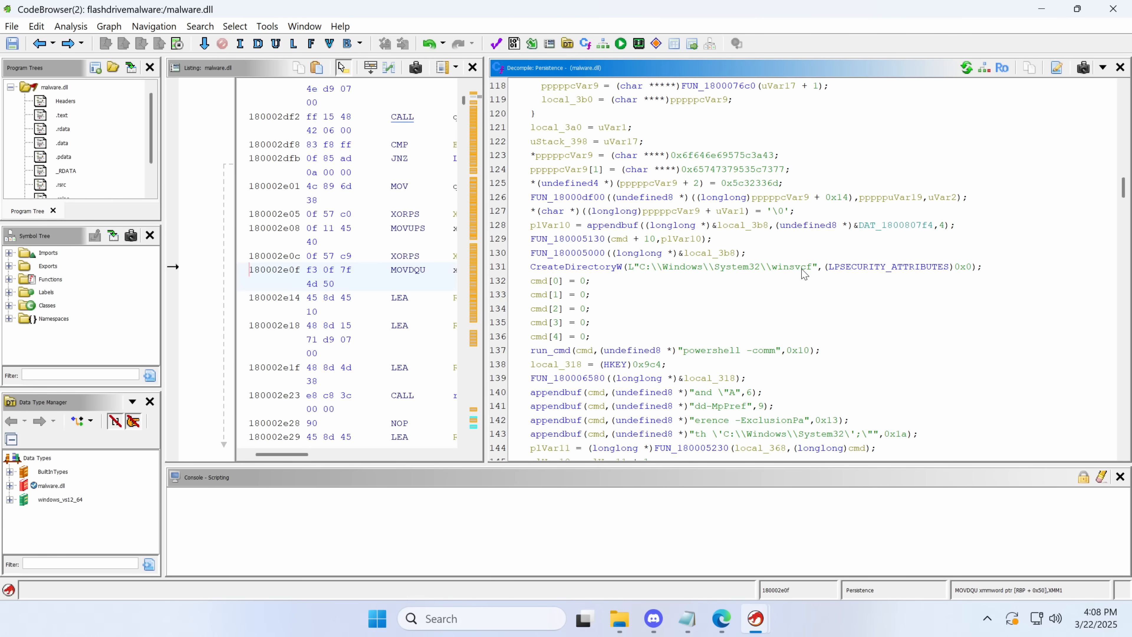
scroll("down", 3)
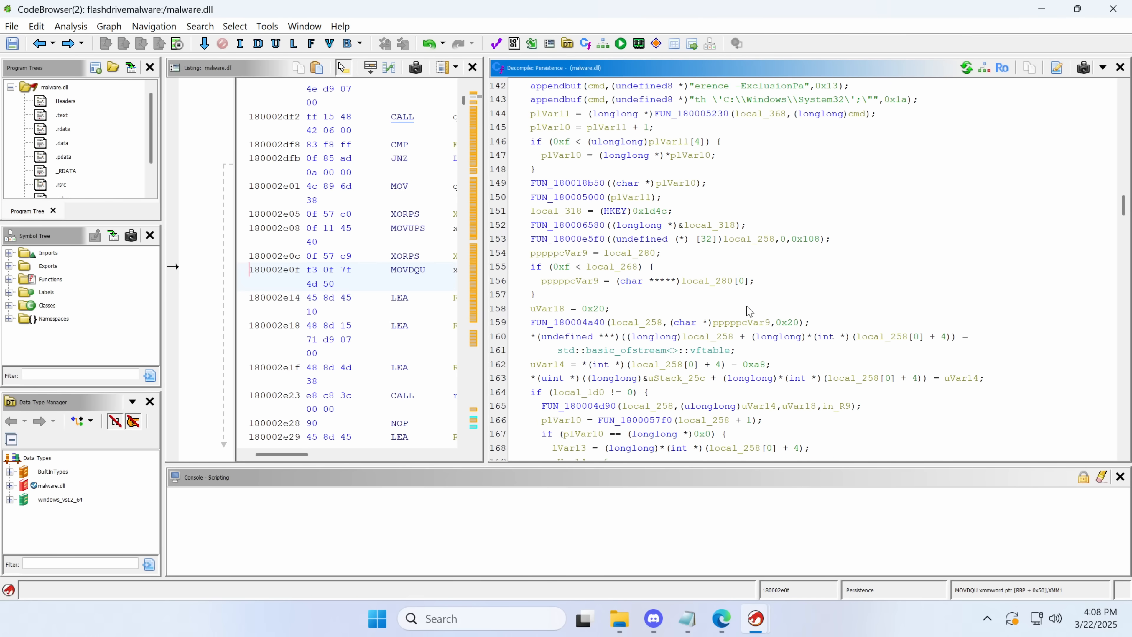
left_click(618, 618)
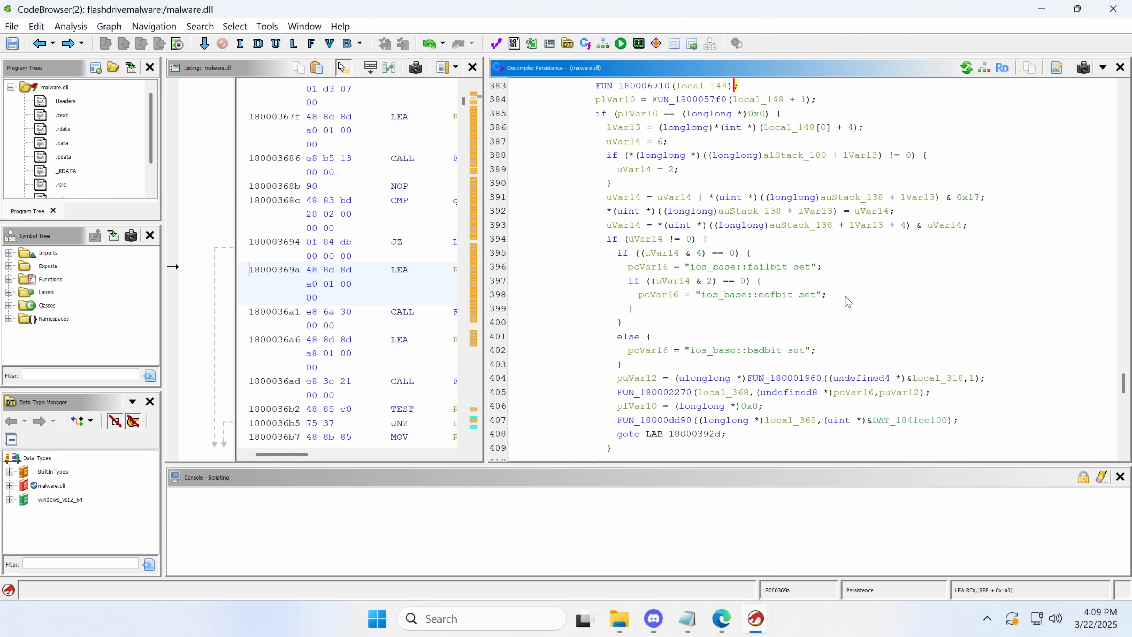
scroll("down", 3)
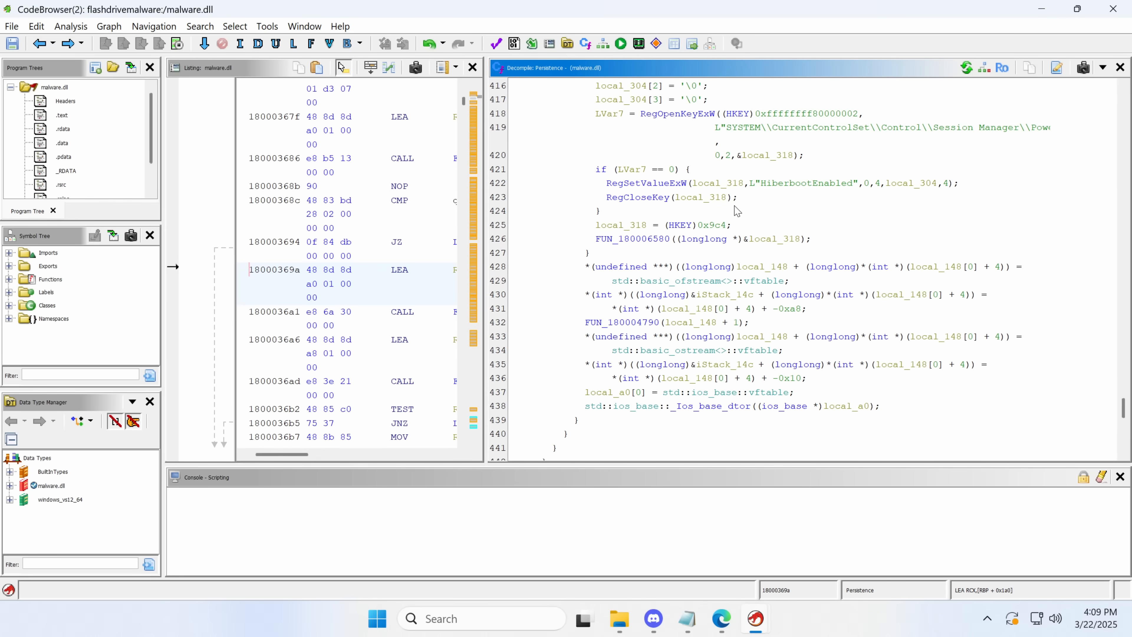
scroll("up", 3)
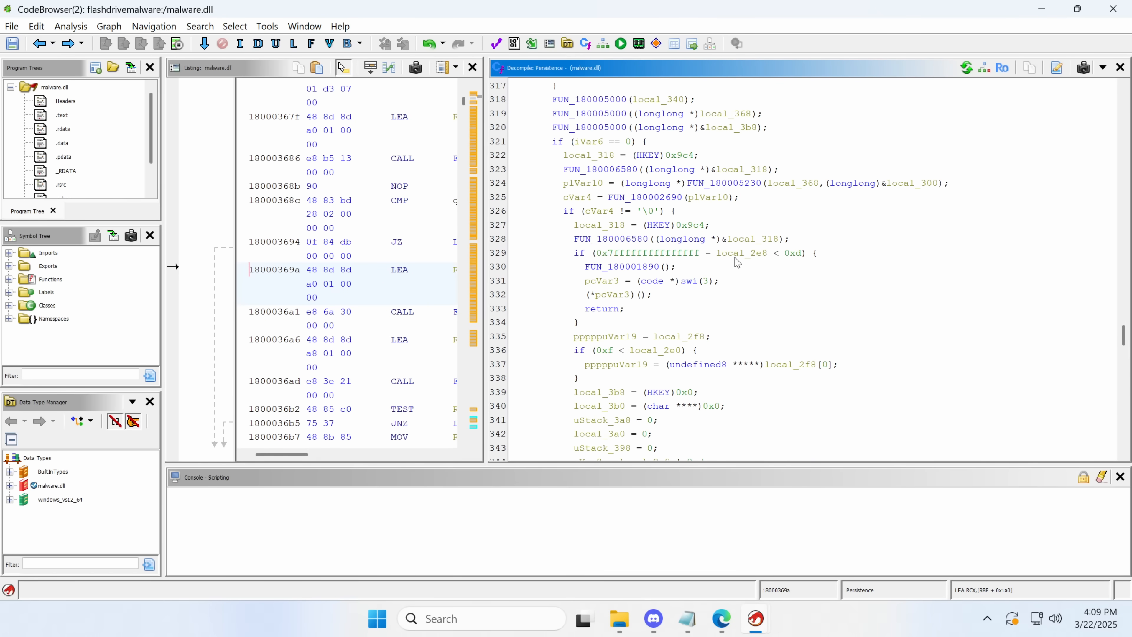
scroll("up", 3)
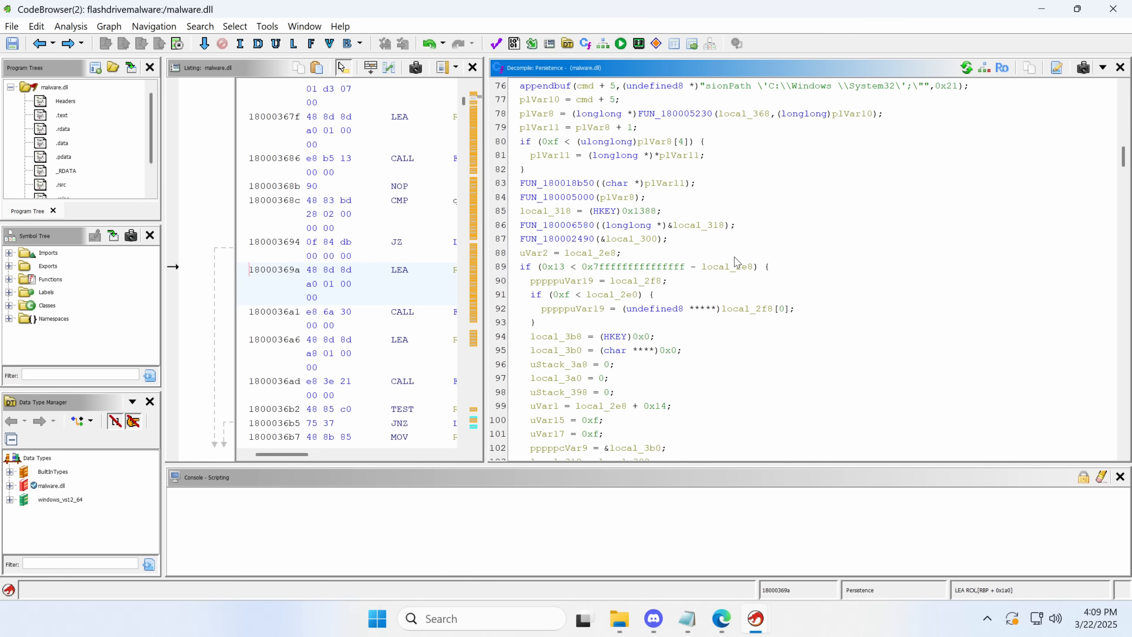
scroll("up", 3)
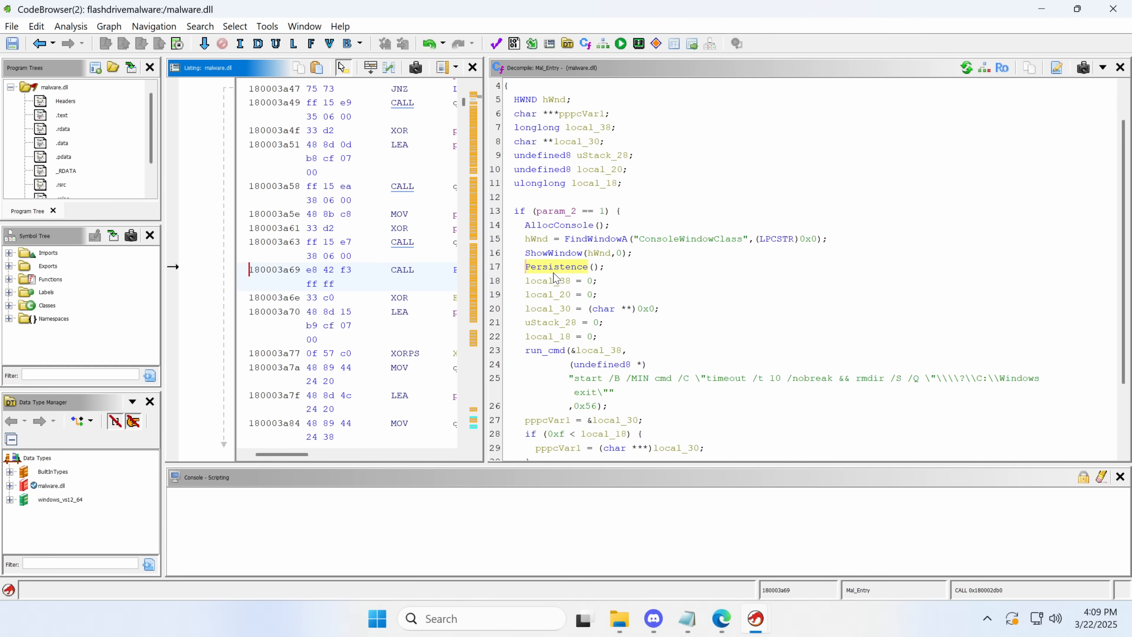
mouse_move(562, 333)
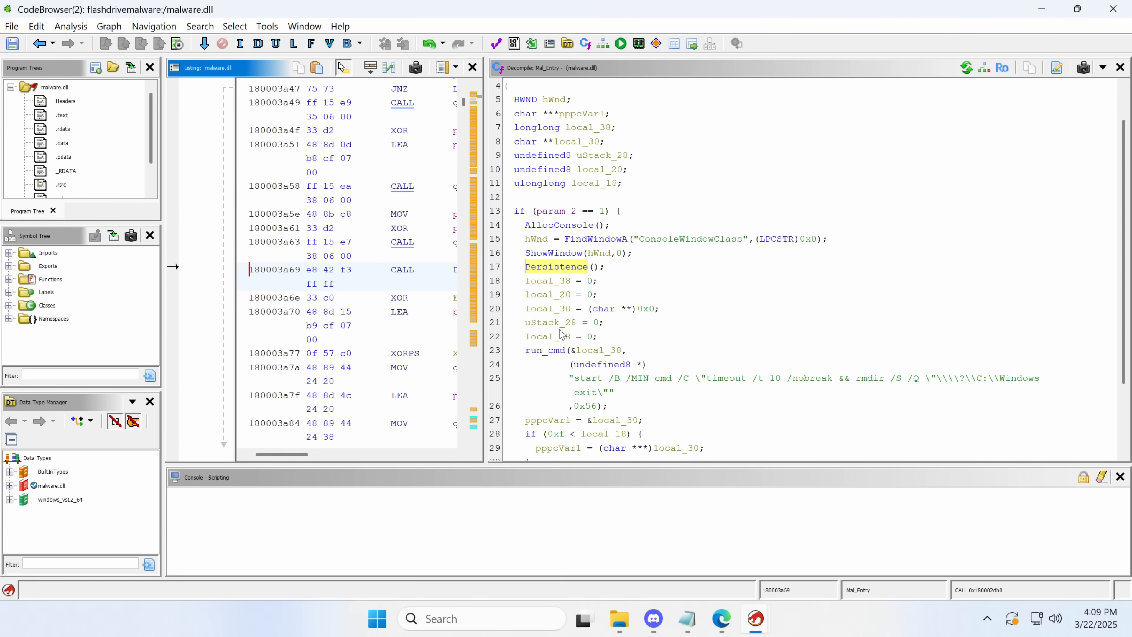
Step: Rename run_cmd's param_3 to cmdptr and check its callers including Persistence and Mal_Entry
scroll("down", 3)
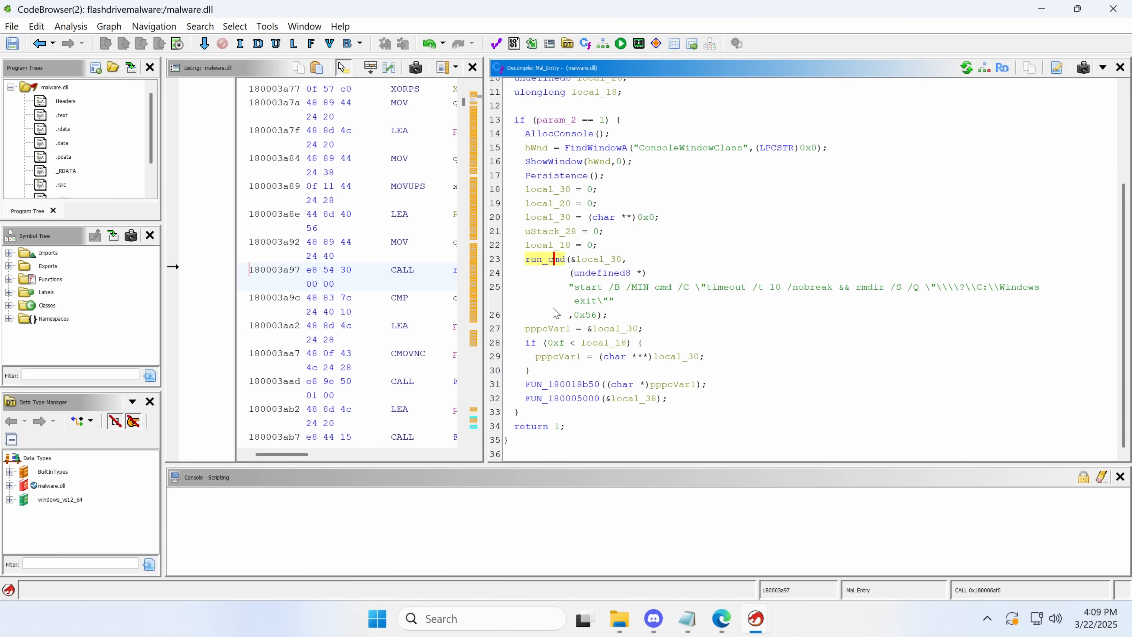
double_click(550, 384)
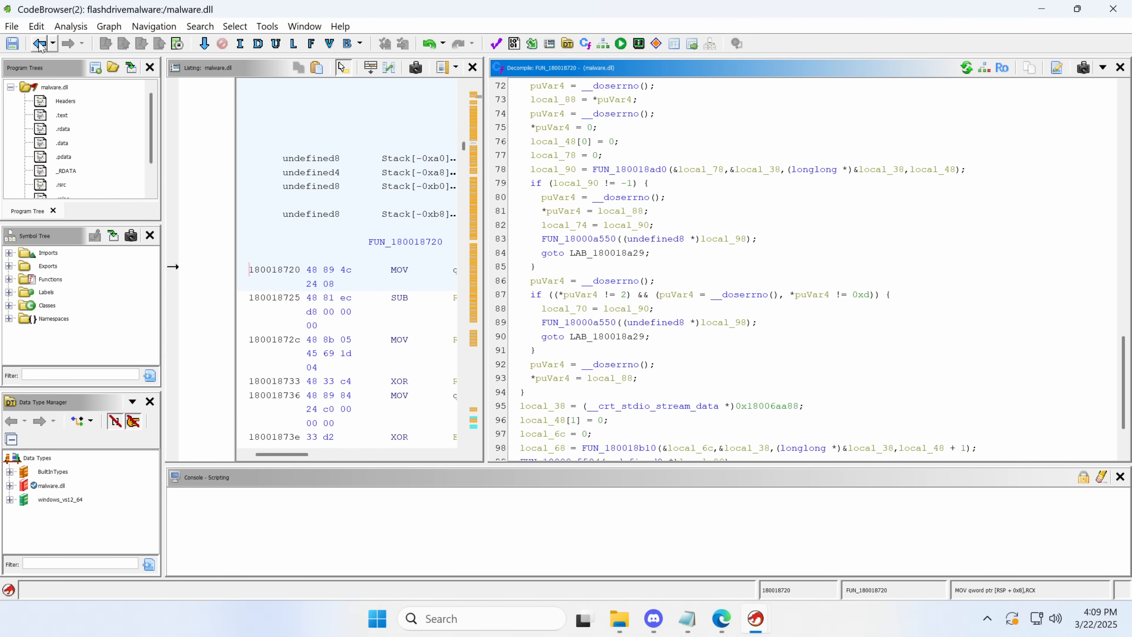
left_click(37, 43)
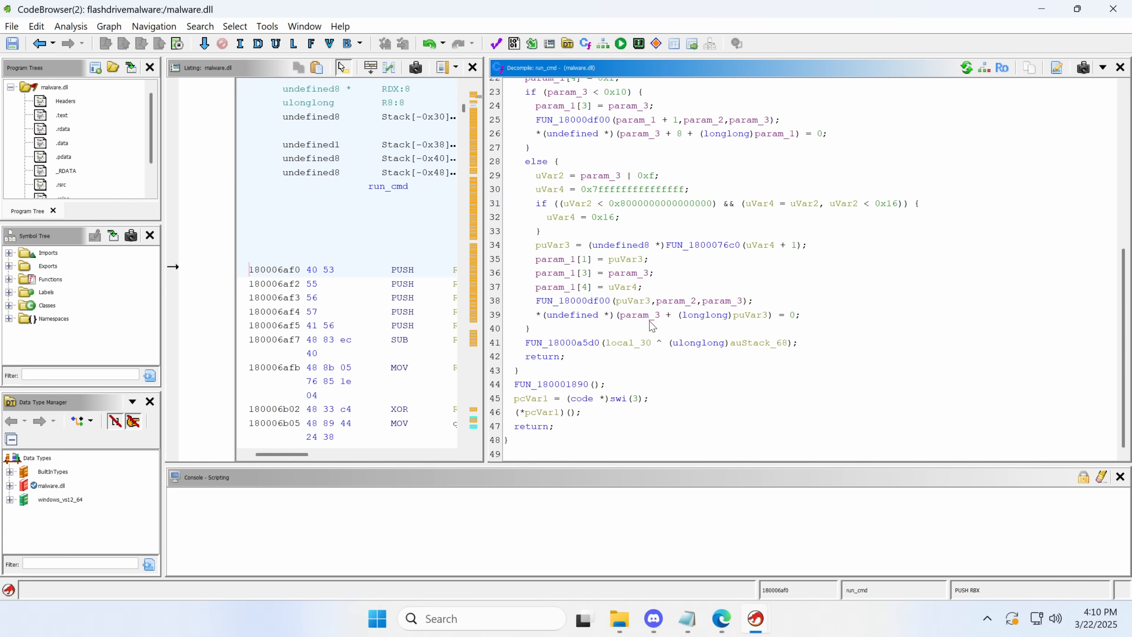
scroll("up", 3)
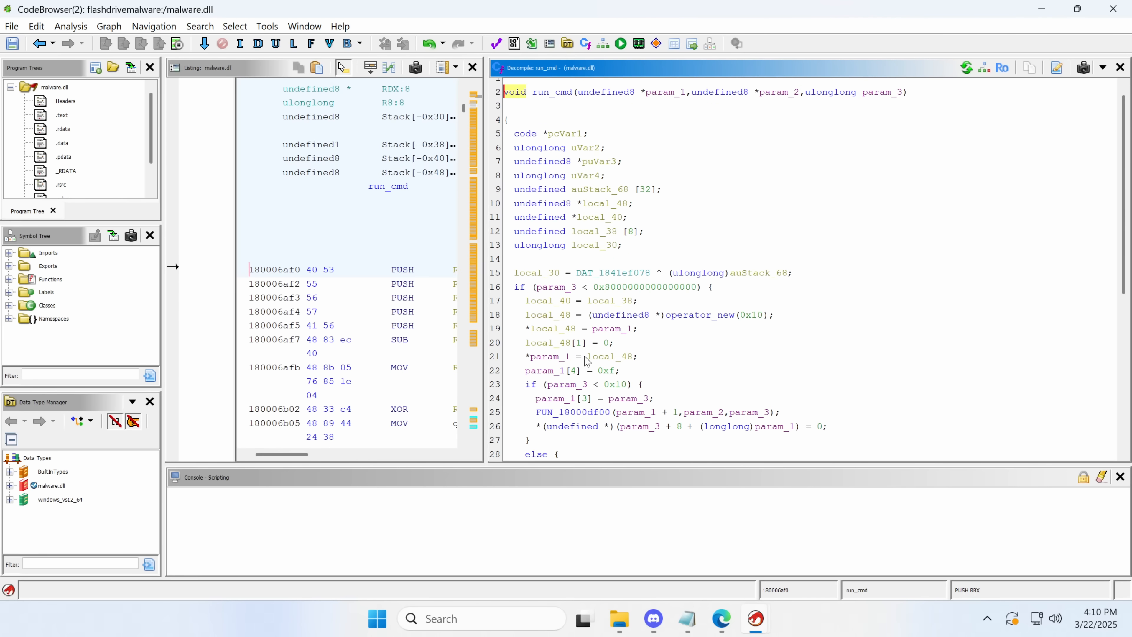
scroll("up", 3)
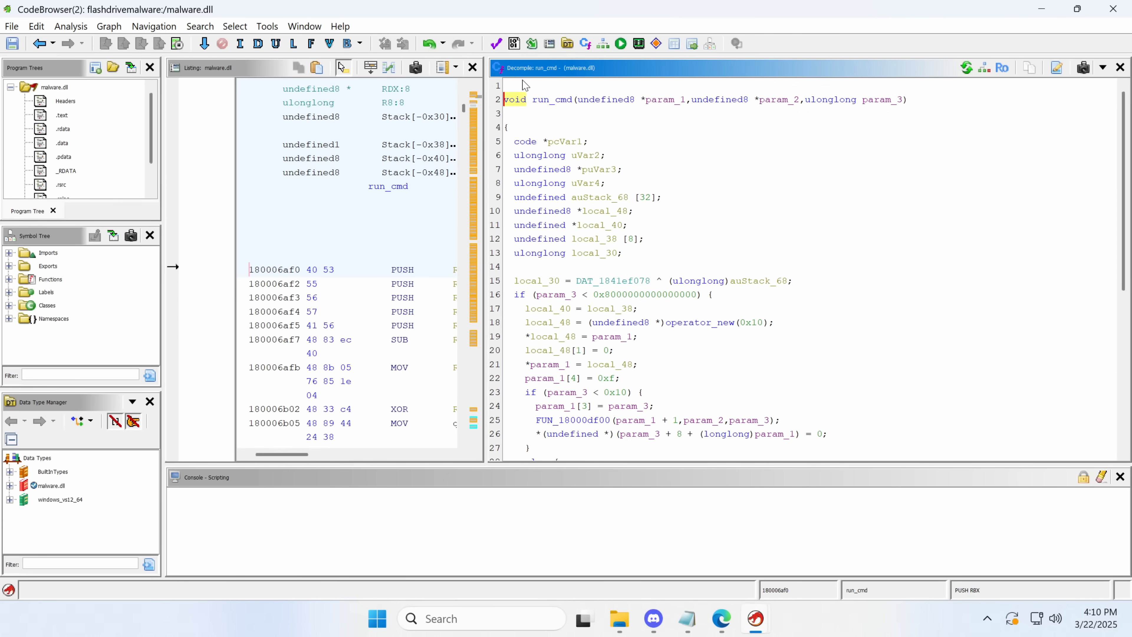
mouse_move(649, 137)
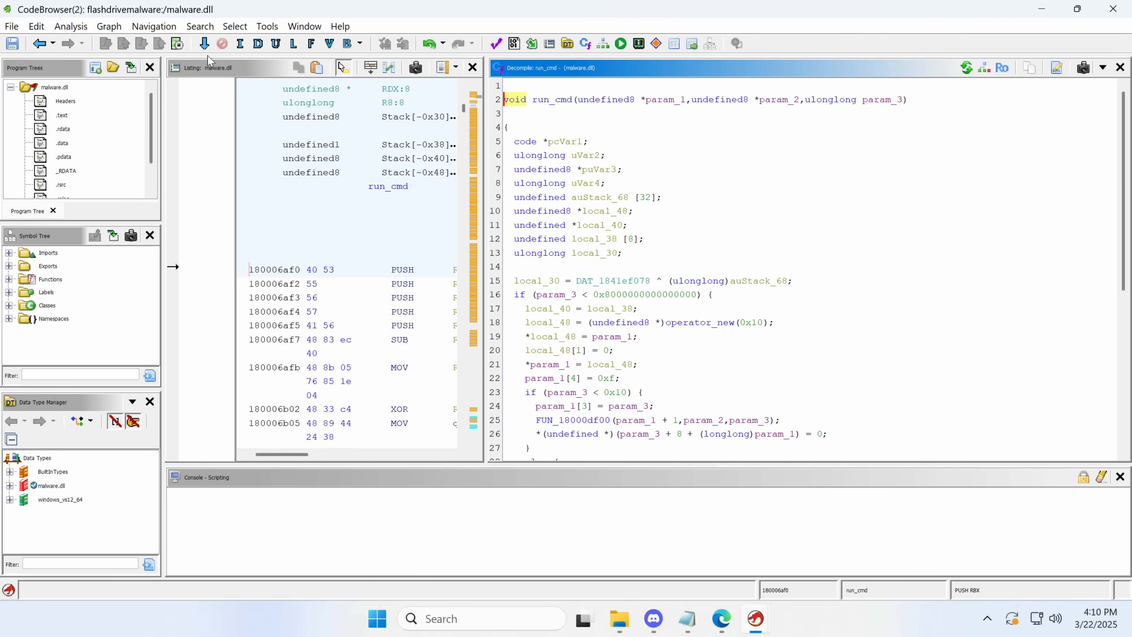
left_click(38, 43)
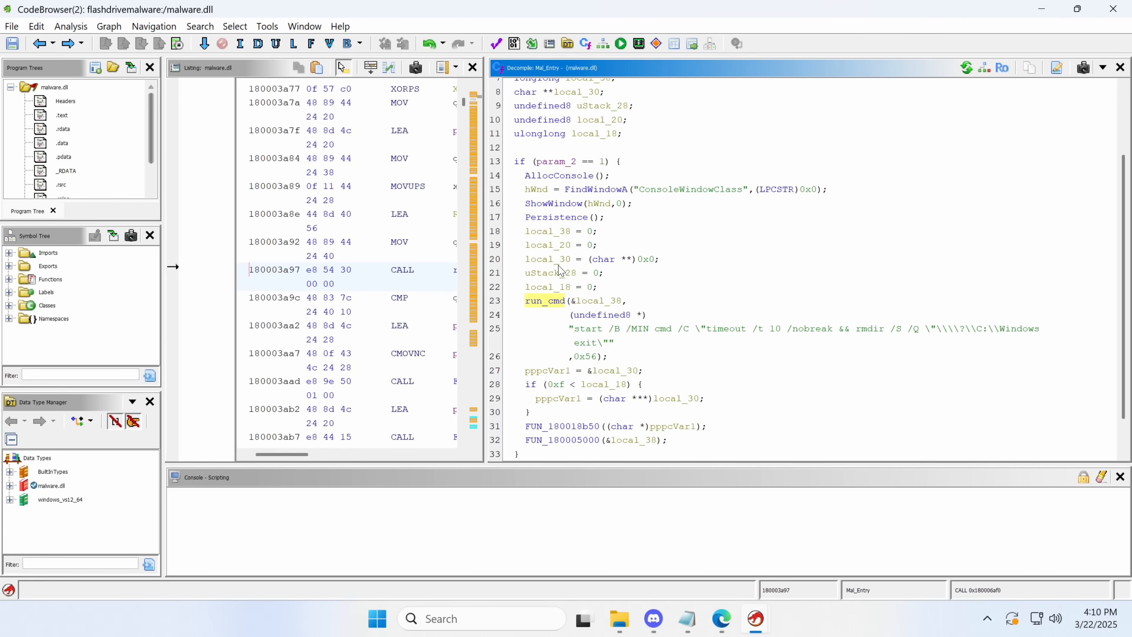
double_click(544, 300)
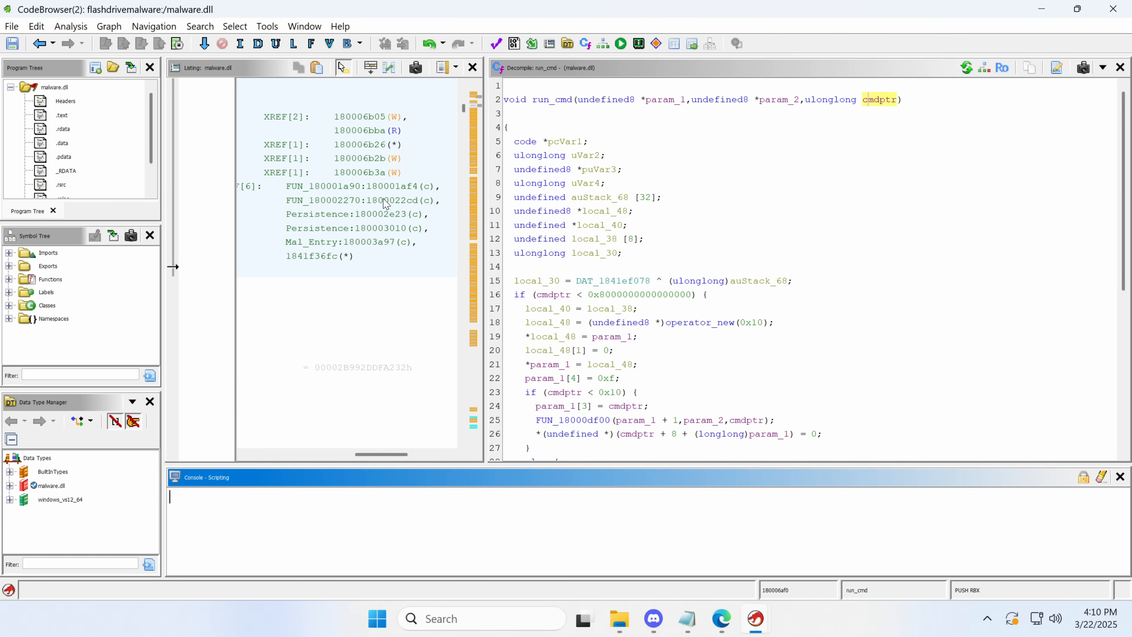
mouse_move(398, 208)
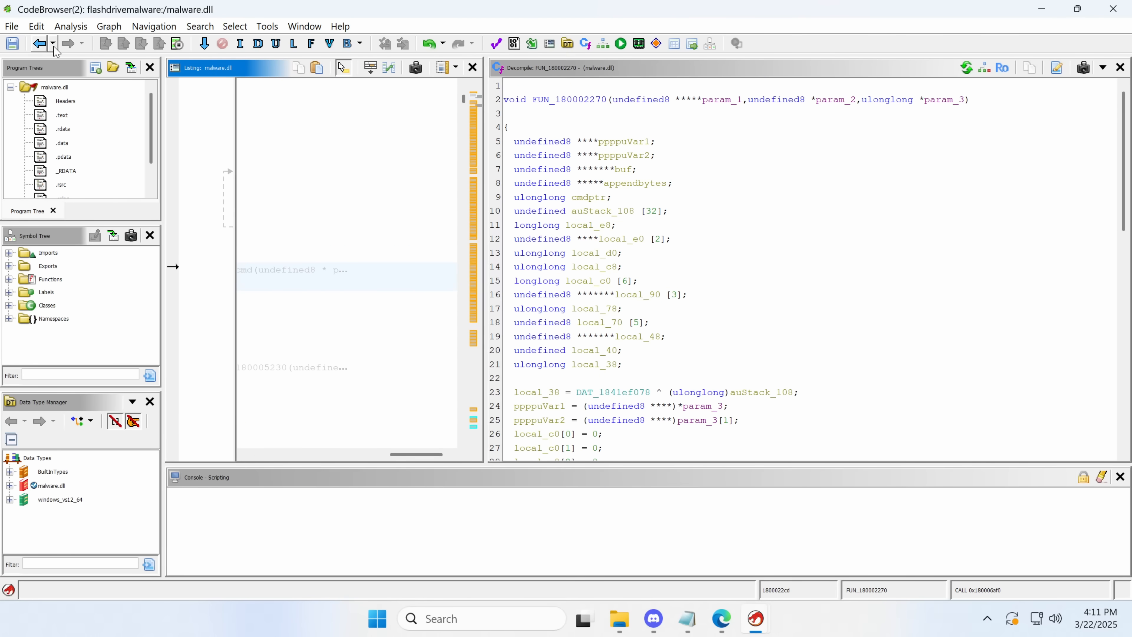
Step: Navigate back to FUN_180005000, read through its listing, then return to Mal_Entry's final call
left_click(37, 43)
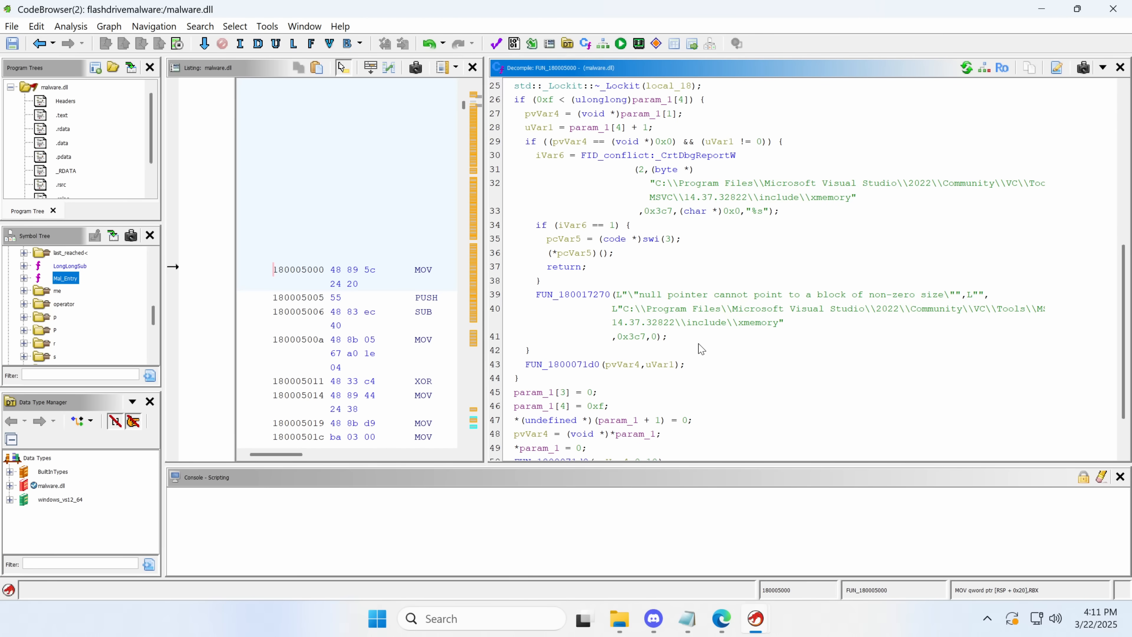
scroll("down", 3)
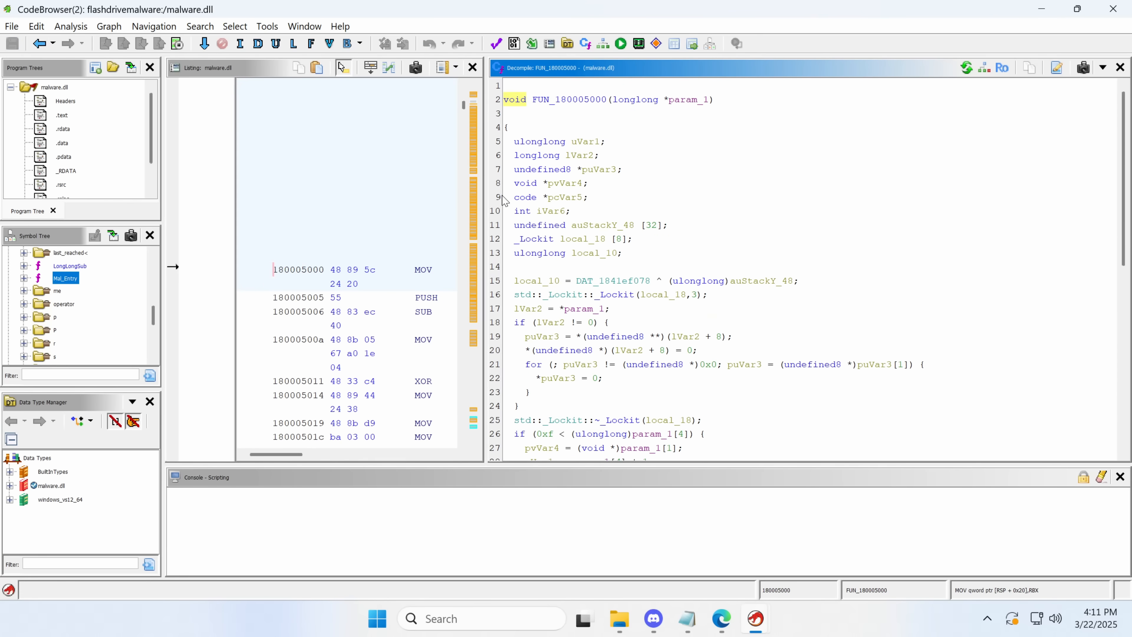
scroll("down", 3)
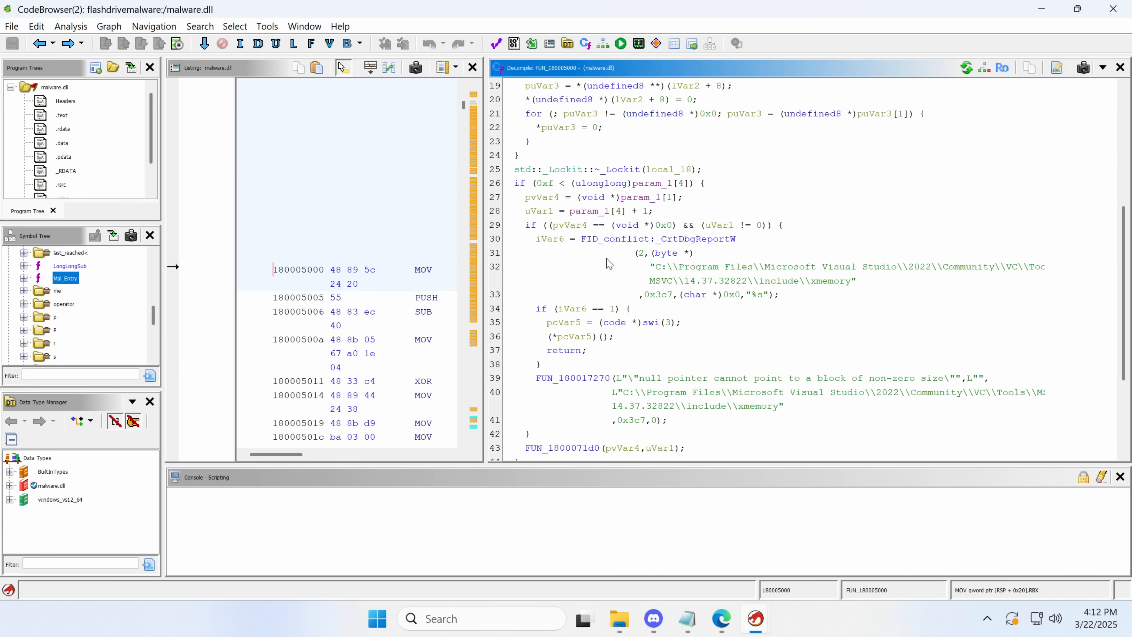
scroll("up", 3)
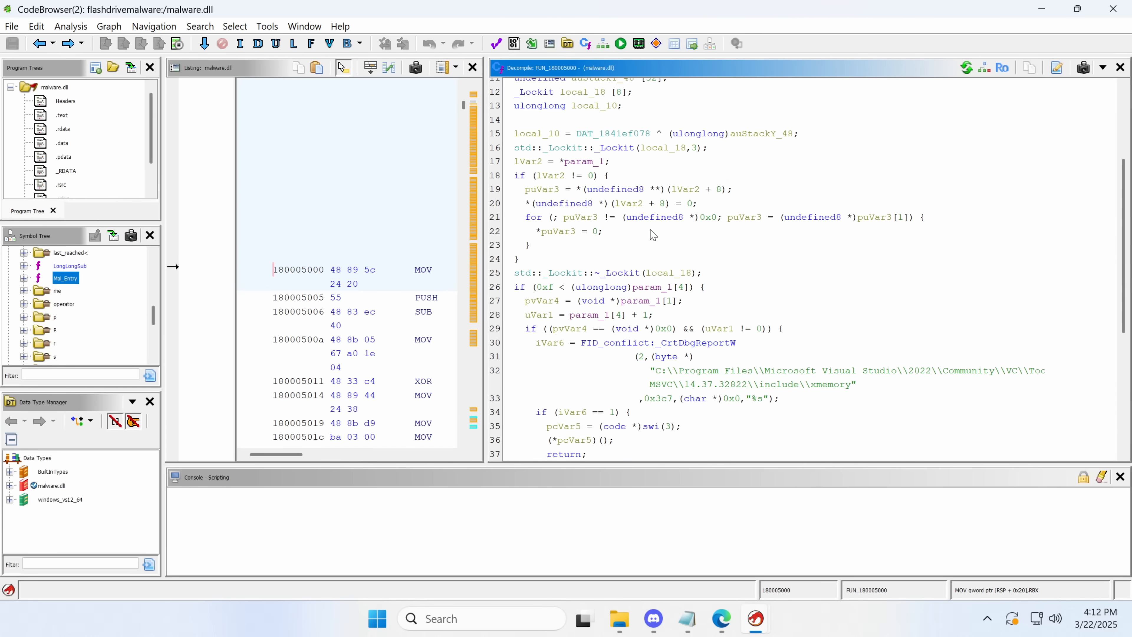
scroll("up", 3)
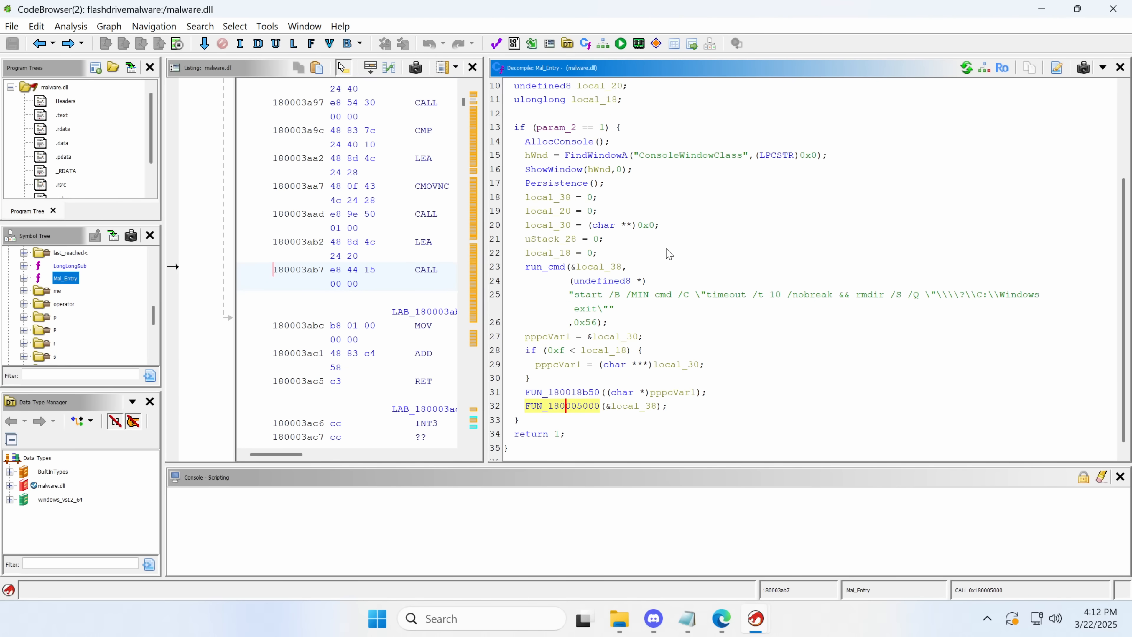
left_click(721, 618)
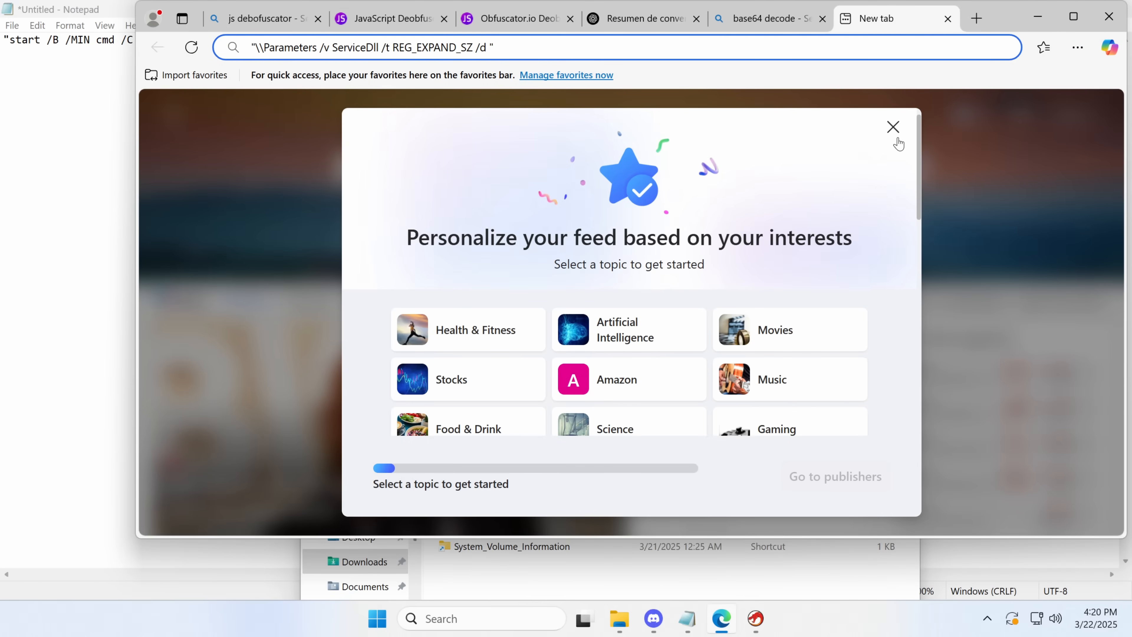
Step: Run the x616617 batch script as administrator, then launch the dropped printui.exe in Documents
left_click(892, 128)
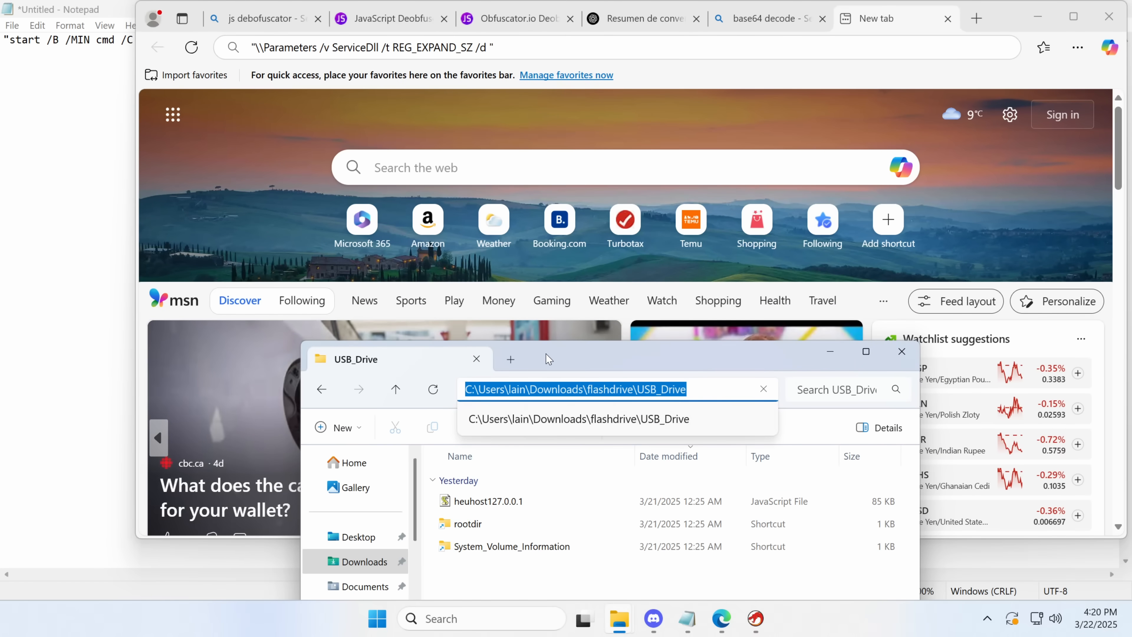
right_click(533, 244)
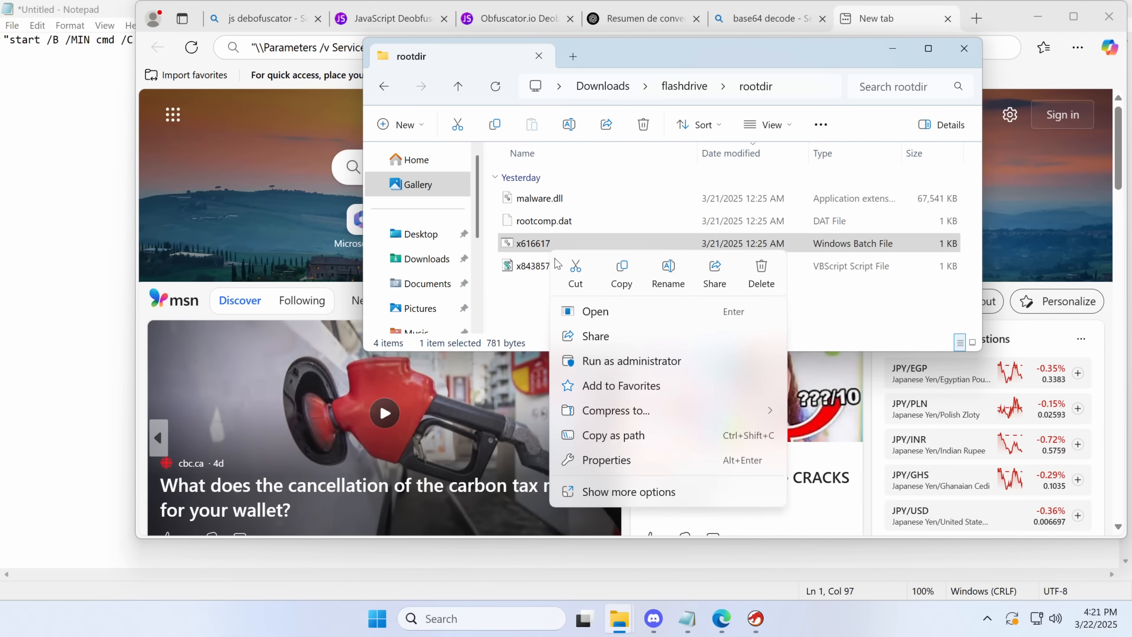
left_click(628, 491)
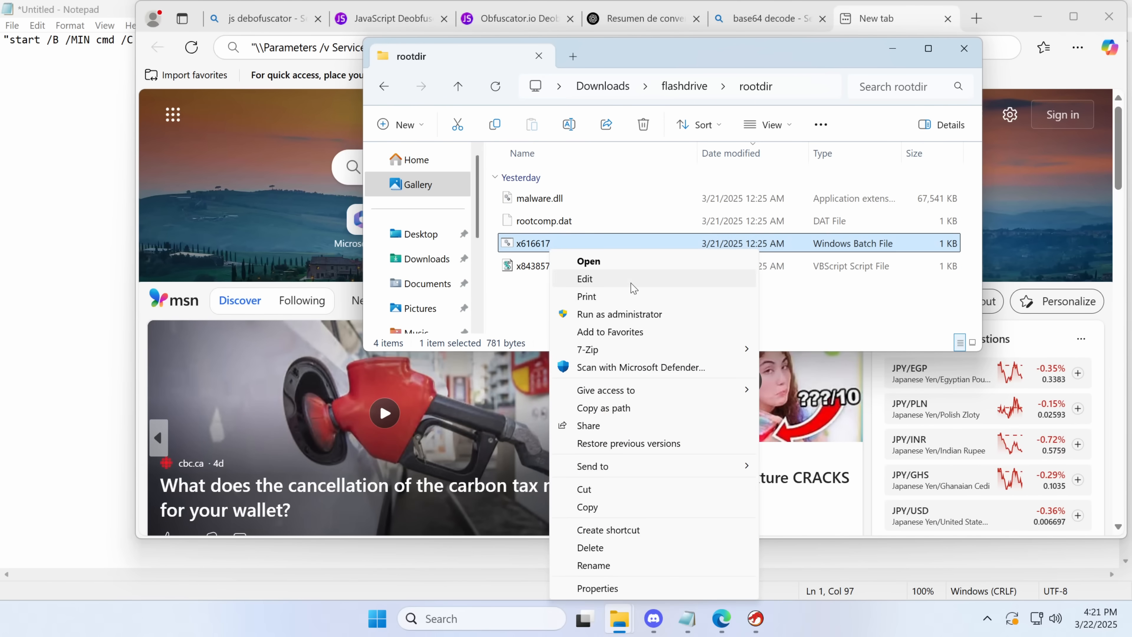
left_click(585, 279)
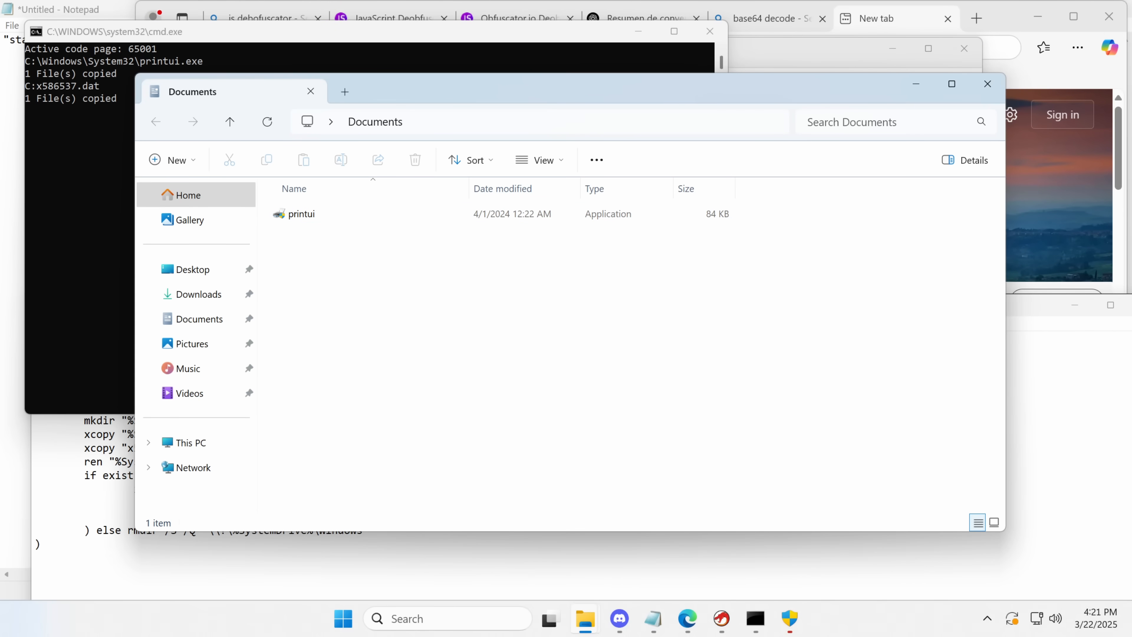
double_click(300, 214)
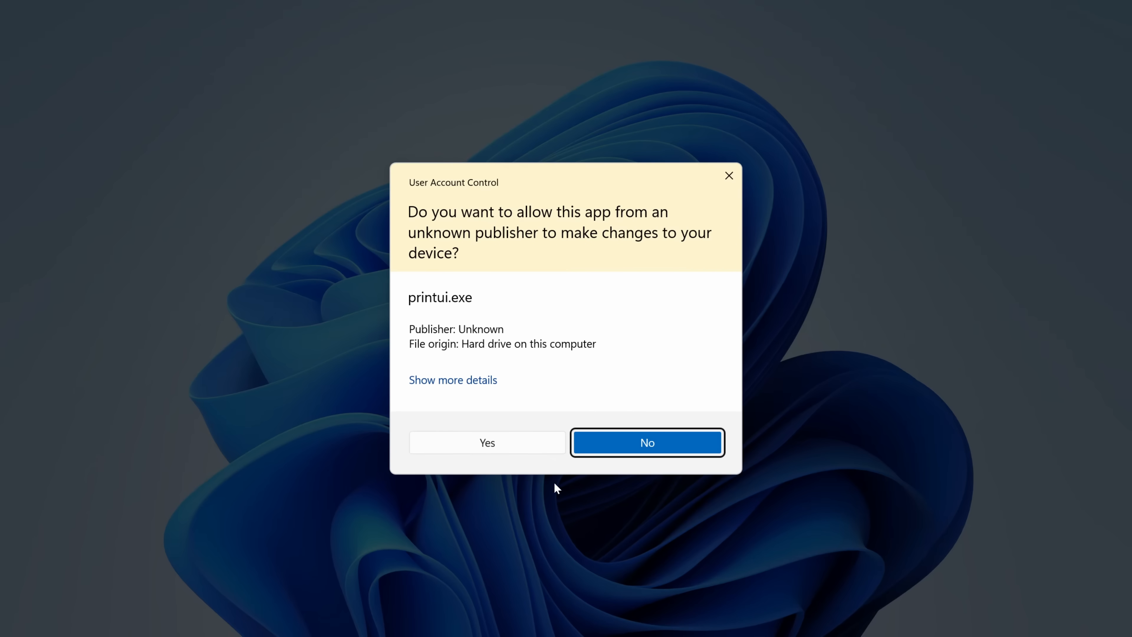
Step: Approve printui's UAC prompt, then browse Downloads > SysinternalsSuite and select procexp
left_click(452, 380)
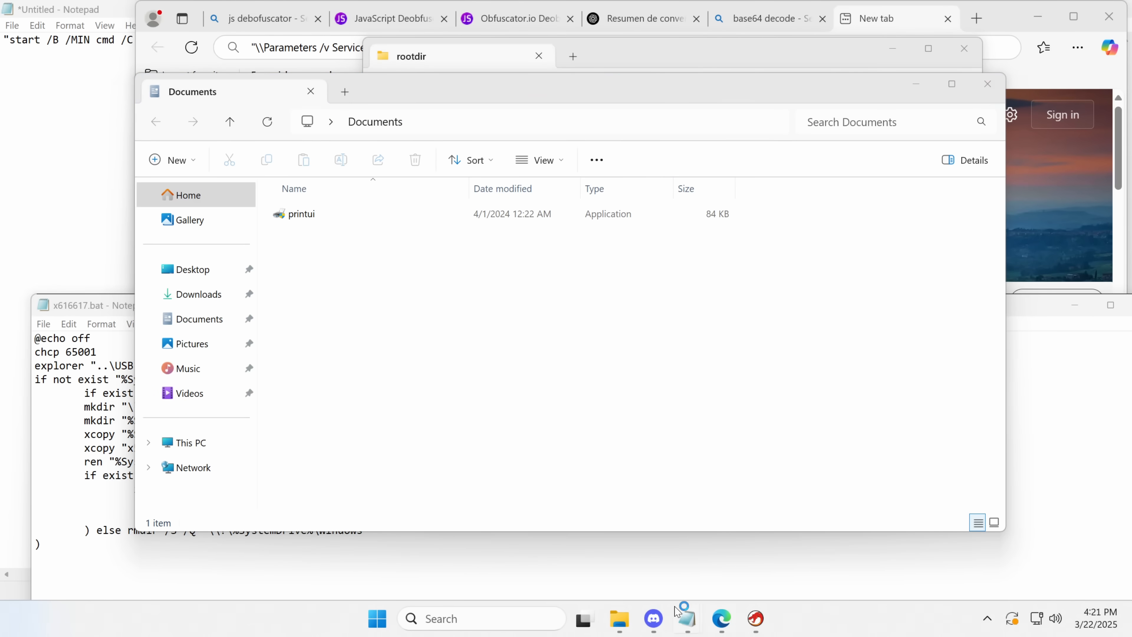
left_click(200, 294)
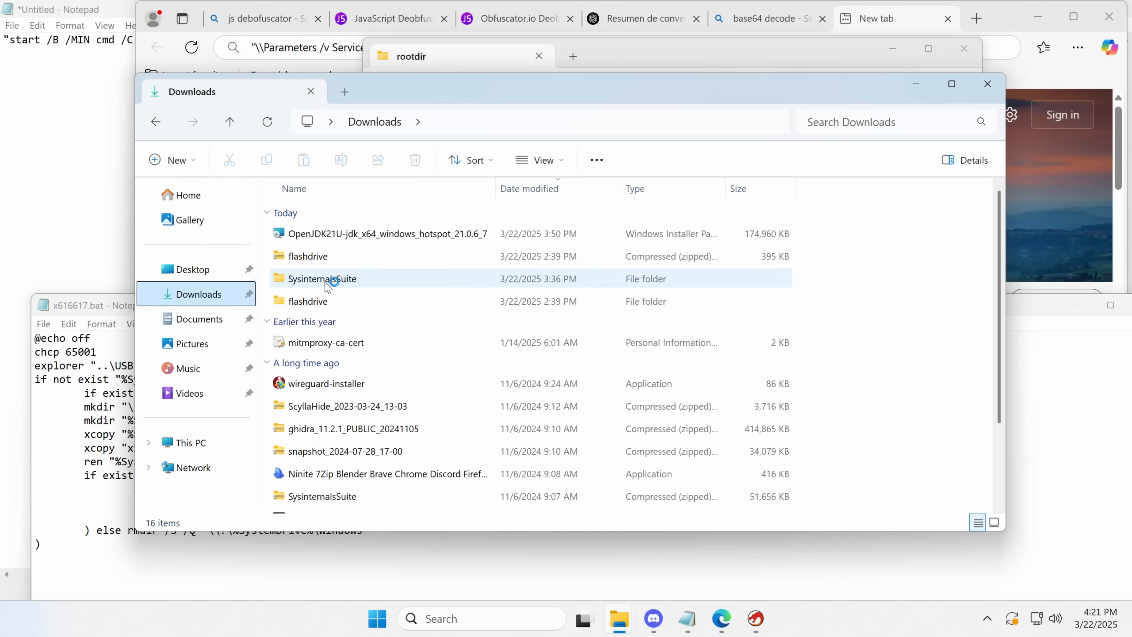
double_click(322, 279)
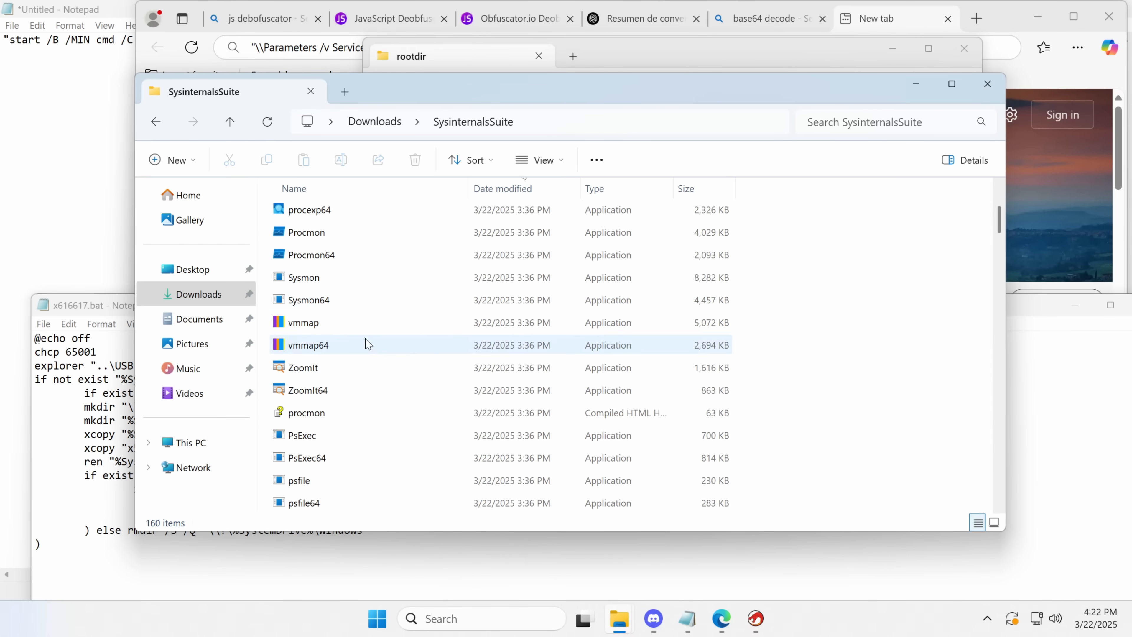
left_click(307, 412)
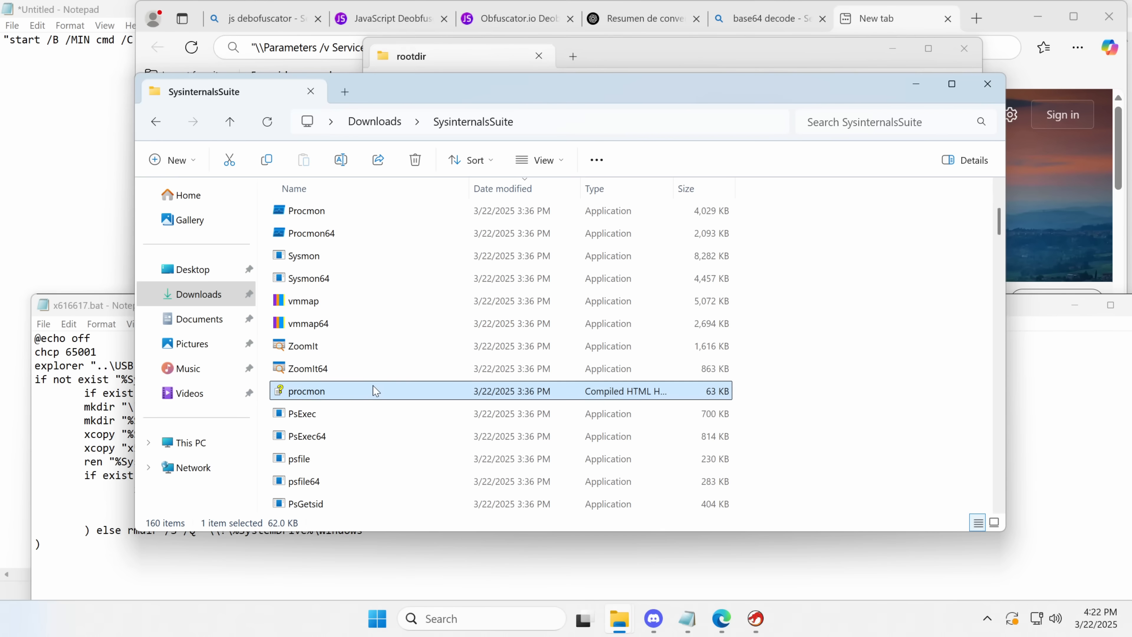
scroll("up", 3)
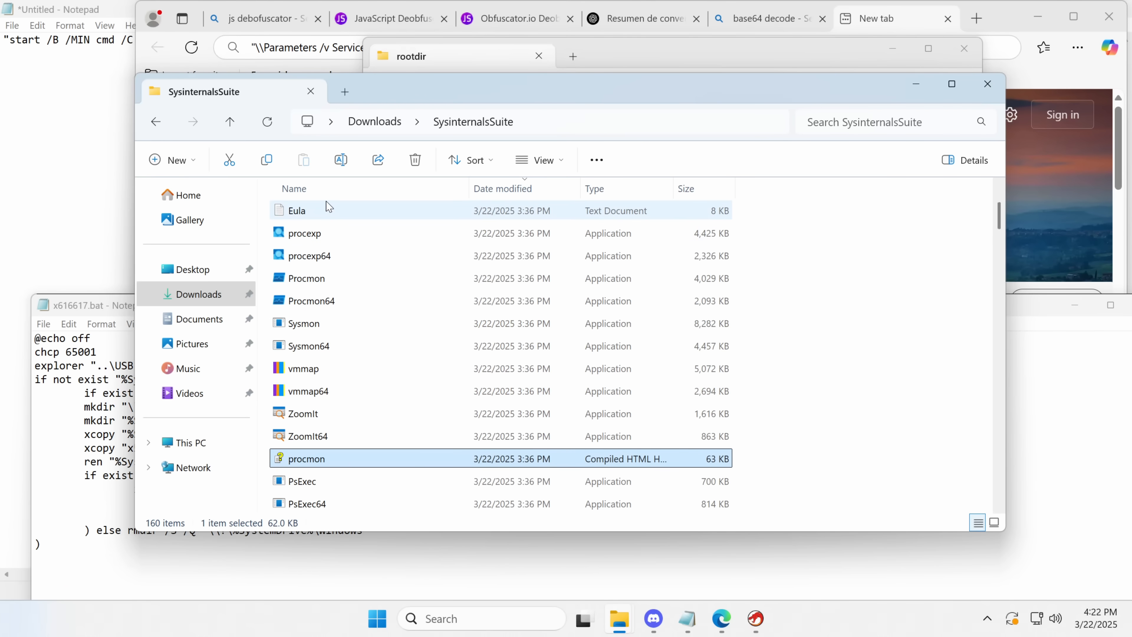
left_click(94, 69)
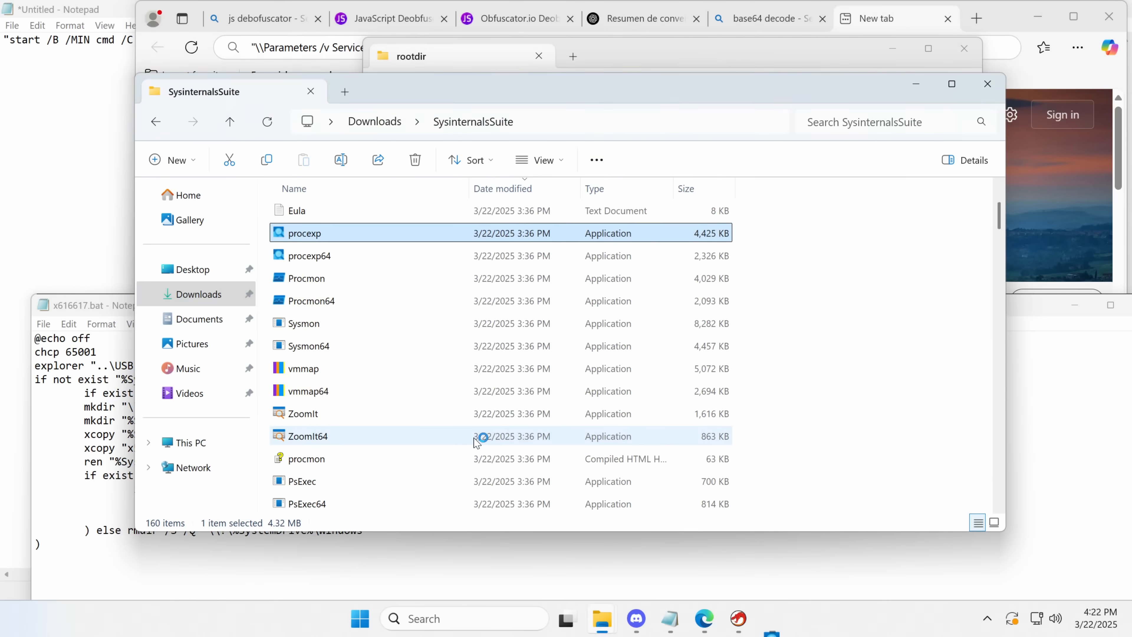
Step: Start Process Explorer, then go to c:\windows\system32\winsvcf and open the winlogsvc file
double_click(303, 232)
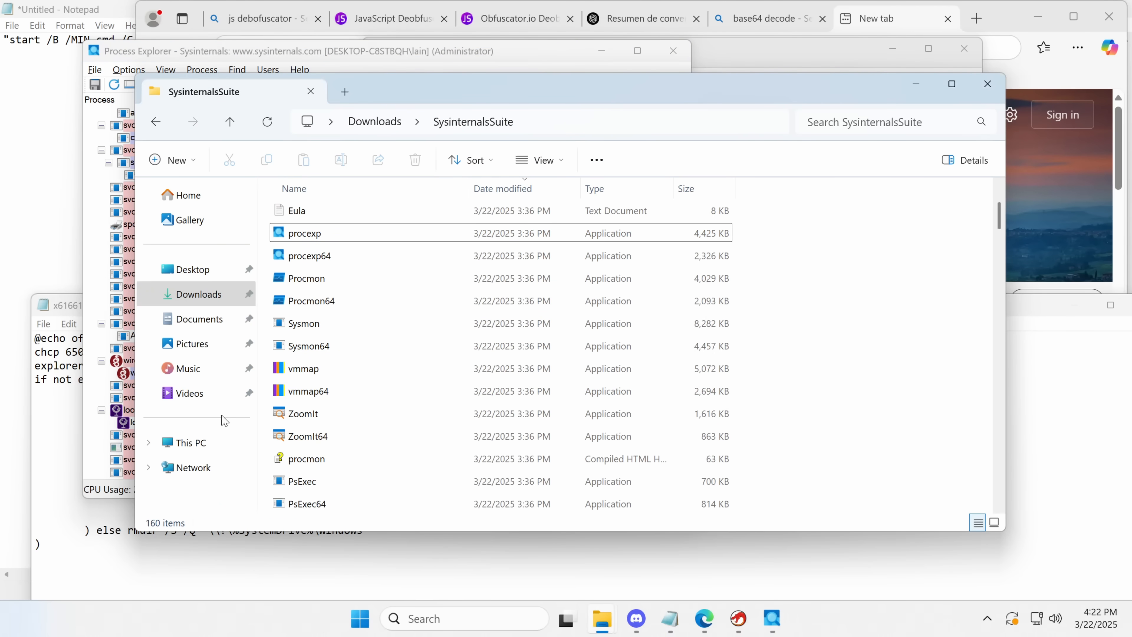
type("c:\\windows\\system32\\winsvcf")
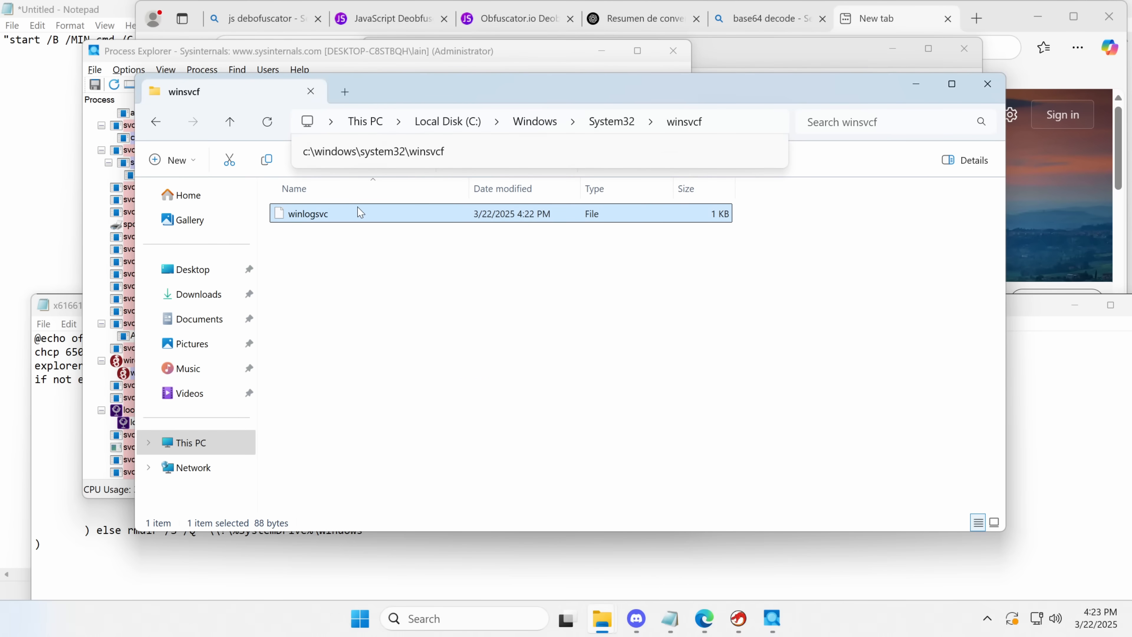
double_click(308, 213)
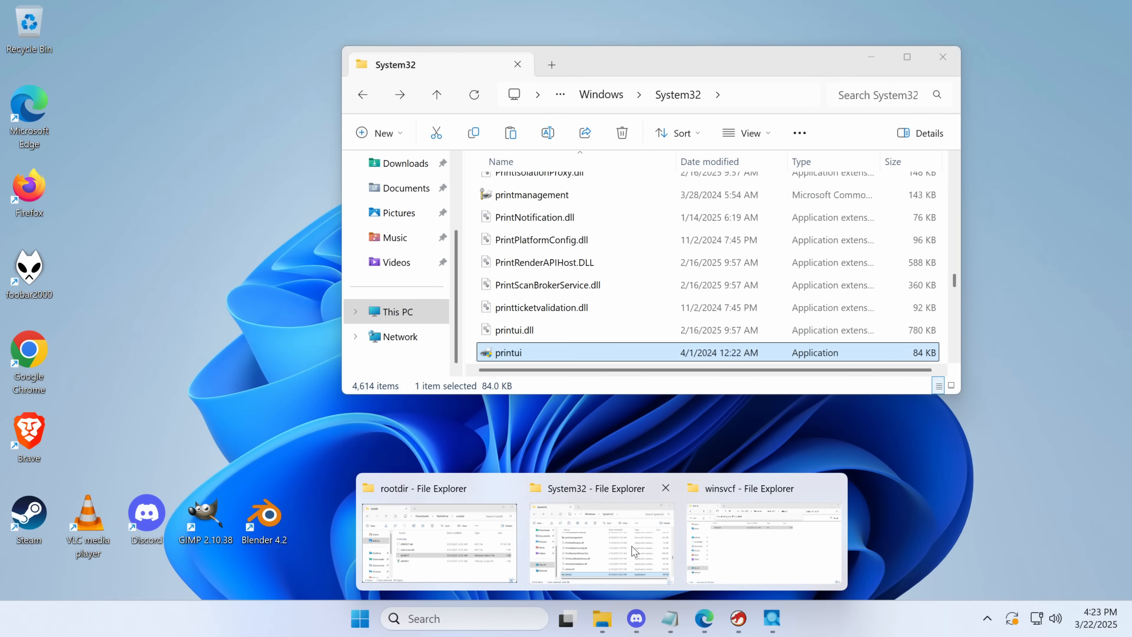
Step: Launch Autoruns from Downloads' SysinternalsSuite folder and show its Services list
left_click(437, 542)
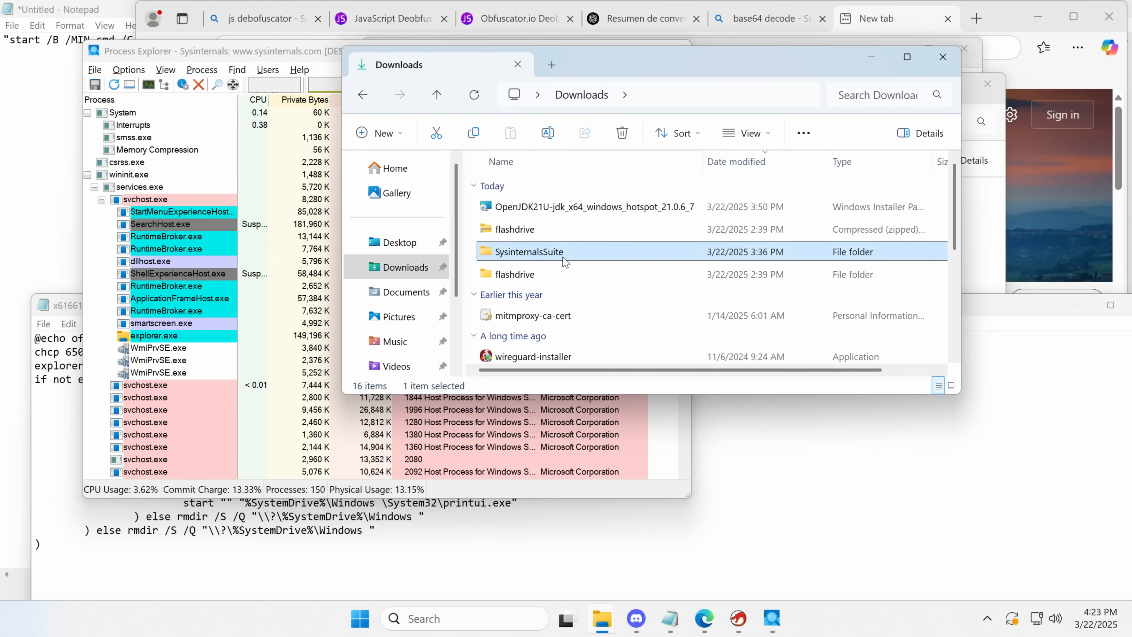
double_click(528, 251)
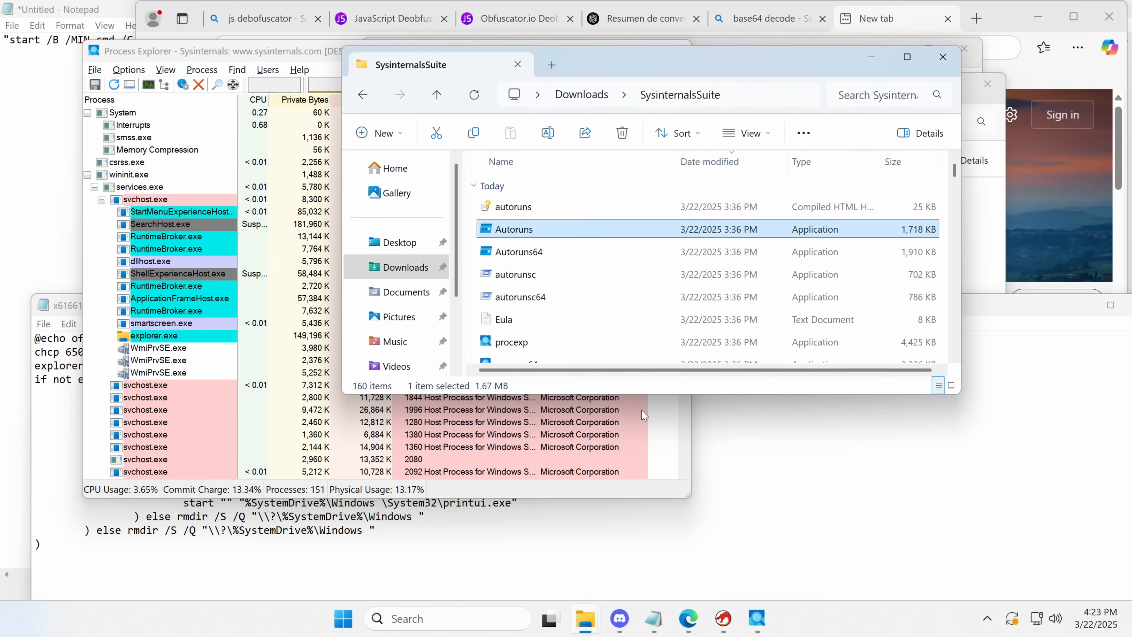
double_click(513, 229)
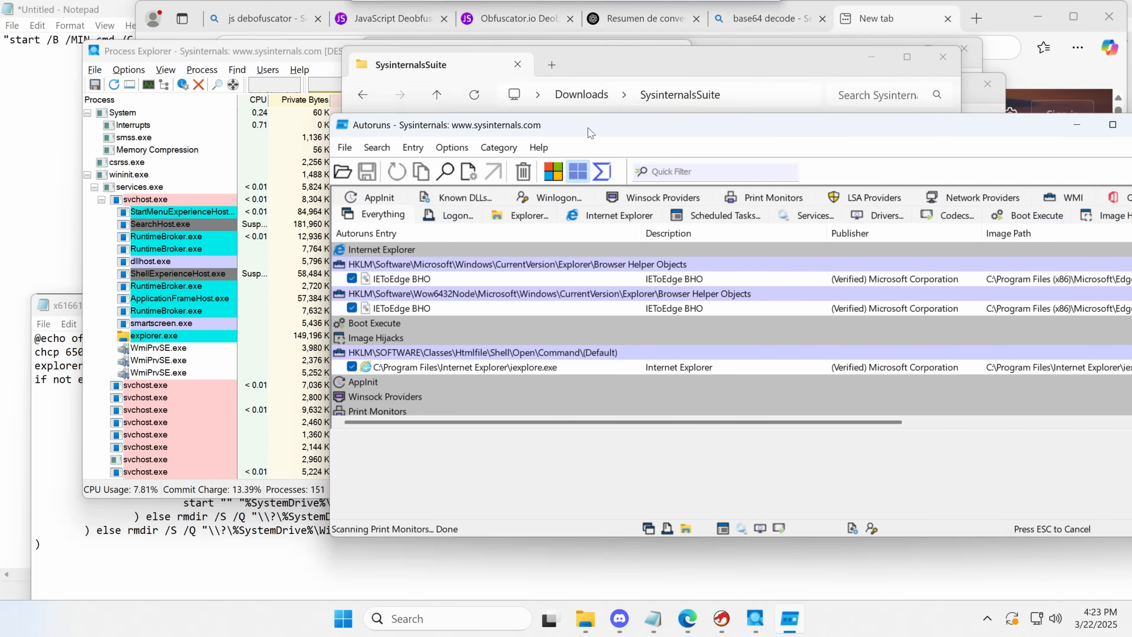
left_click(1111, 124)
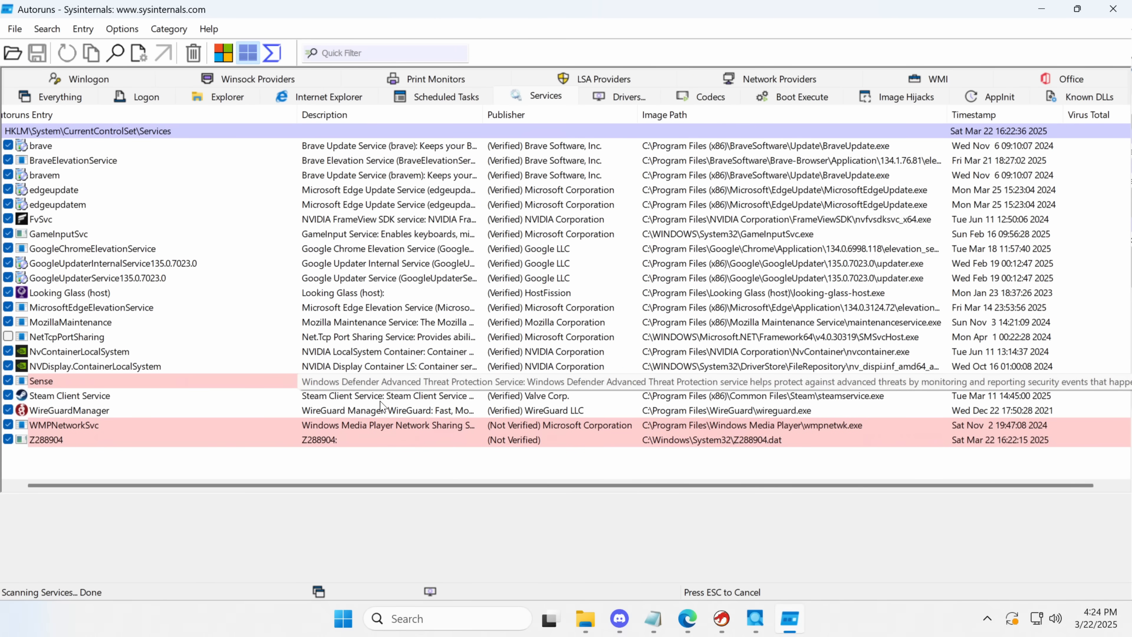
Step: Select the unverified Z288904 service entry loading C:\Windows\System32\Z288904.dat
left_click(46, 440)
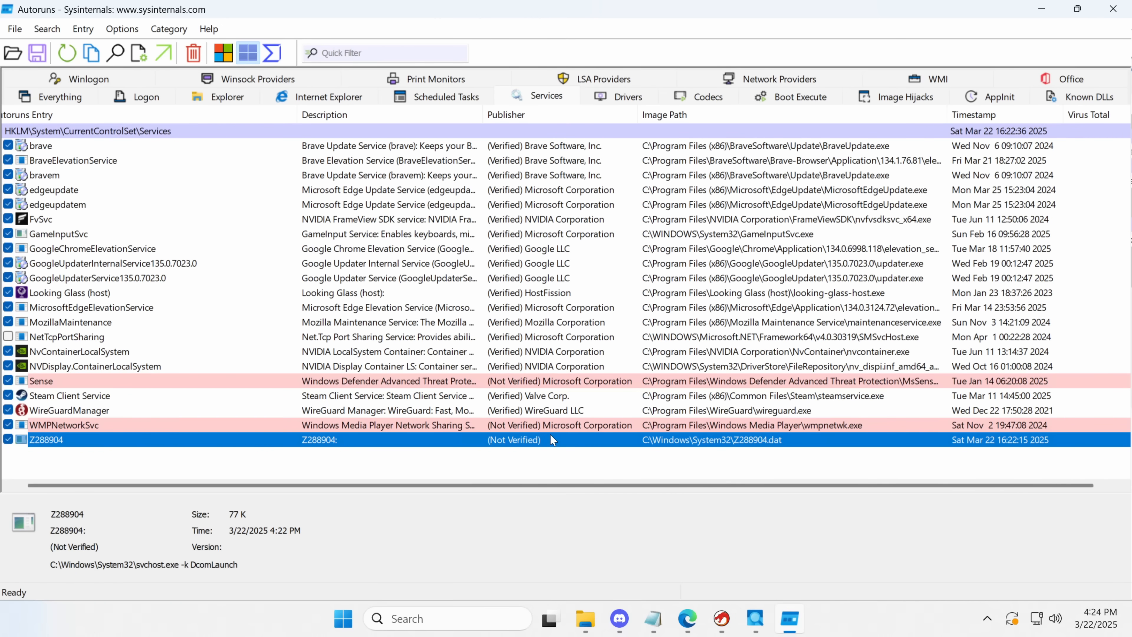
mouse_move(609, 441)
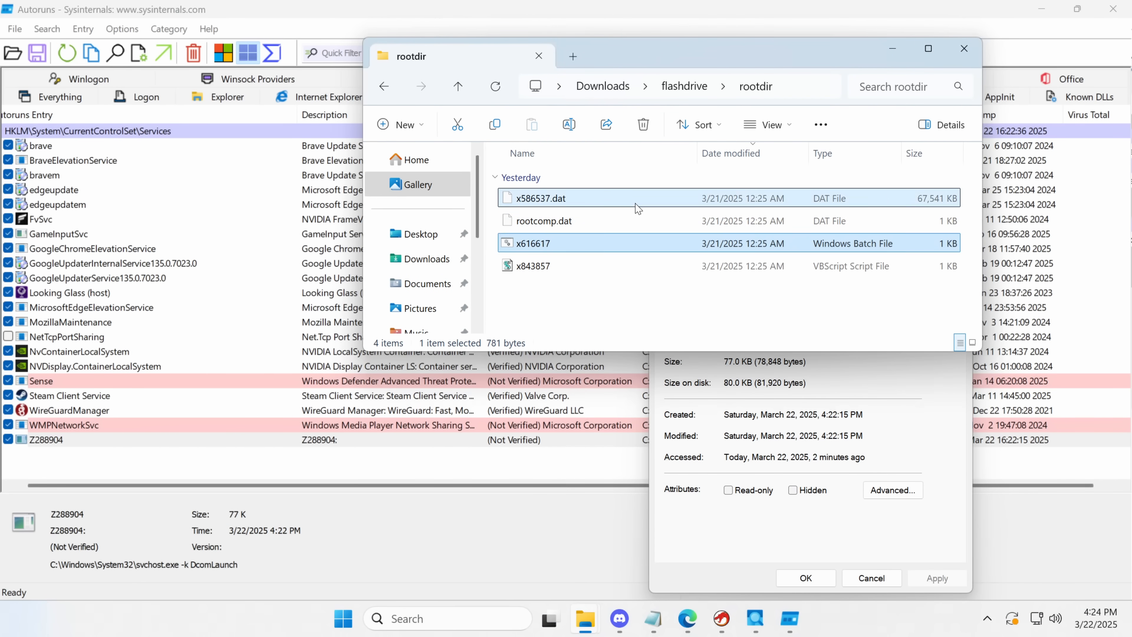
Step: Browse This PC > C: > Windows > System32 and search it for Z288904.dat
left_click(418, 253)
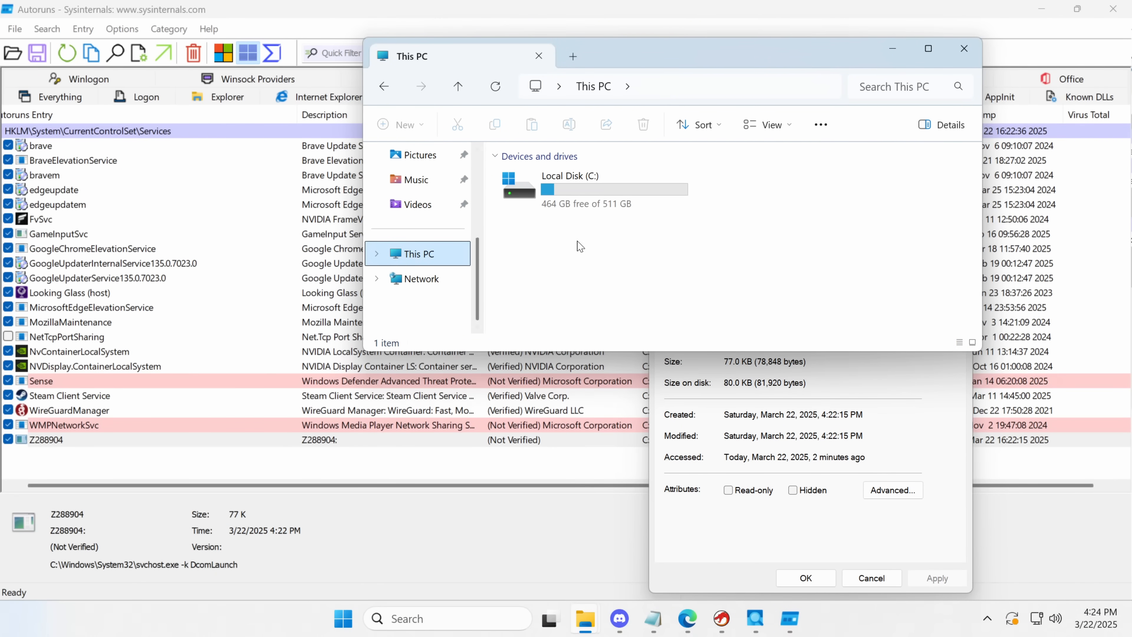
double_click(569, 176)
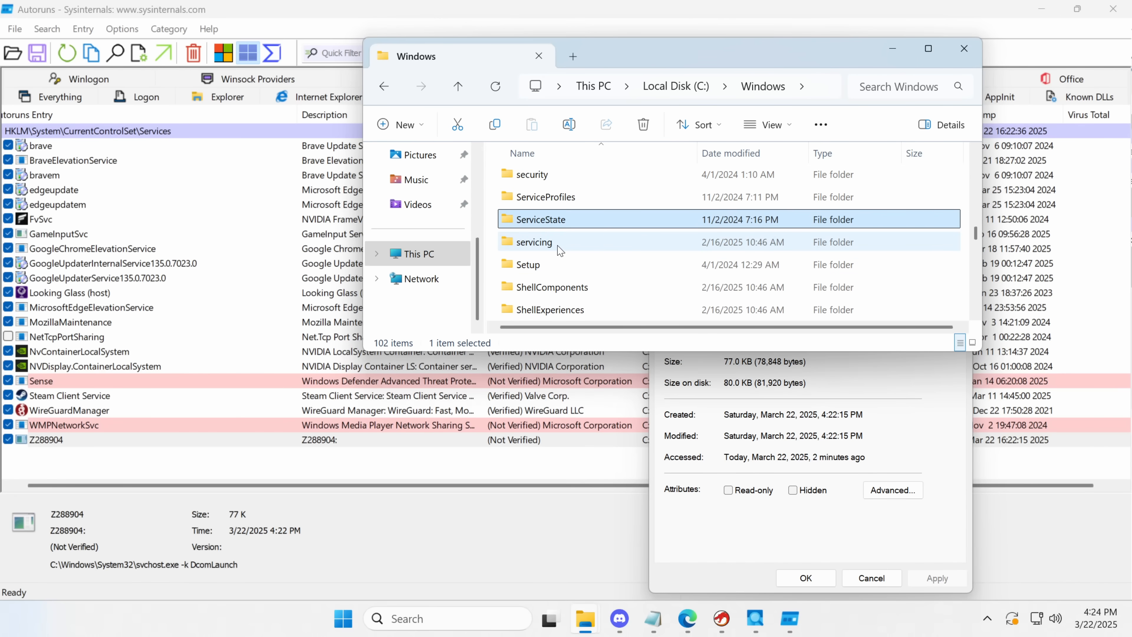
scroll("down", 3)
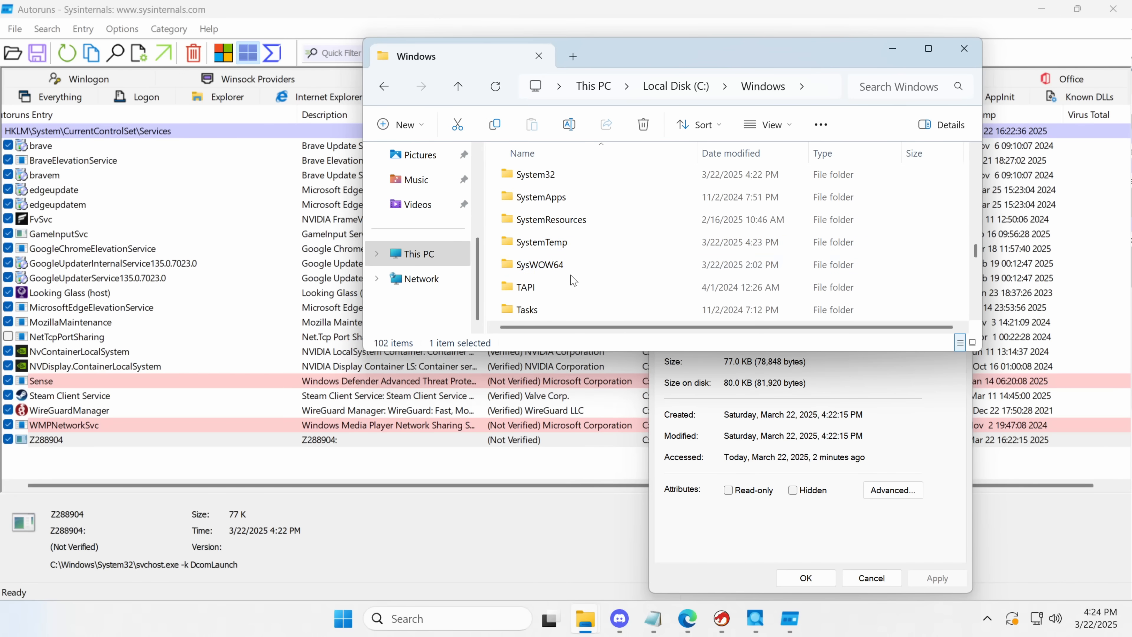
double_click(536, 174)
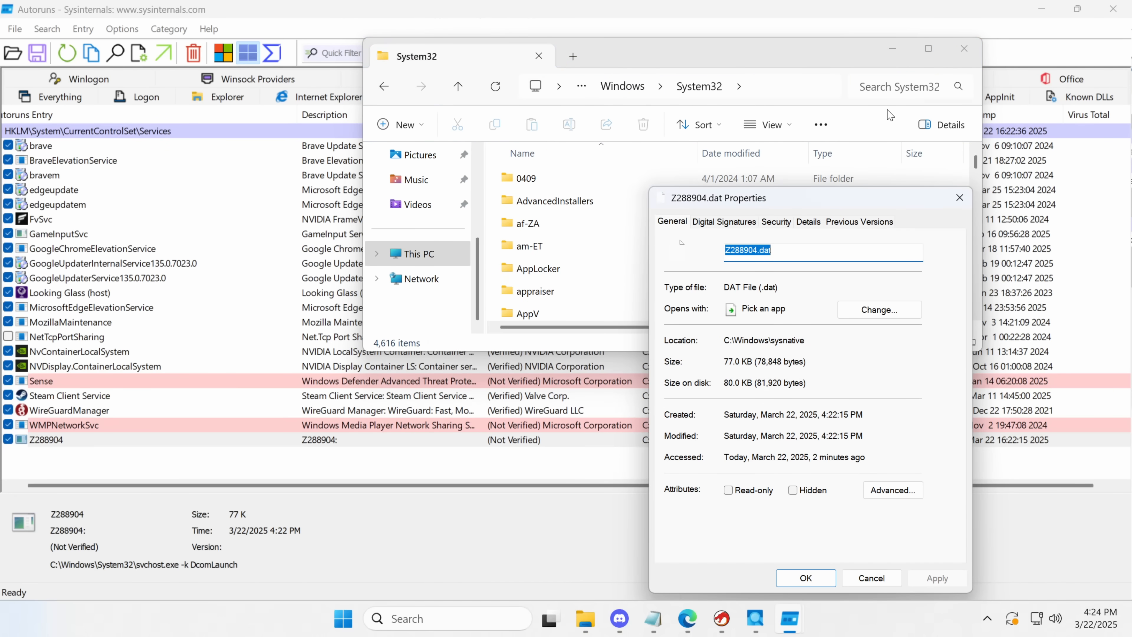
key("Return")
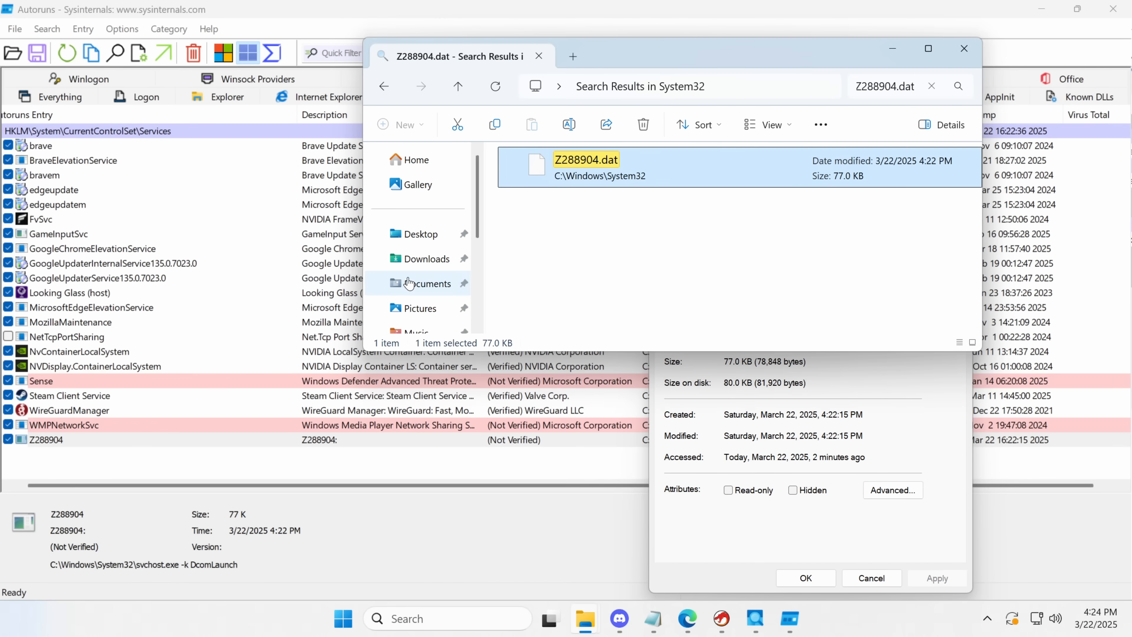
Step: Copy Z288904.dat to Documents, allowing it on device despite the Trojan:Win32/Malgent detection
left_click(427, 283)
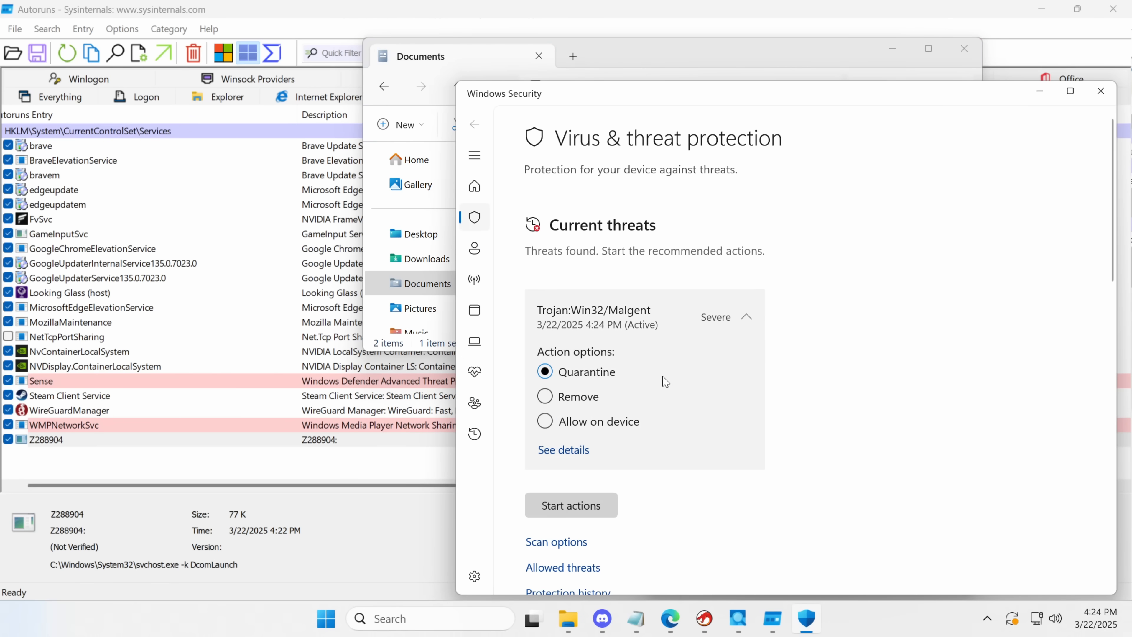
left_click(570, 504)
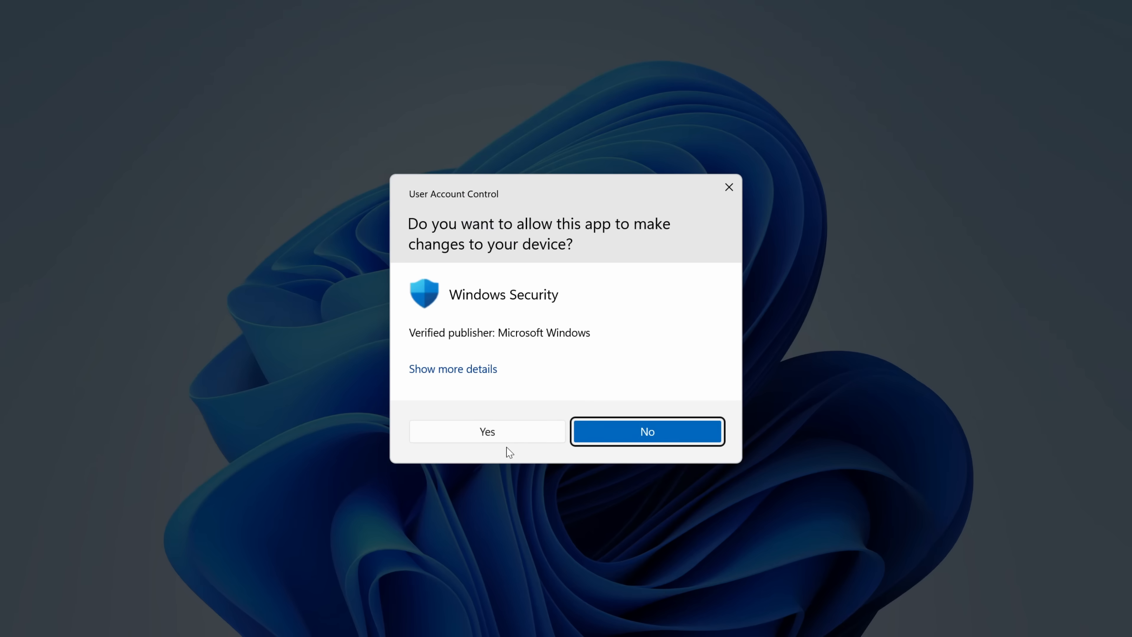
left_click(487, 431)
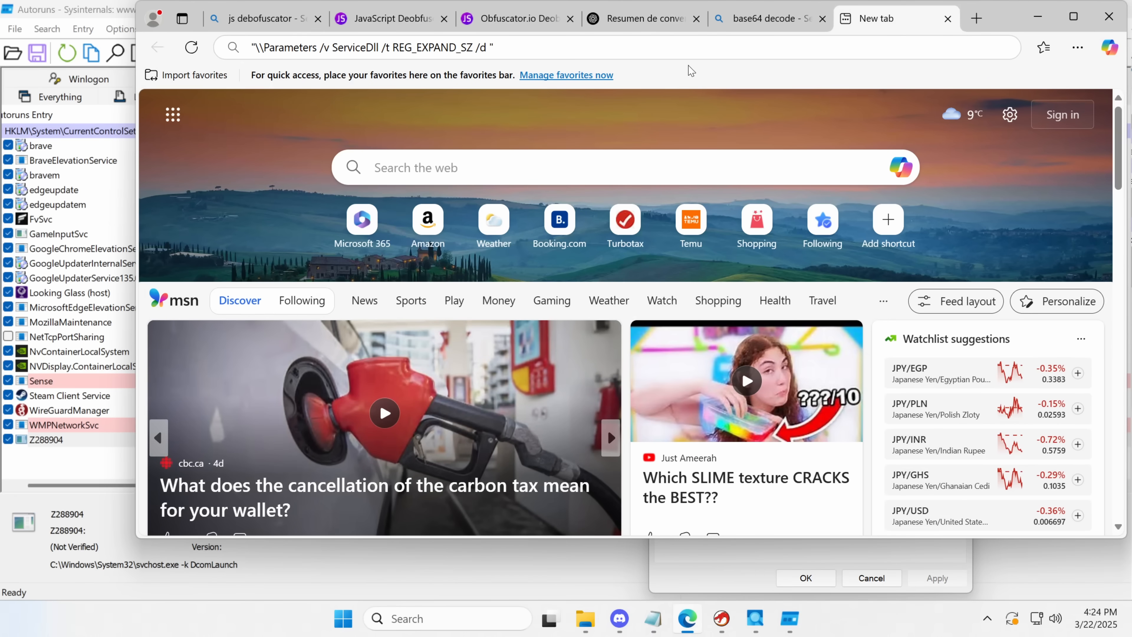
Step: Look up the Z288904.dat hash on VirusTotal and review the engines flagging it as trojan or coin miner
type("virustotal")
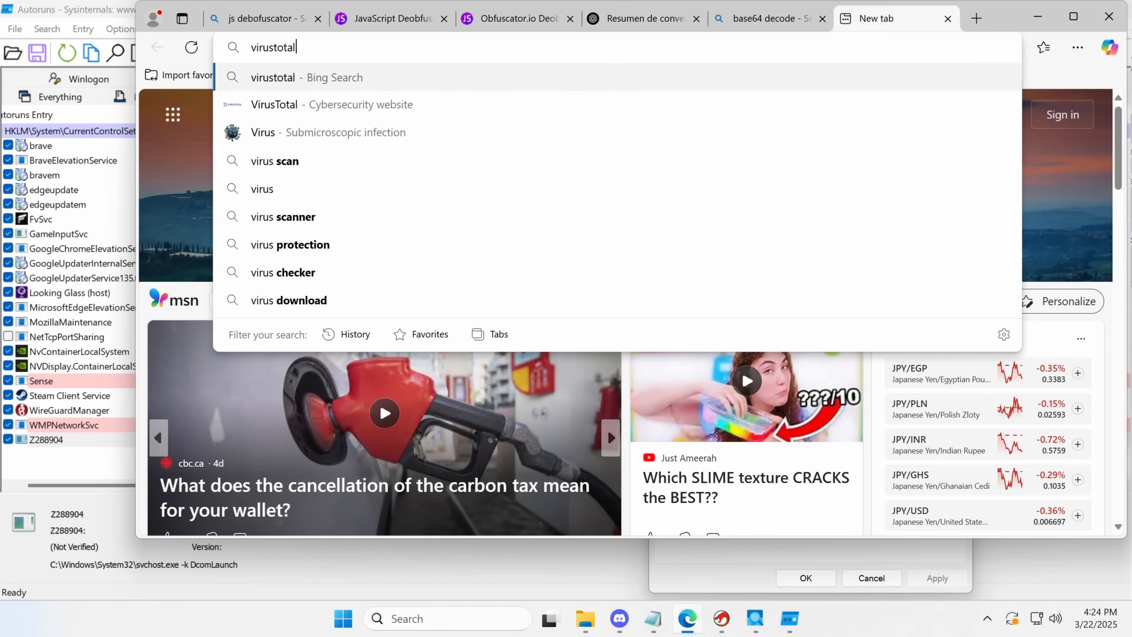
left_click(332, 104)
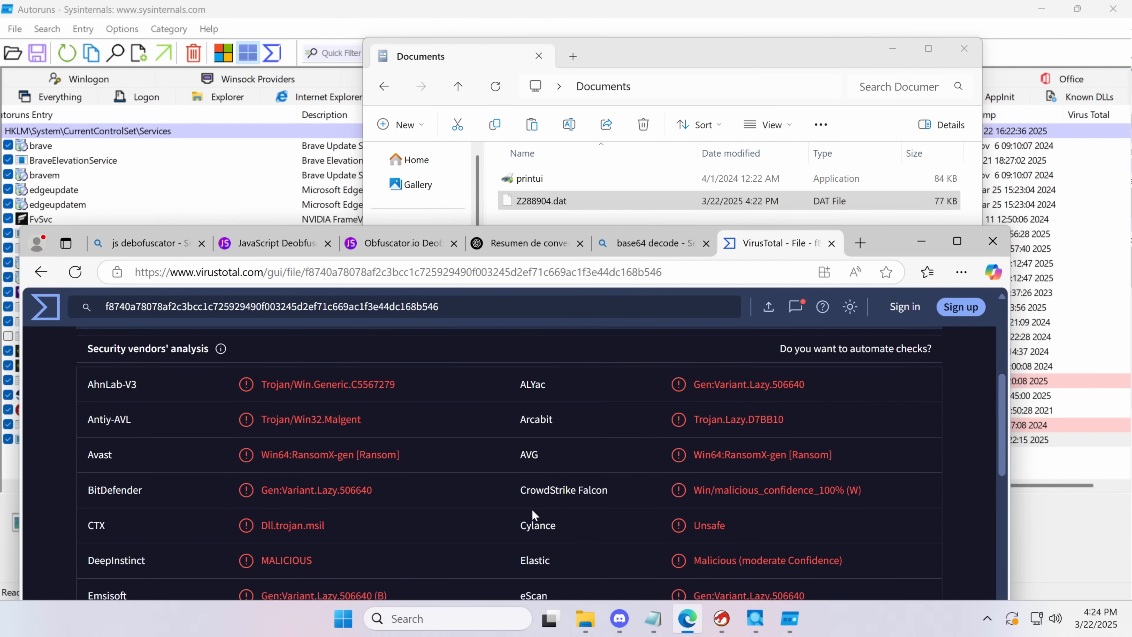
scroll("down", 3)
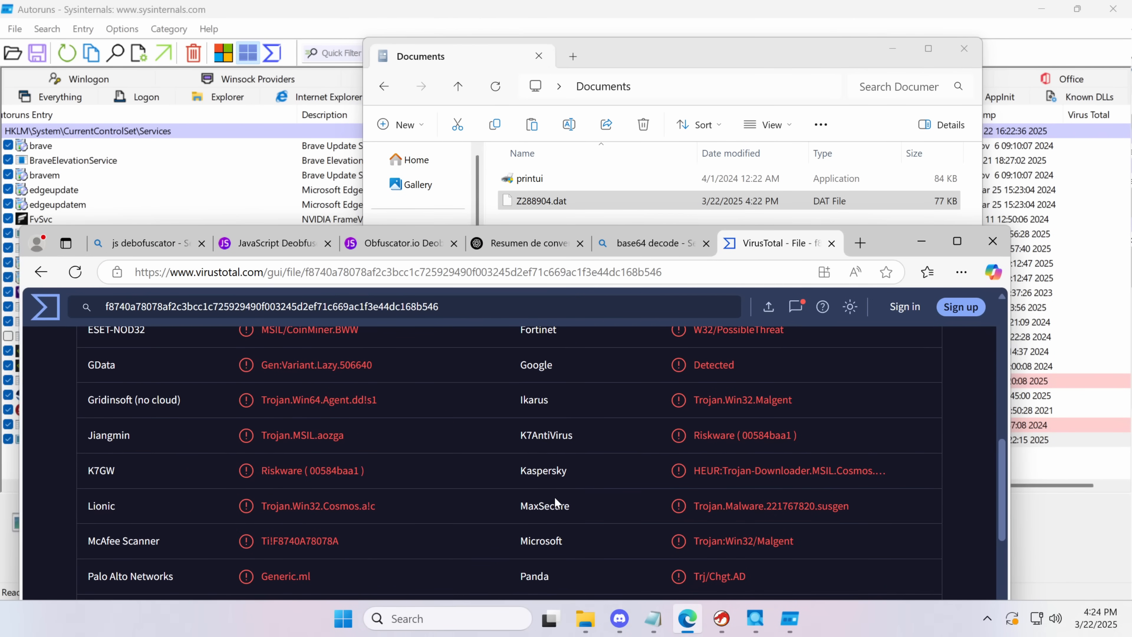
left_click(444, 525)
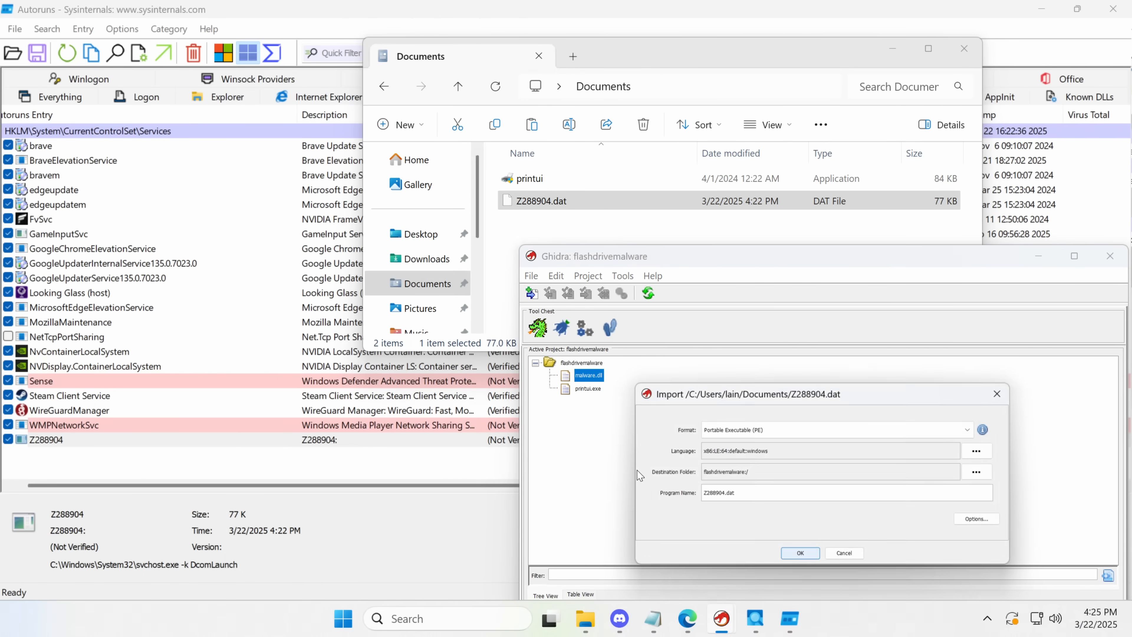
Step: Import Z288904.dat into the flashdrivemalware project and scroll its ExecuteServiceCode/ServiceMain listing
left_click(799, 552)
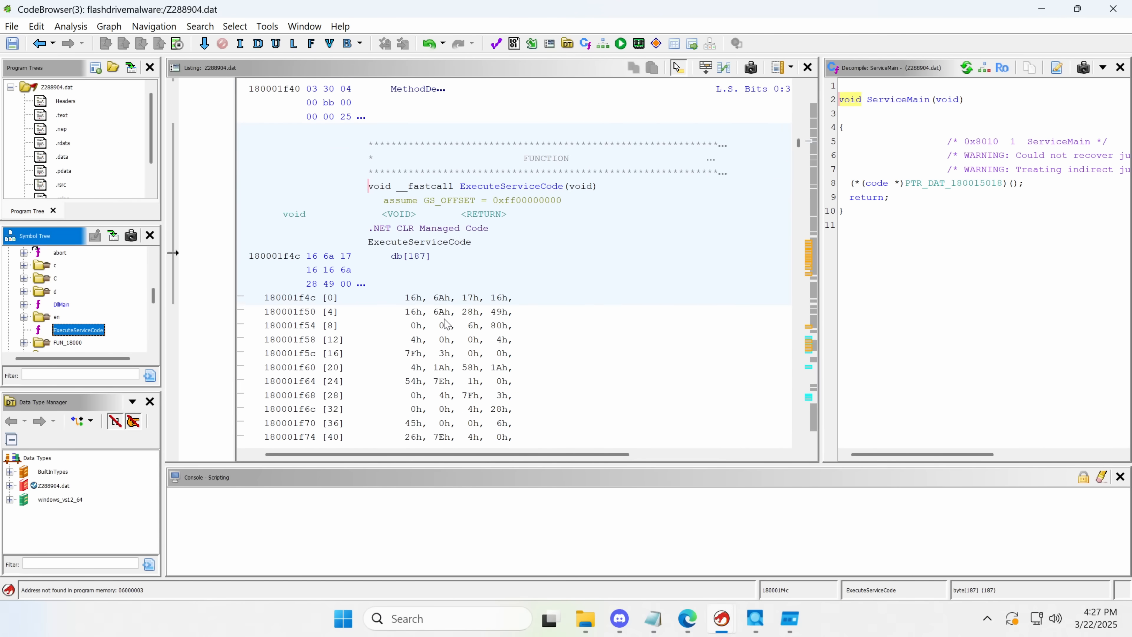
scroll("up", 3)
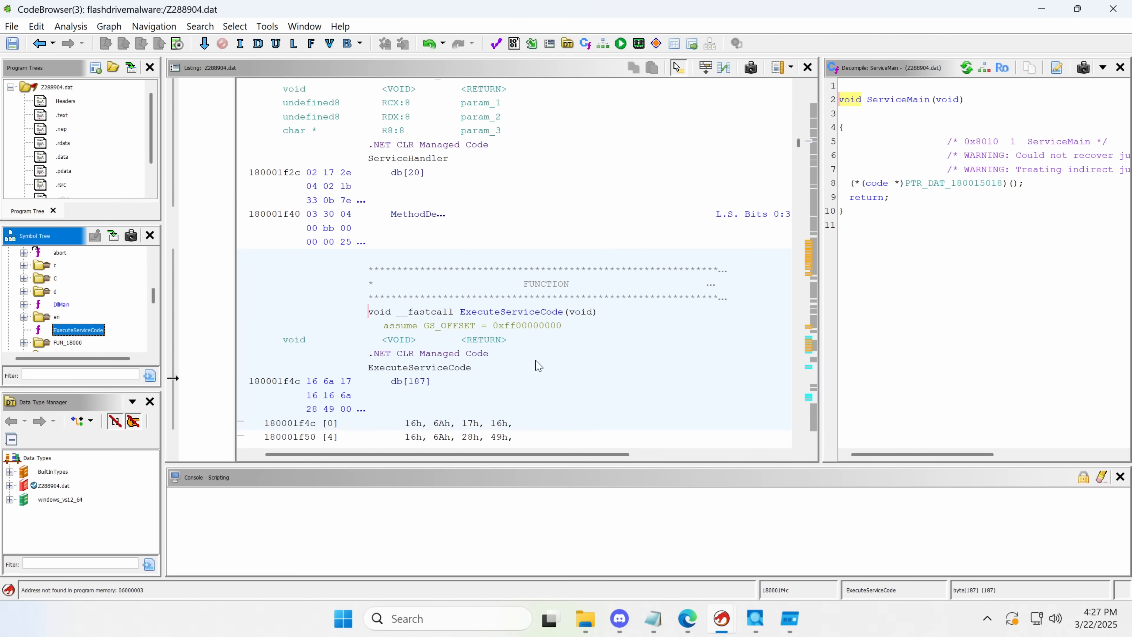
scroll("down", 3)
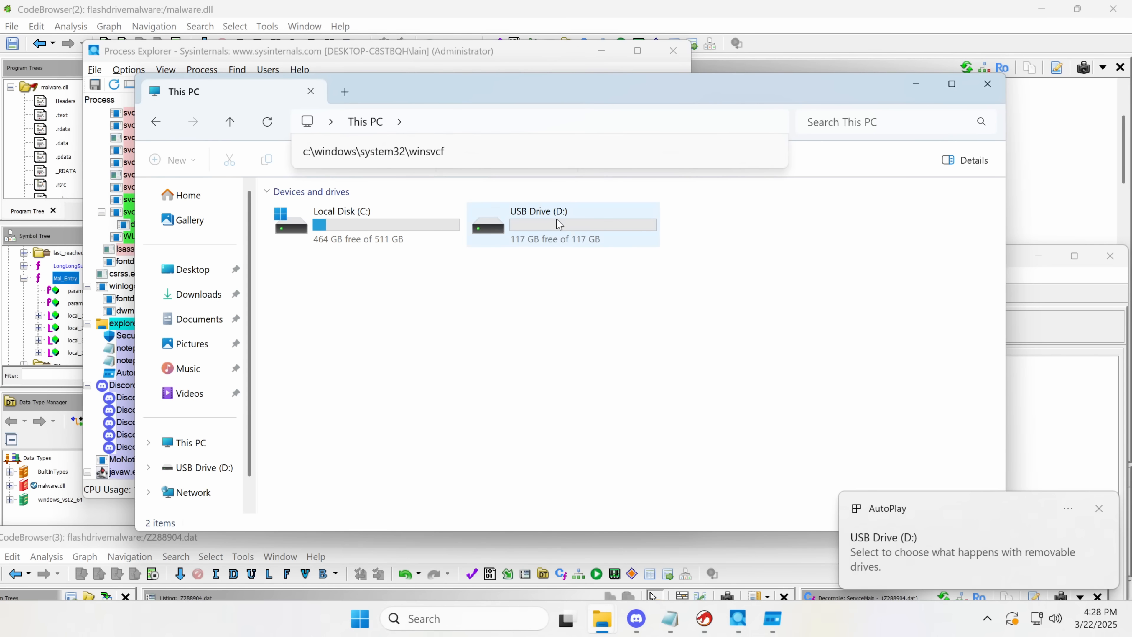
Step: Open USB Drive (D:), which appears empty, and check its exFAT properties showing 768 KB used
double_click(556, 224)
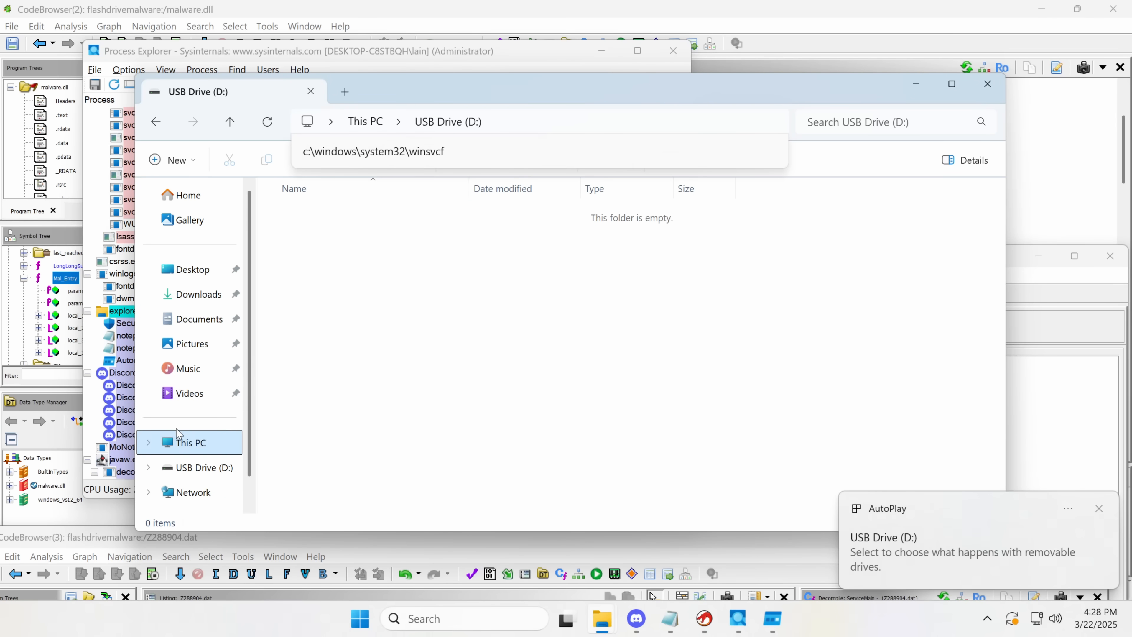
mouse_move(546, 254)
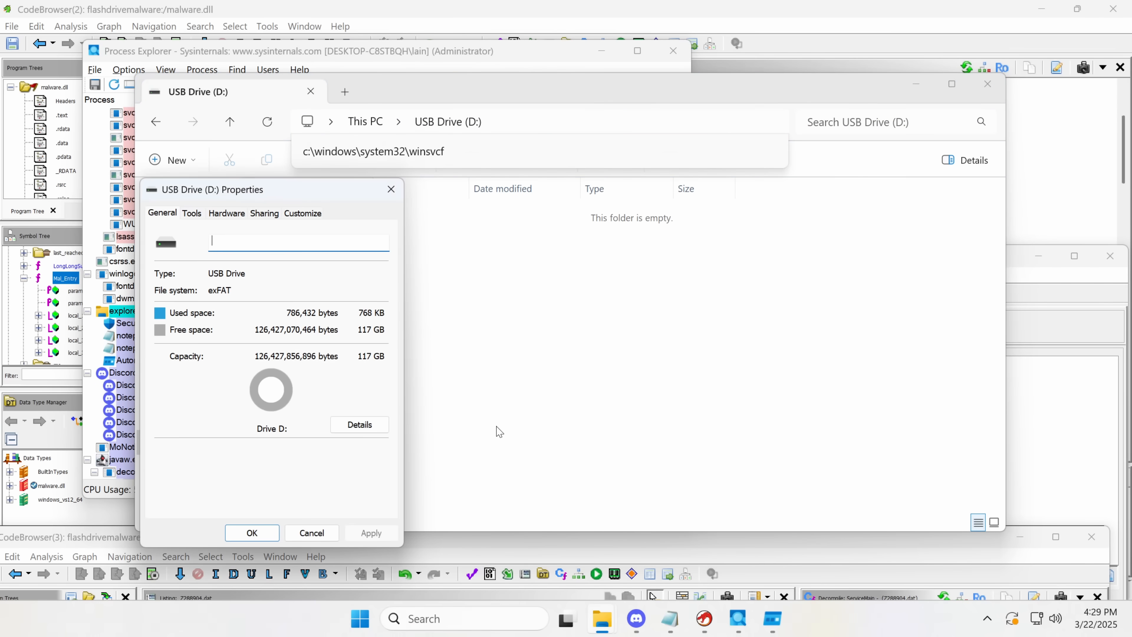
left_click(359, 618)
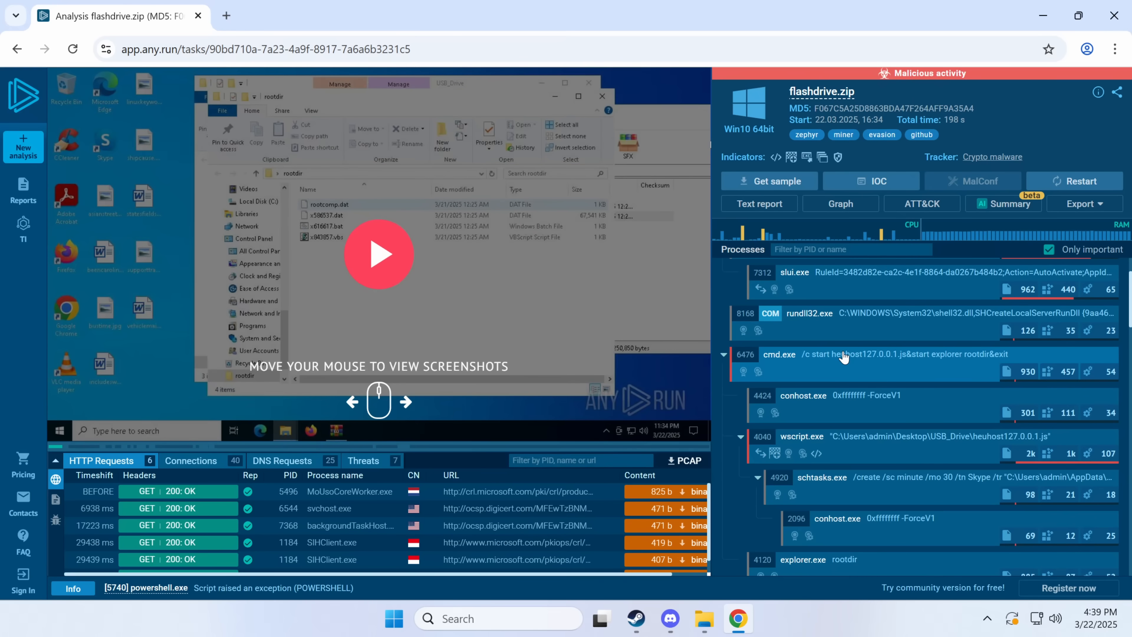
mouse_move(826, 355)
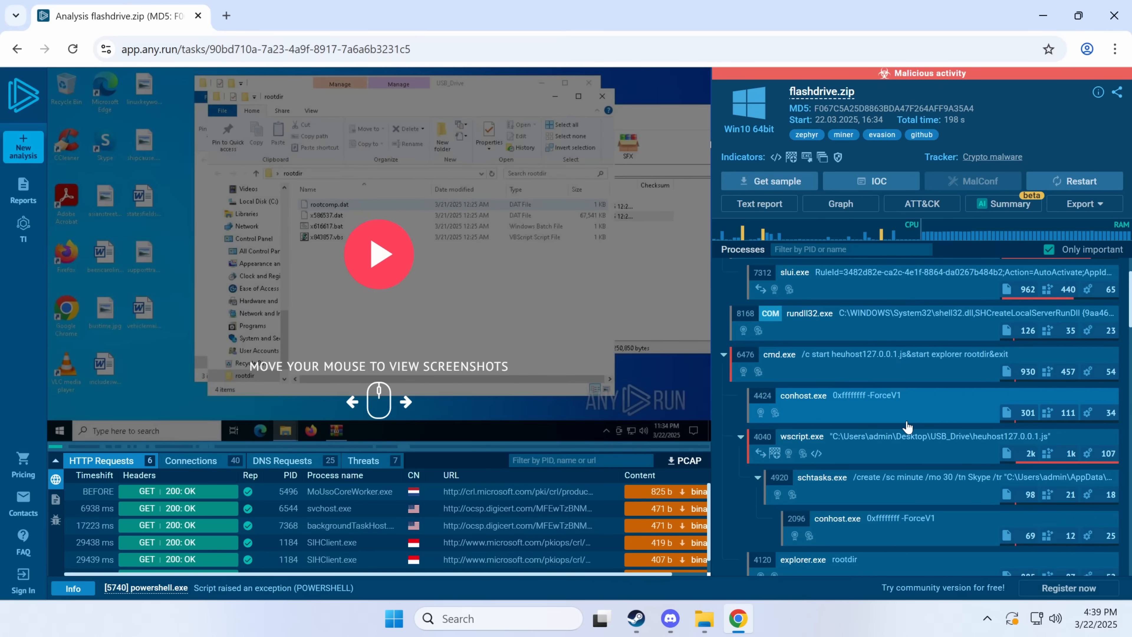
Step: Inspect the schtasks.exe process that schedules the Skype task running heuhost127.0.0.1.js and spawning printui.exe
scroll("down", 3)
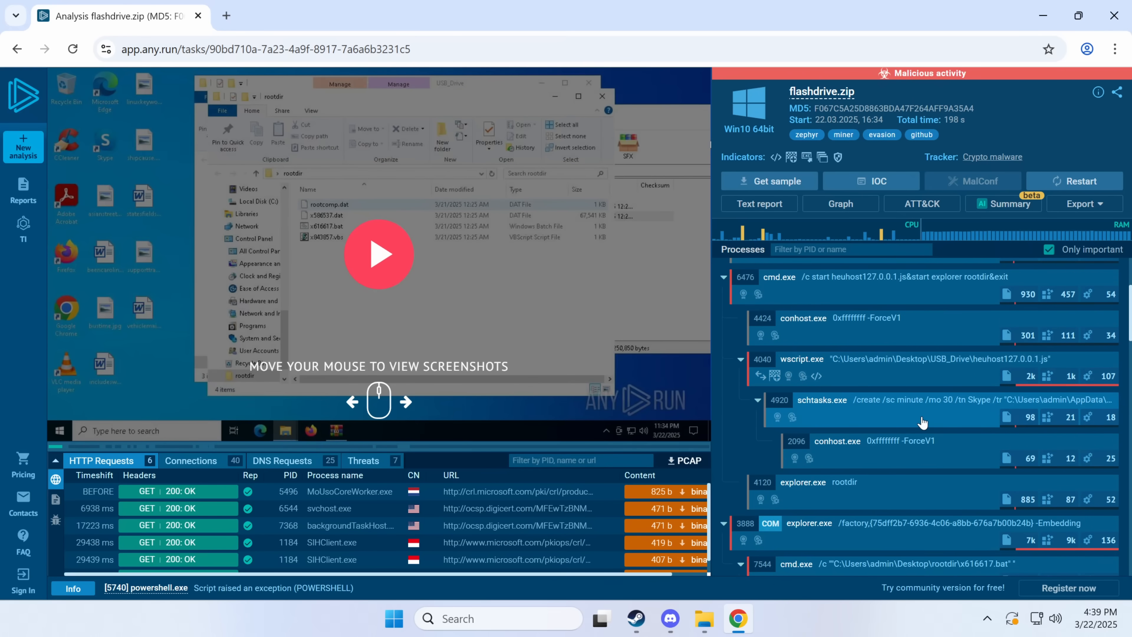
mouse_move(931, 415)
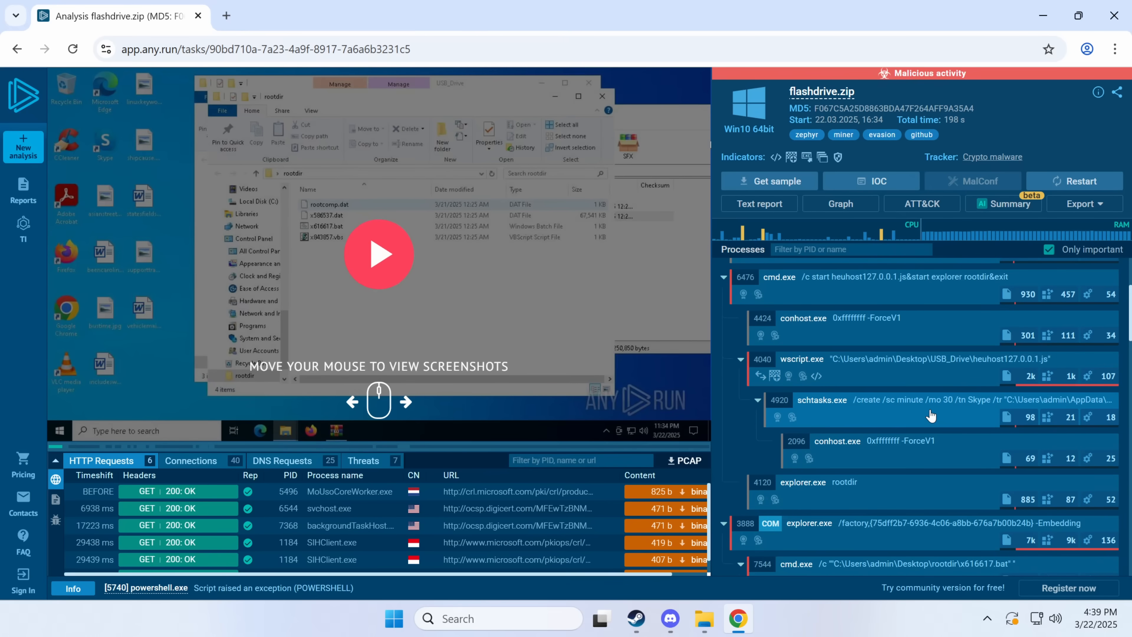
scroll("down", 3)
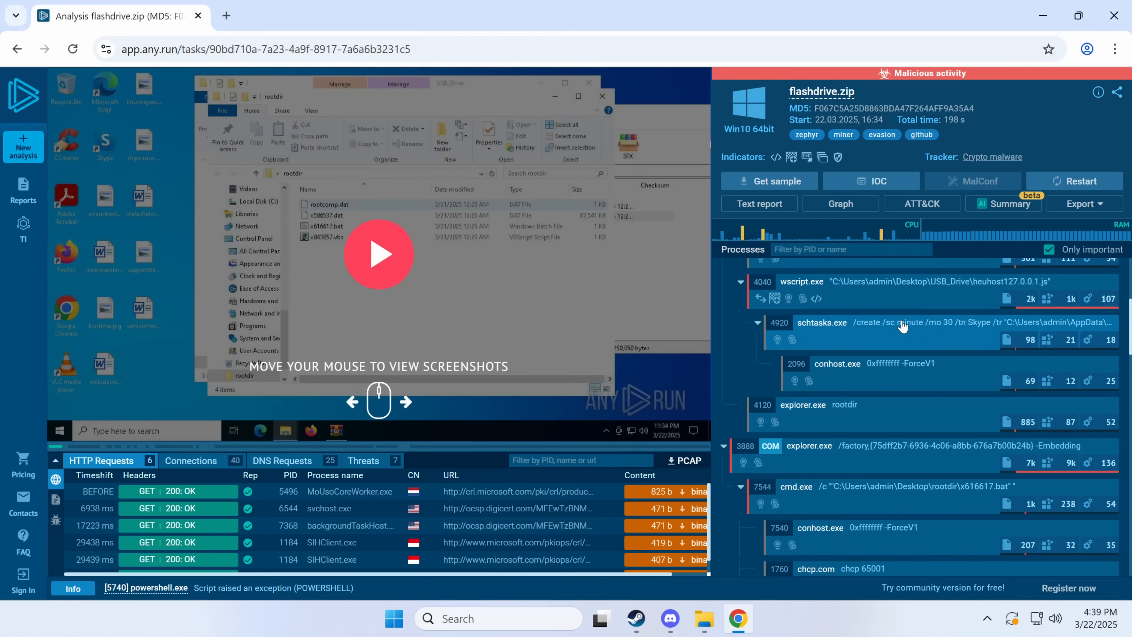
left_click(821, 322)
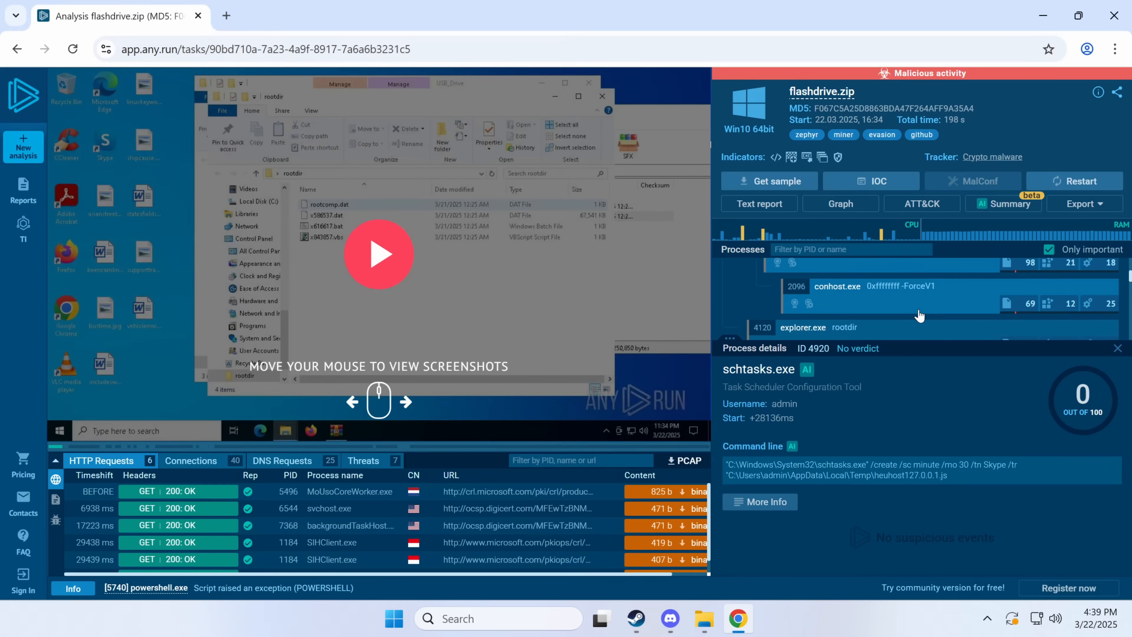
scroll("down", 3)
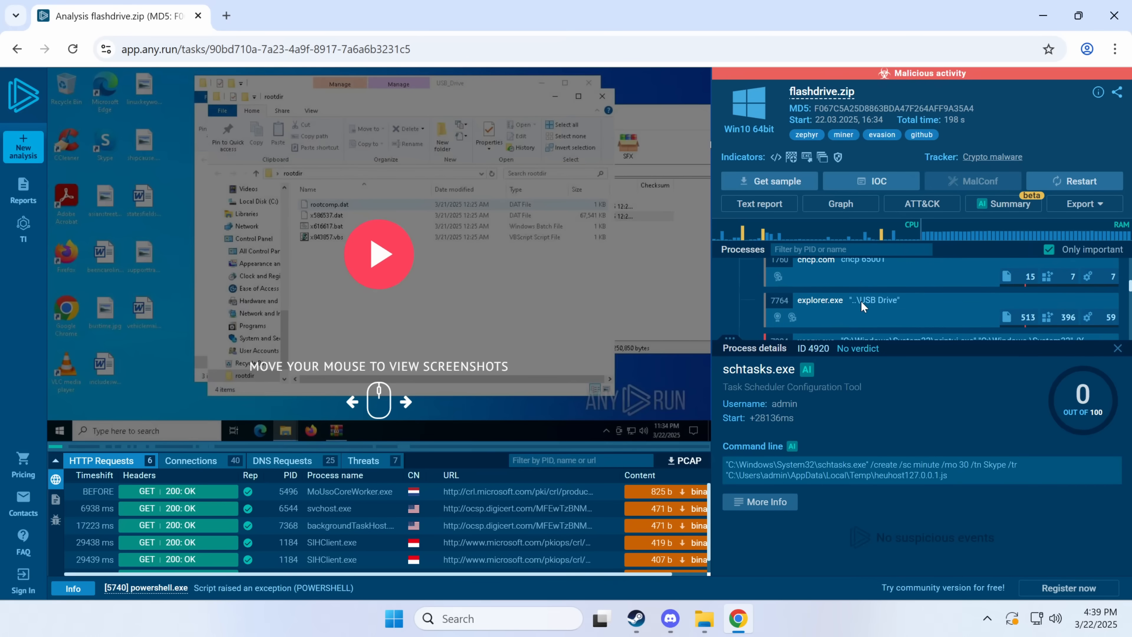
scroll("down", 3)
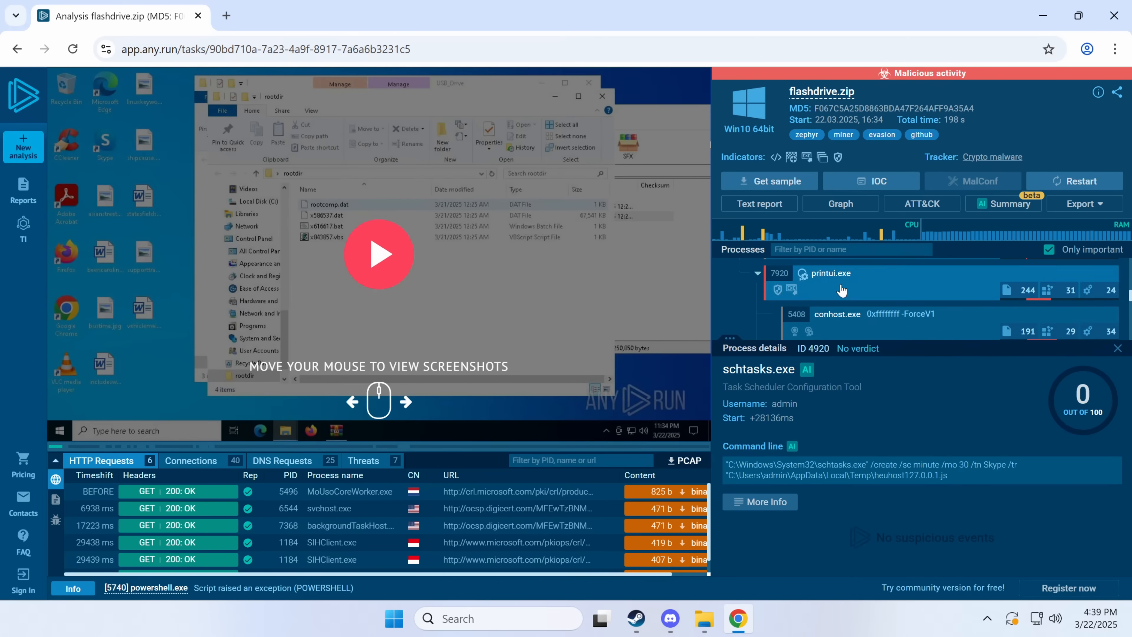
scroll("down", 3)
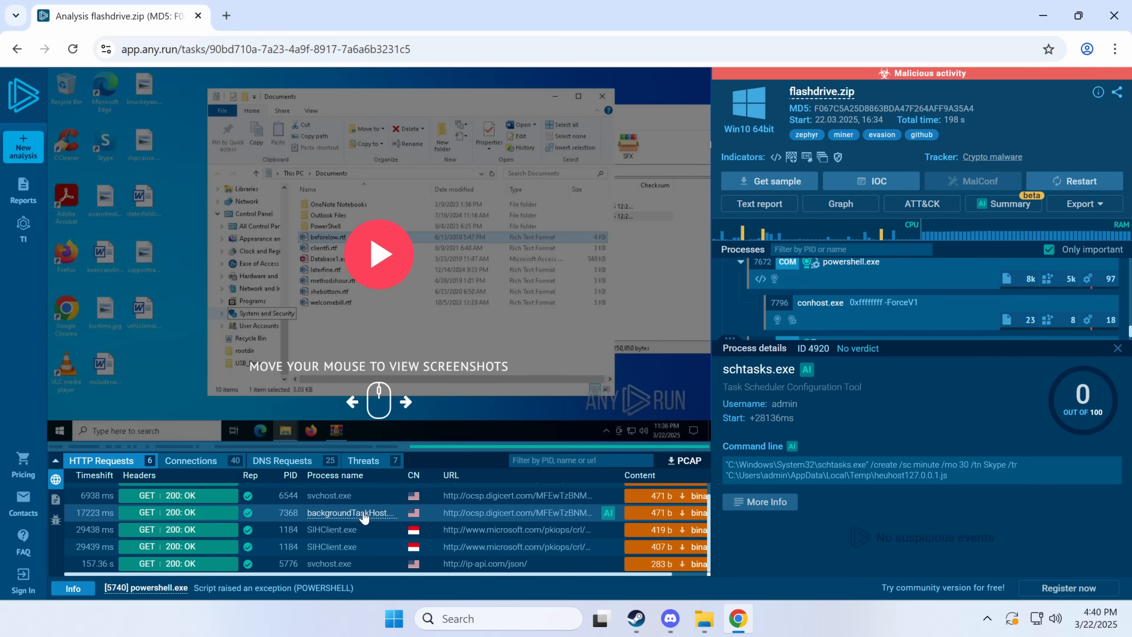
Step: Review detected threats (dynamic DNS to giize.com, IP lookups) and the DNS request for kral.giize.com
left_click(363, 460)
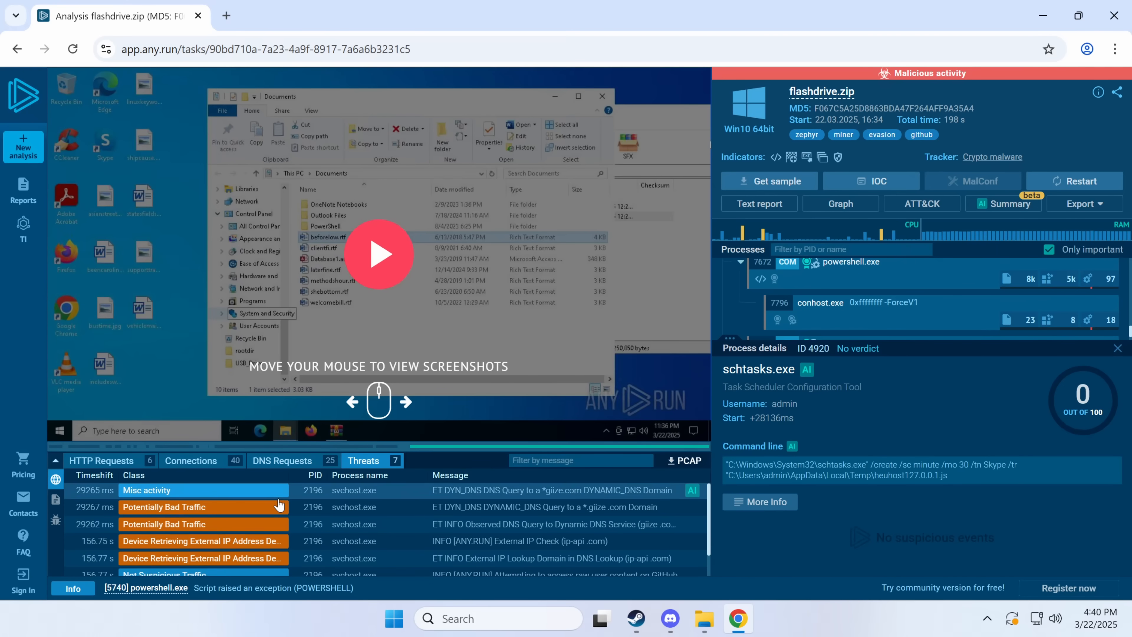
scroll("down", 3)
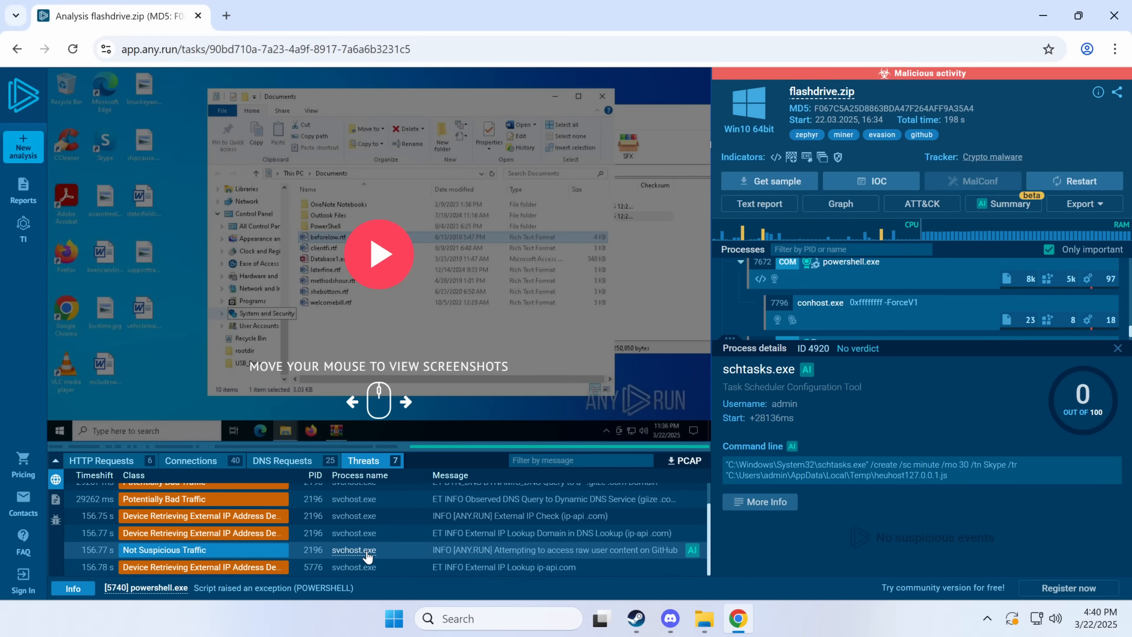
mouse_move(652, 473)
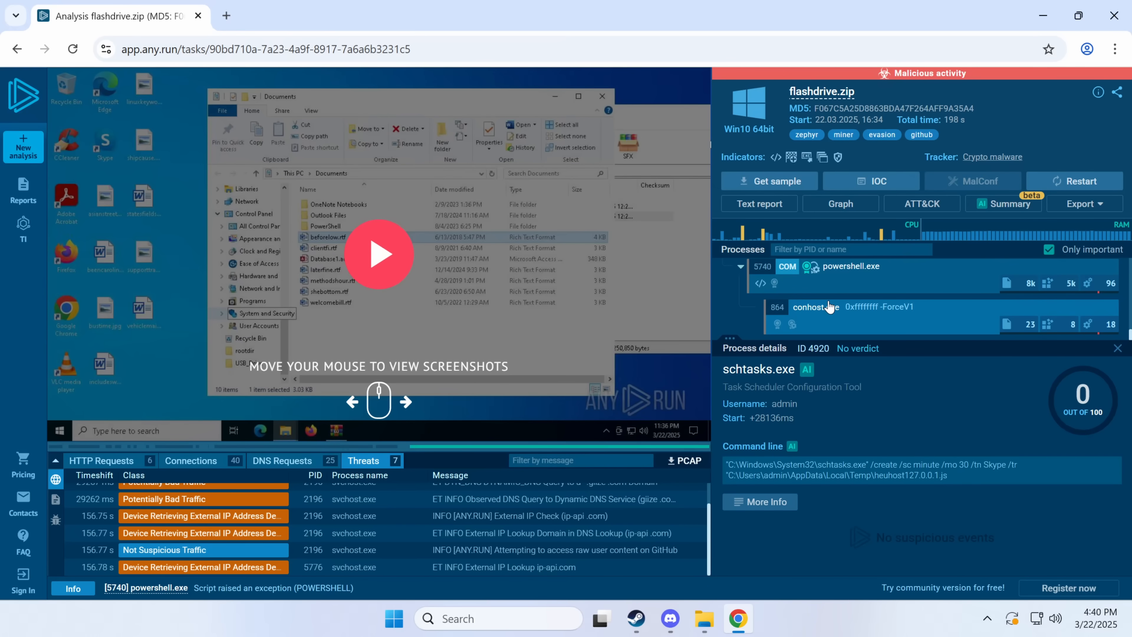
mouse_move(557, 383)
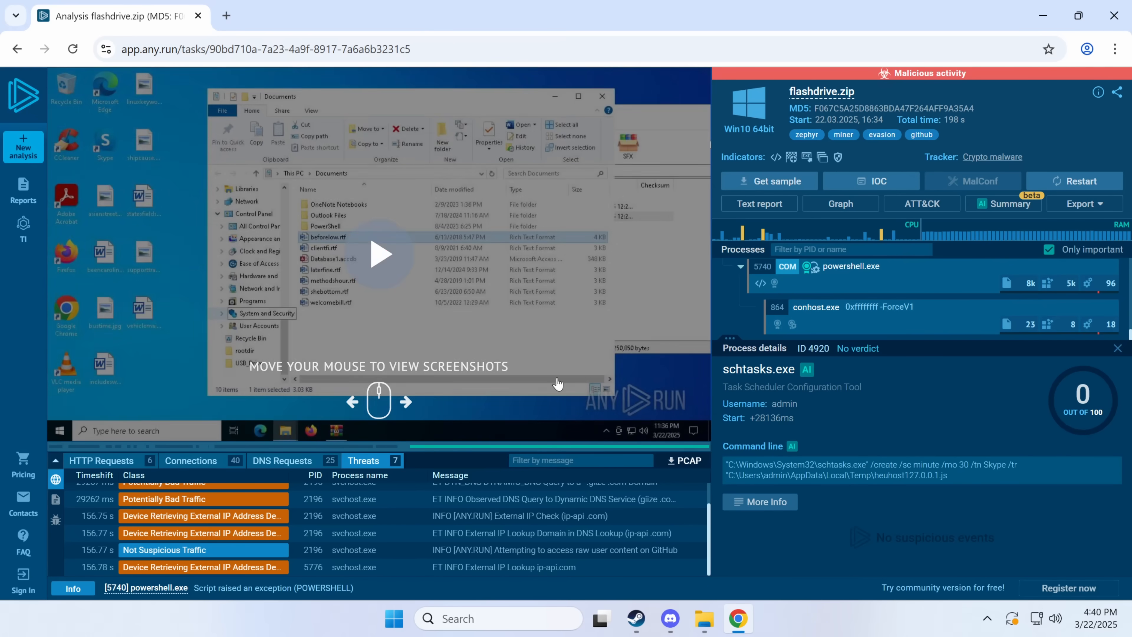
left_click(282, 460)
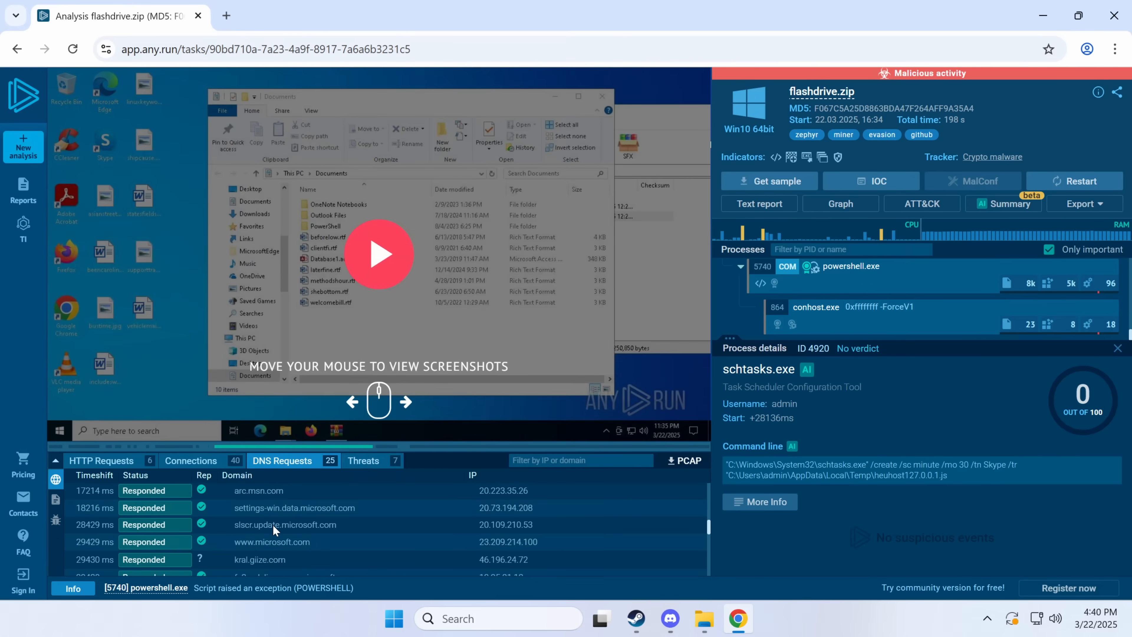
scroll("down", 3)
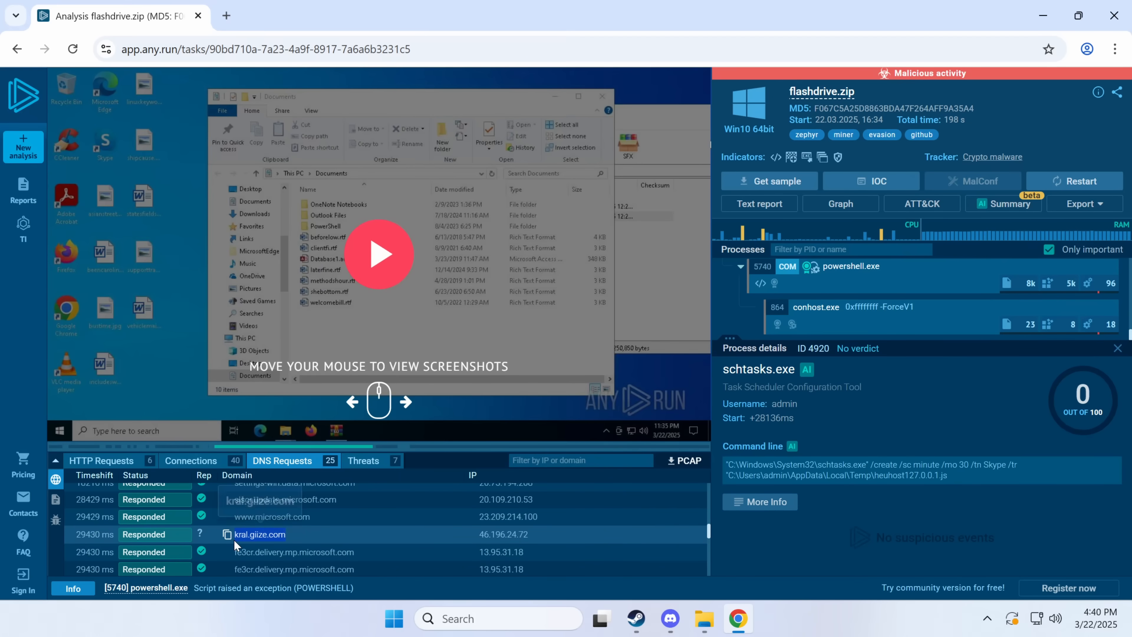
mouse_move(259, 534)
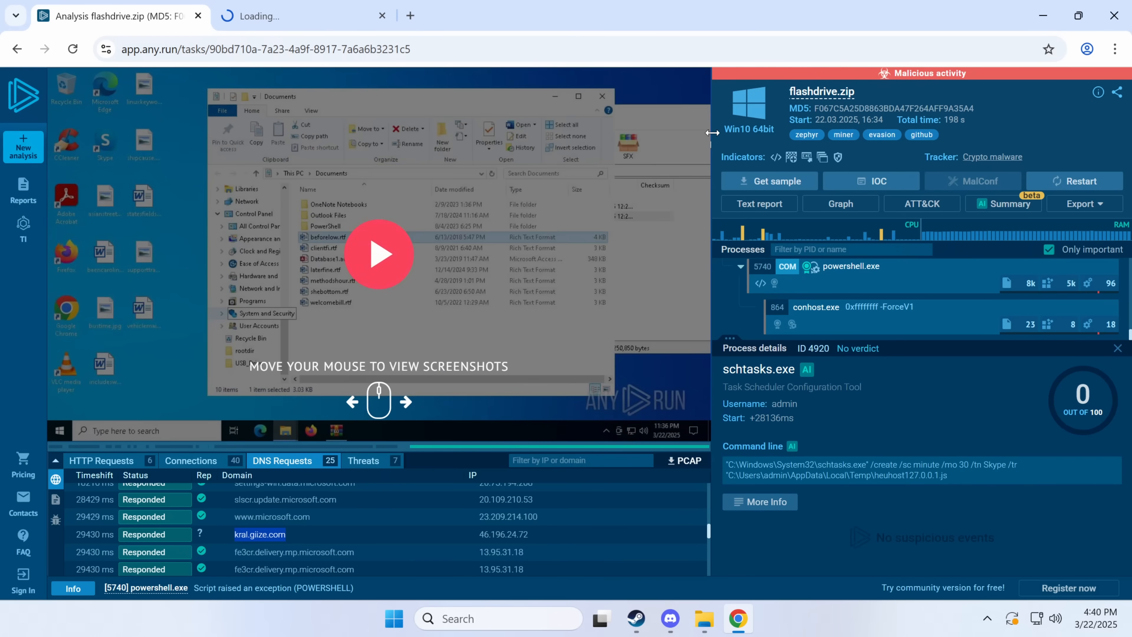
mouse_move(534, 143)
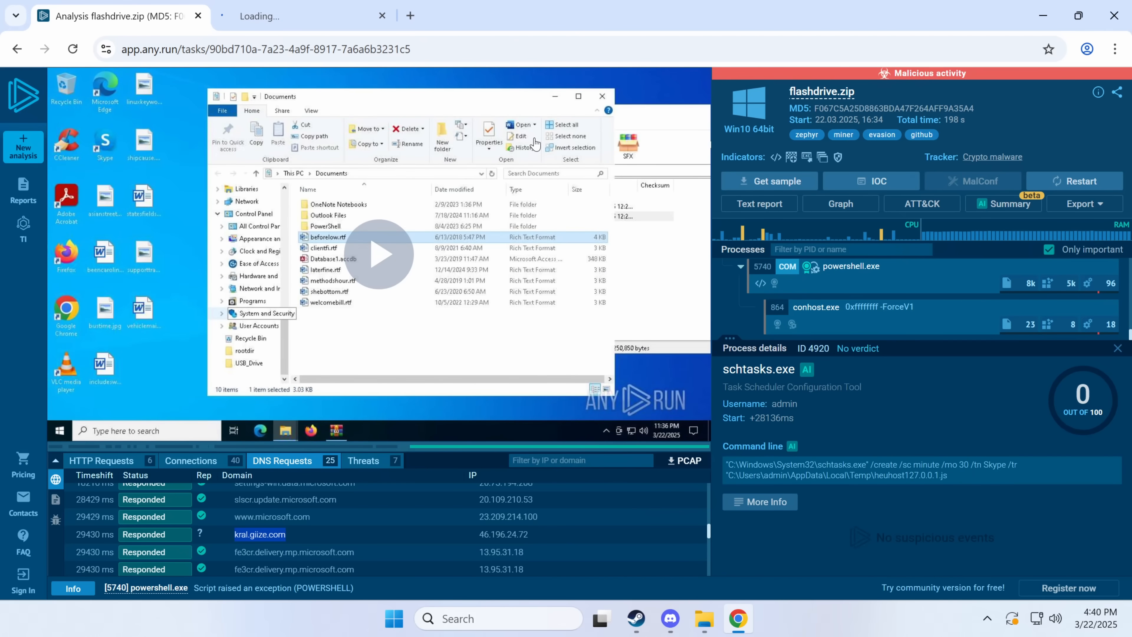